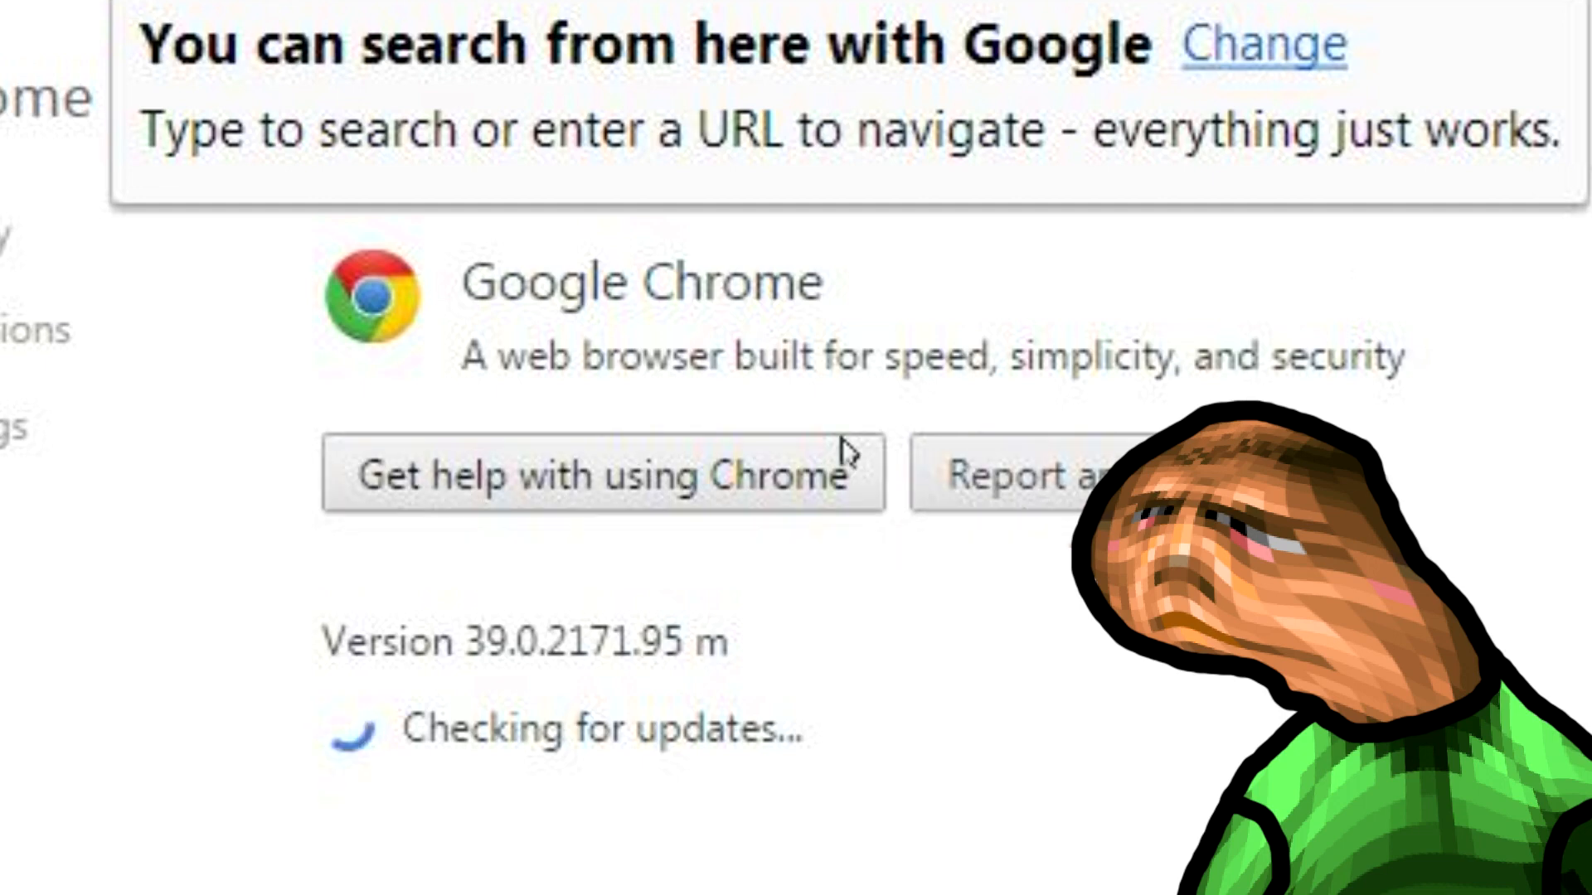
{"action": "mouse_move", "coordinate": [366, 801]}
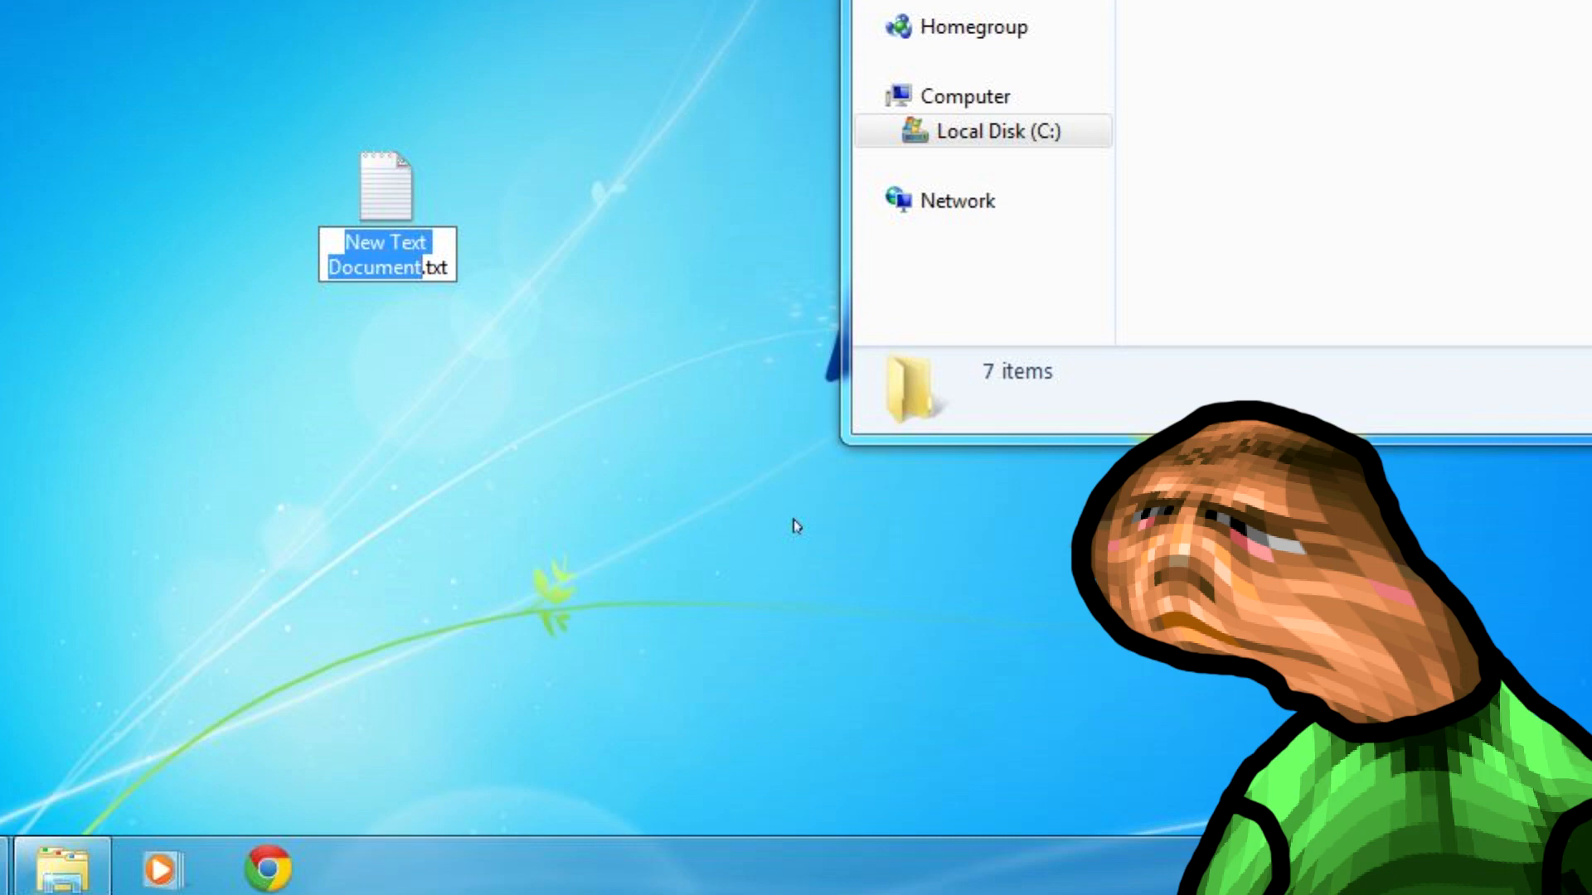
Step: Wait for Chrome 39's About page update check to finish until Relaunch appears
{"action": "type", "text": "new_chrome"}
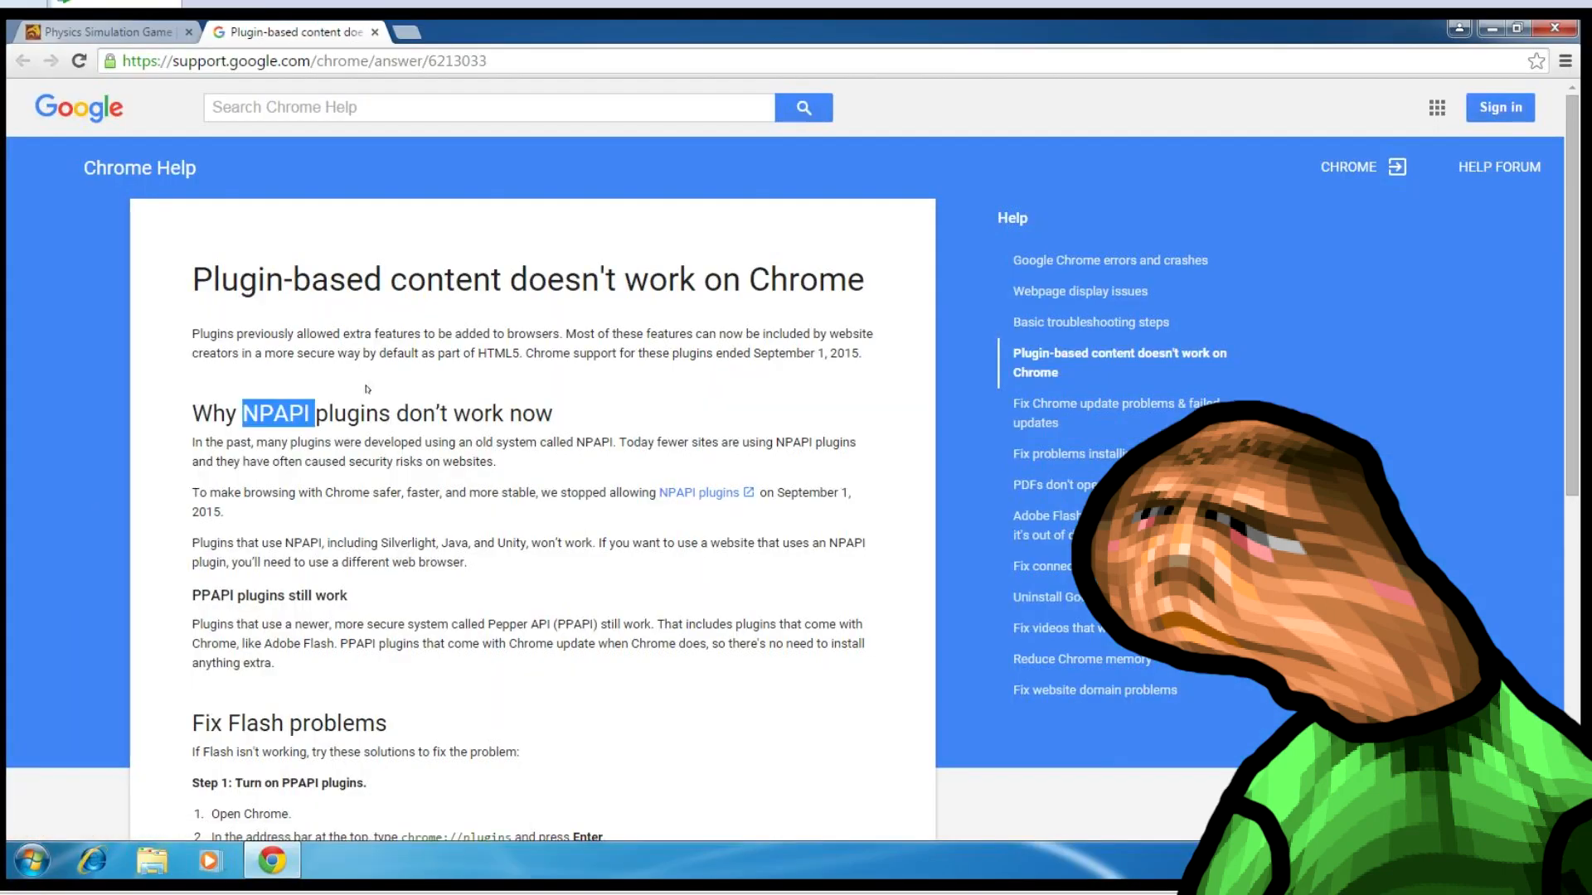
{"action": "mouse_move", "coordinate": [577, 468]}
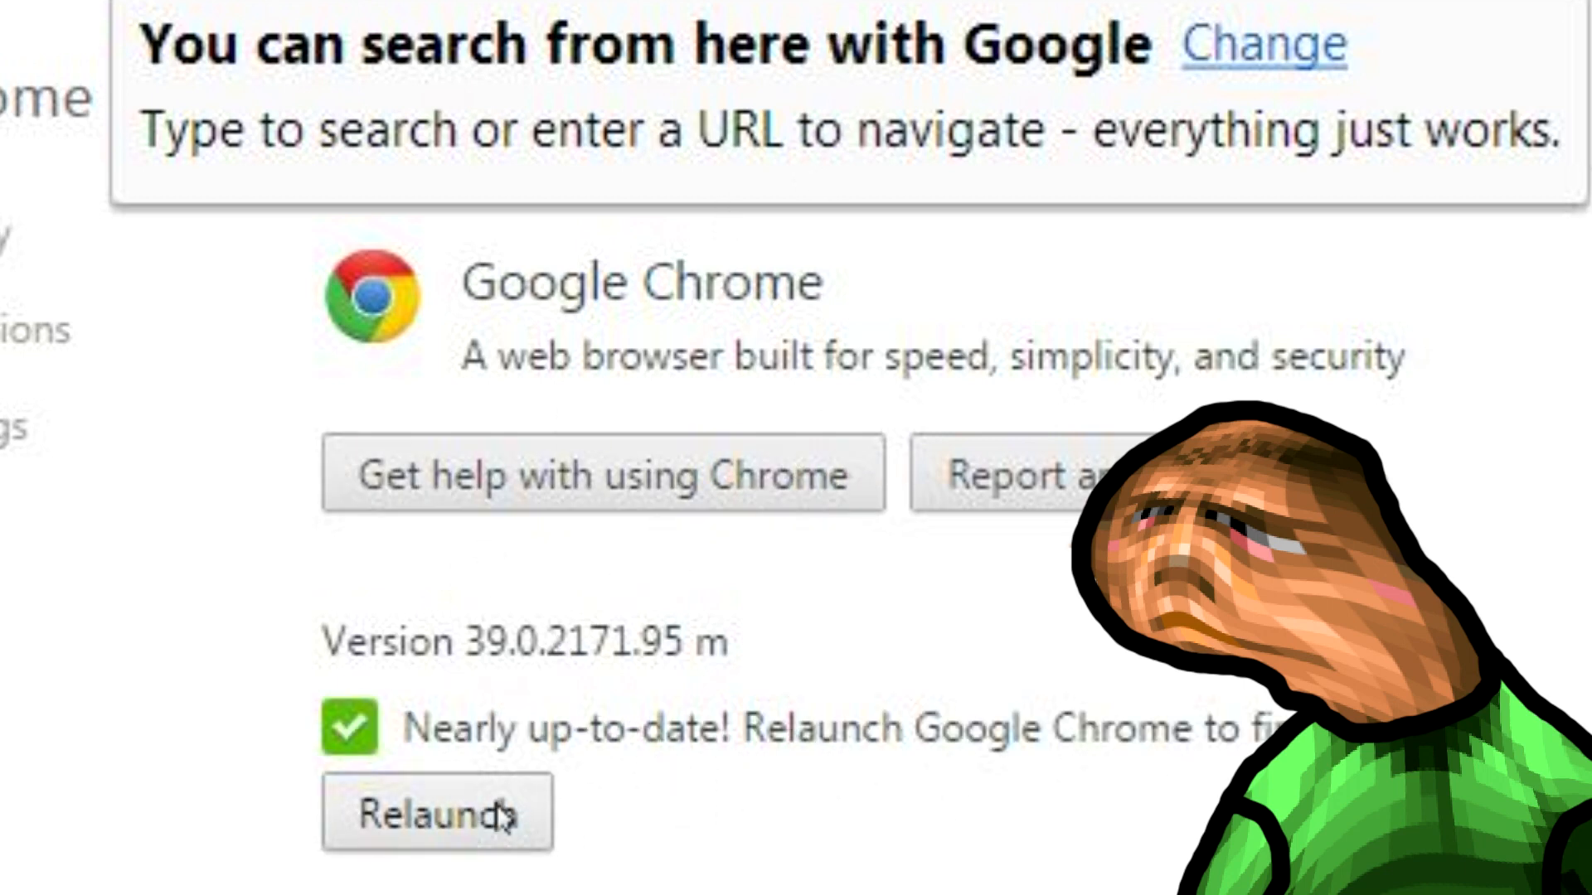
Step: Open the 'google.com - Download Google Chrome' result from the chrome search
{"action": "left_click", "coordinate": [437, 813]}
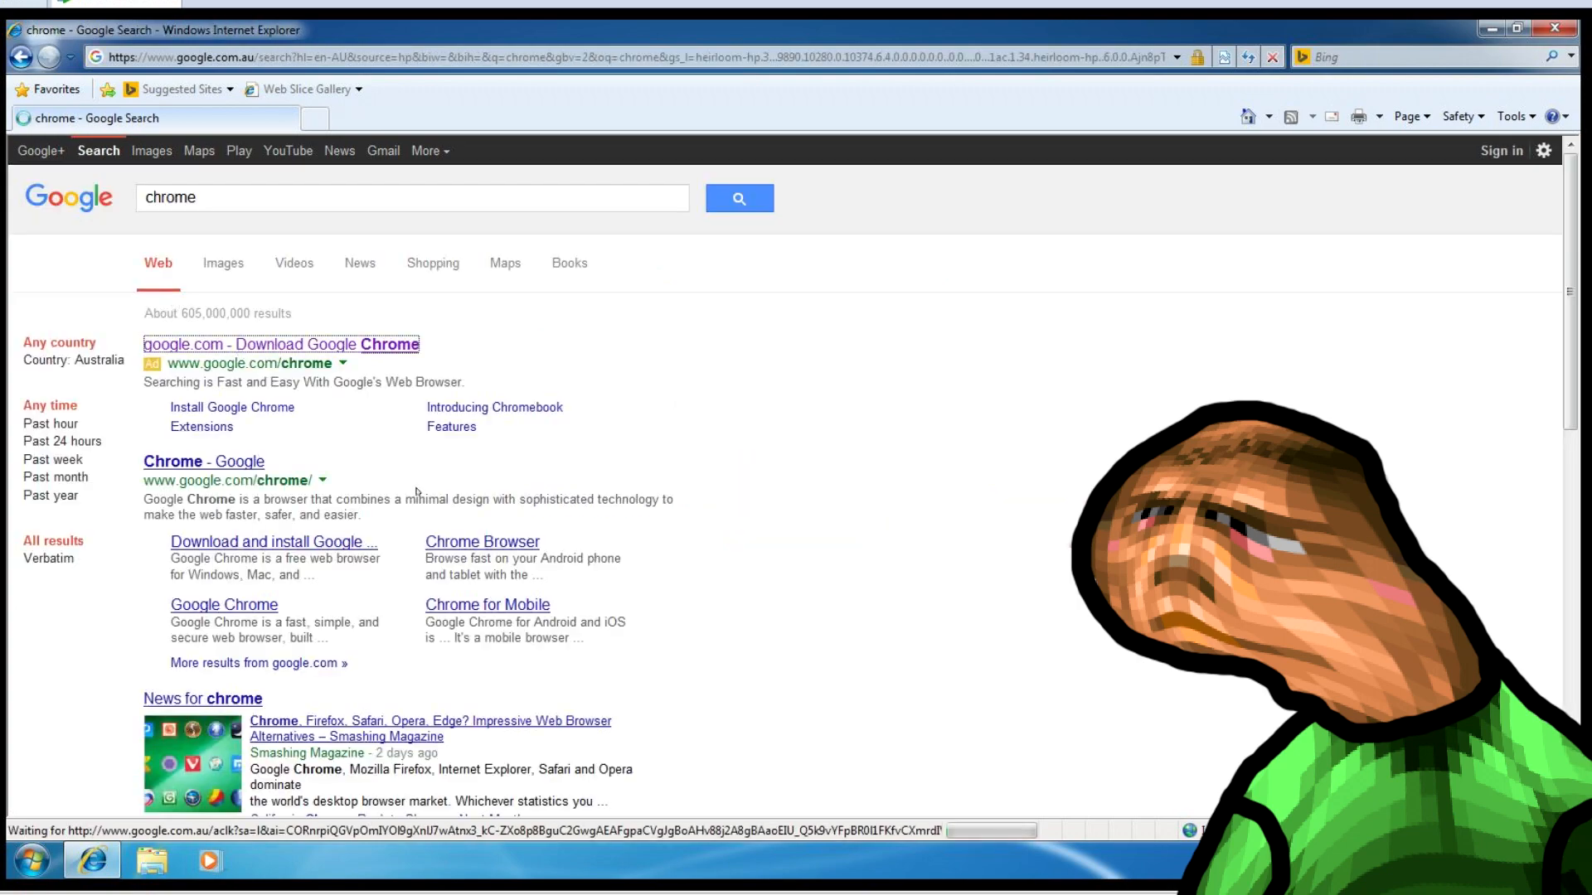
{"action": "left_click", "coordinate": [203, 461]}
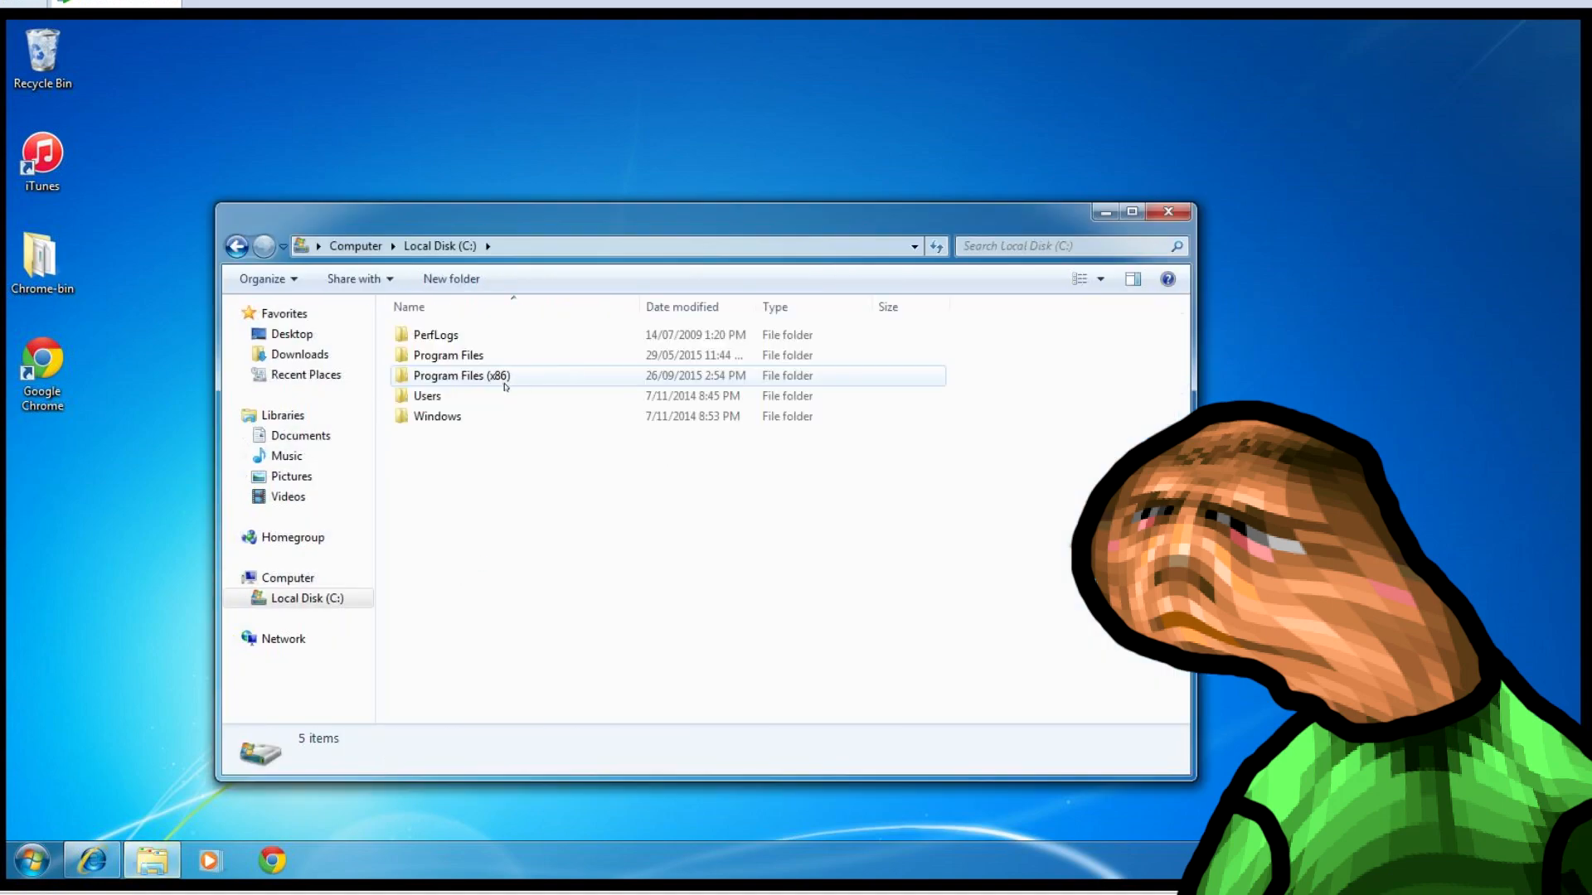
Step: Navigate into Program Files (x86) > Google > Chrome > Application on C:
{"action": "double_click", "coordinate": [461, 375]}
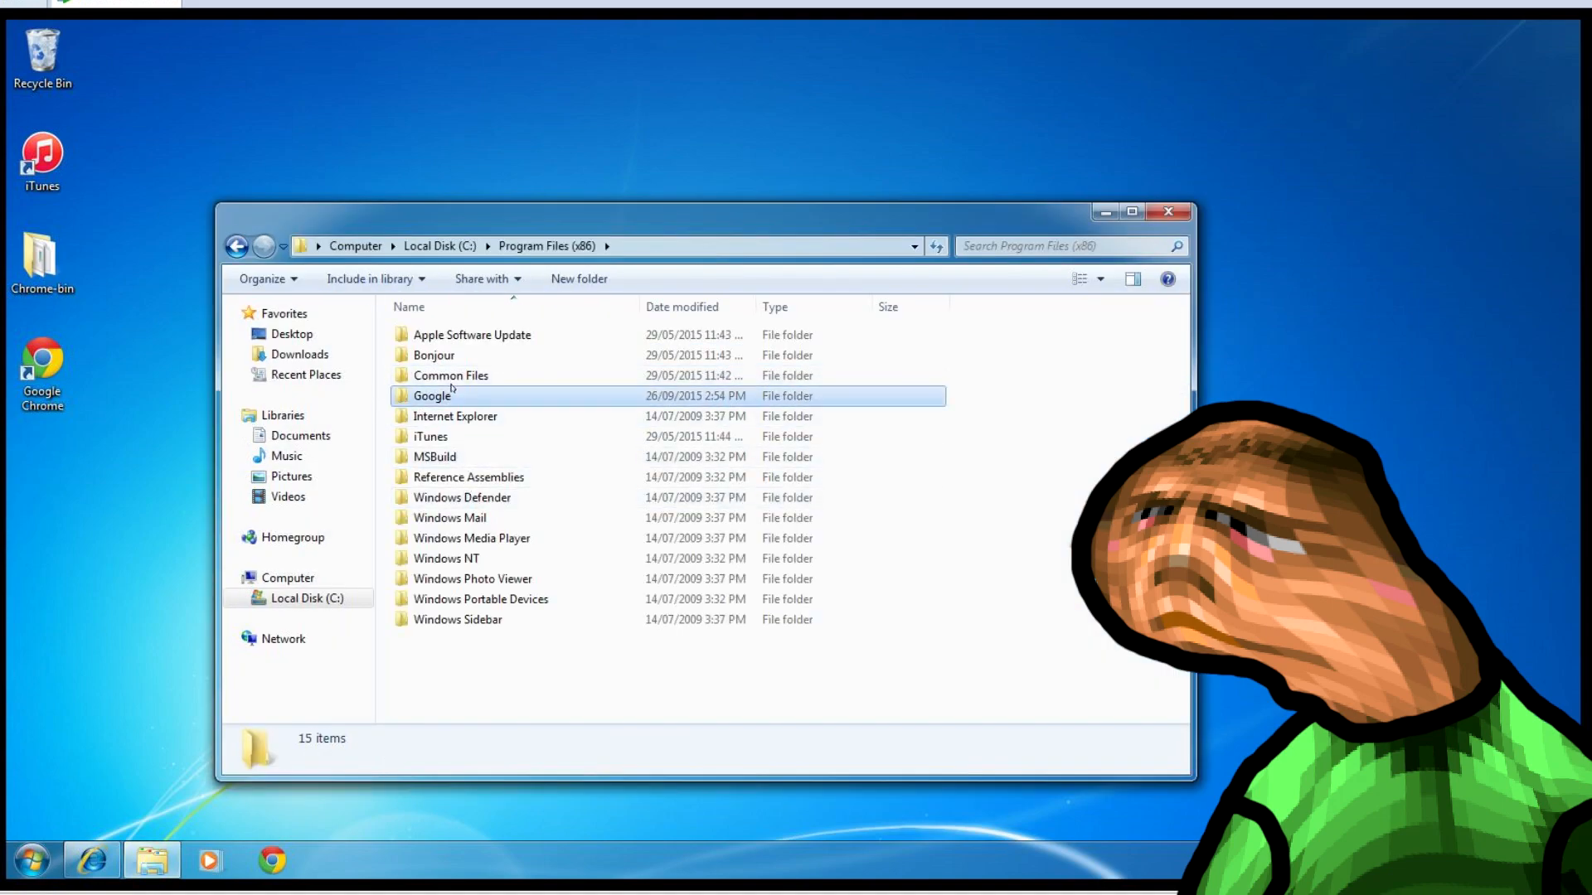
{"action": "double_click", "coordinate": [431, 396]}
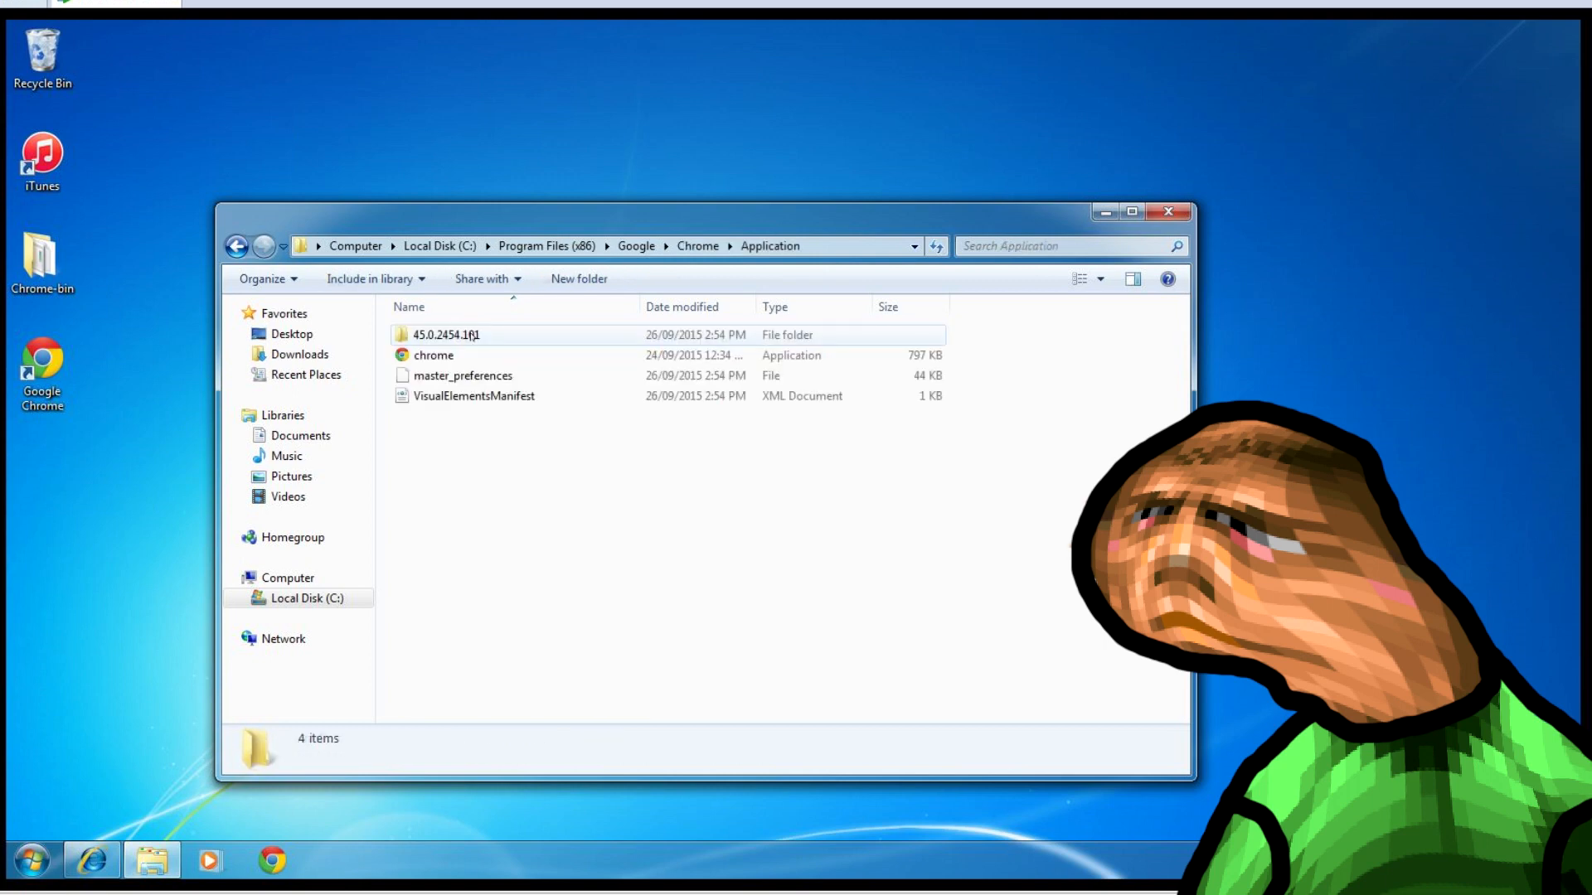
{"action": "left_click", "coordinate": [433, 355]}
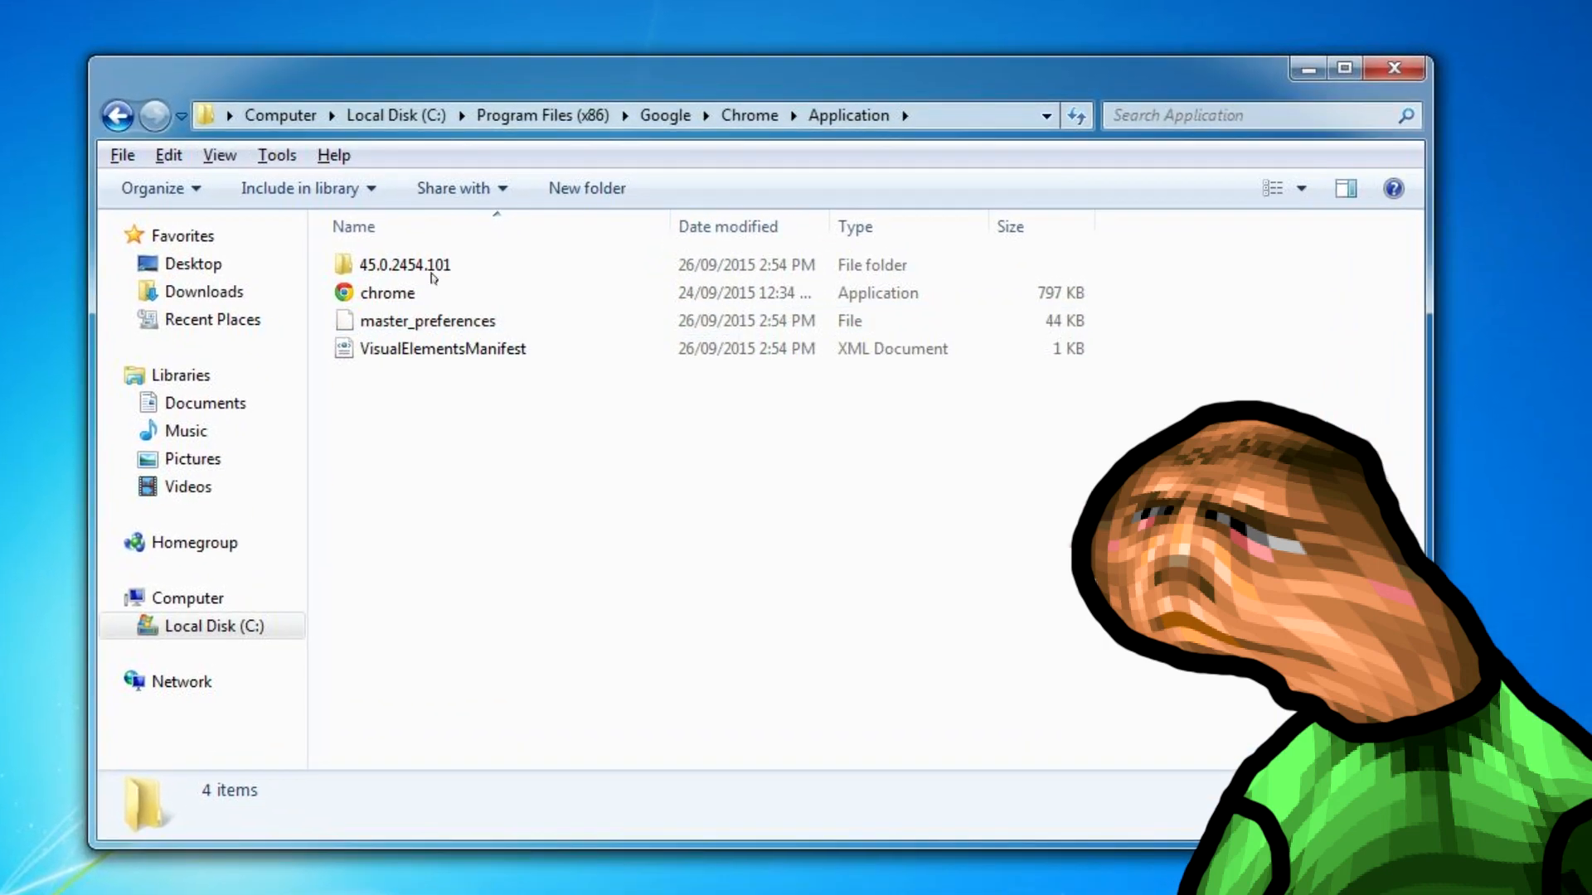
Step: Untick 'Hide extensions for known file types' in Folder Options
{"action": "left_click", "coordinate": [276, 155]}
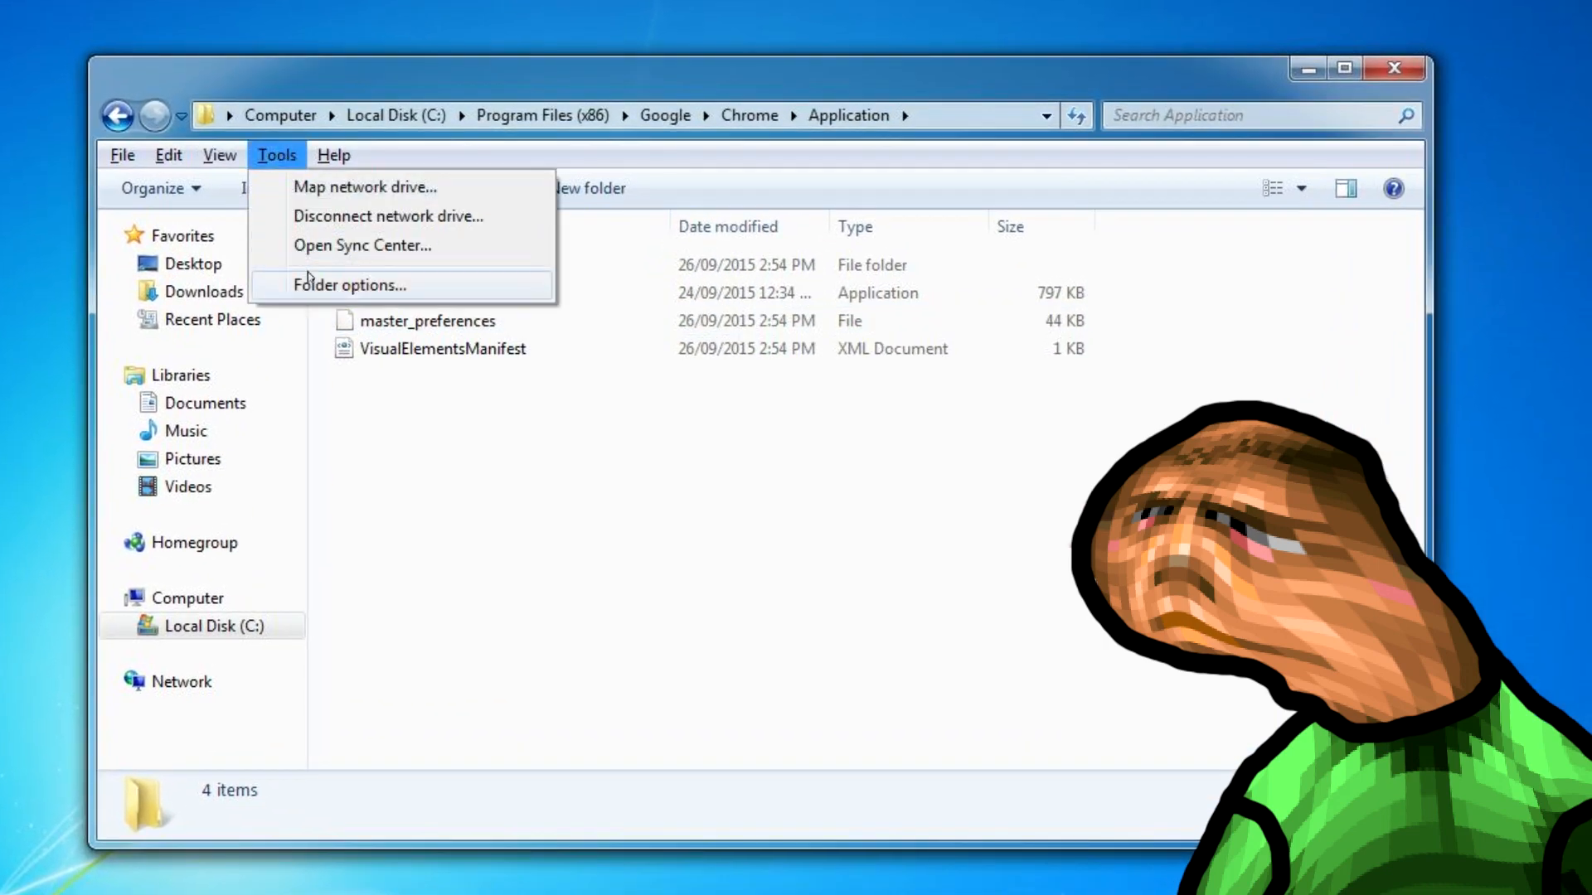
{"action": "left_click", "coordinate": [349, 284]}
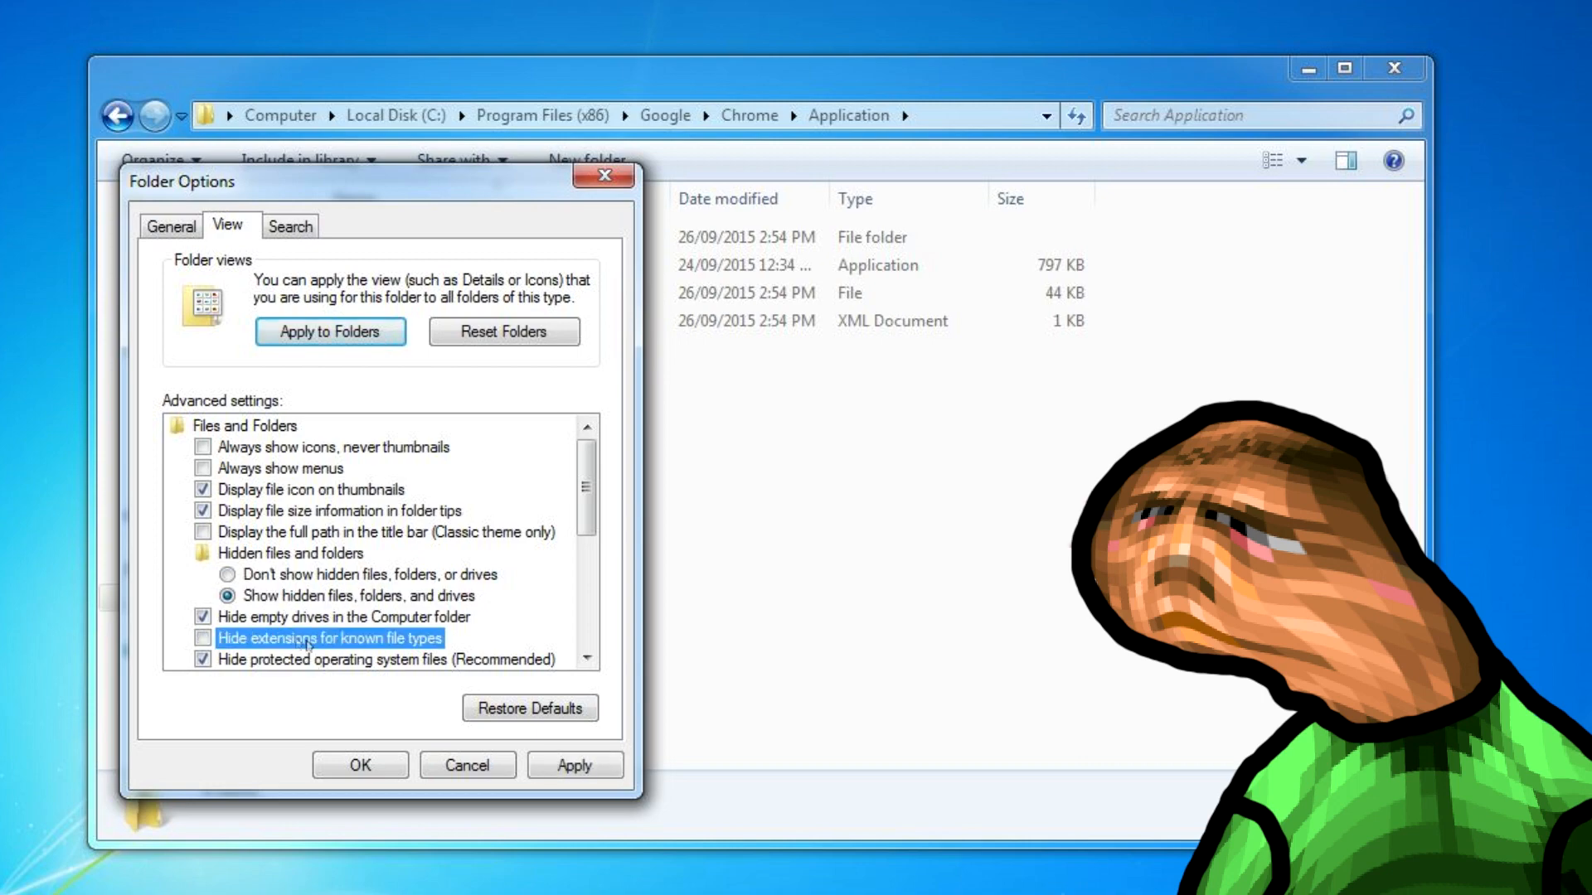
{"action": "left_click", "coordinate": [359, 765]}
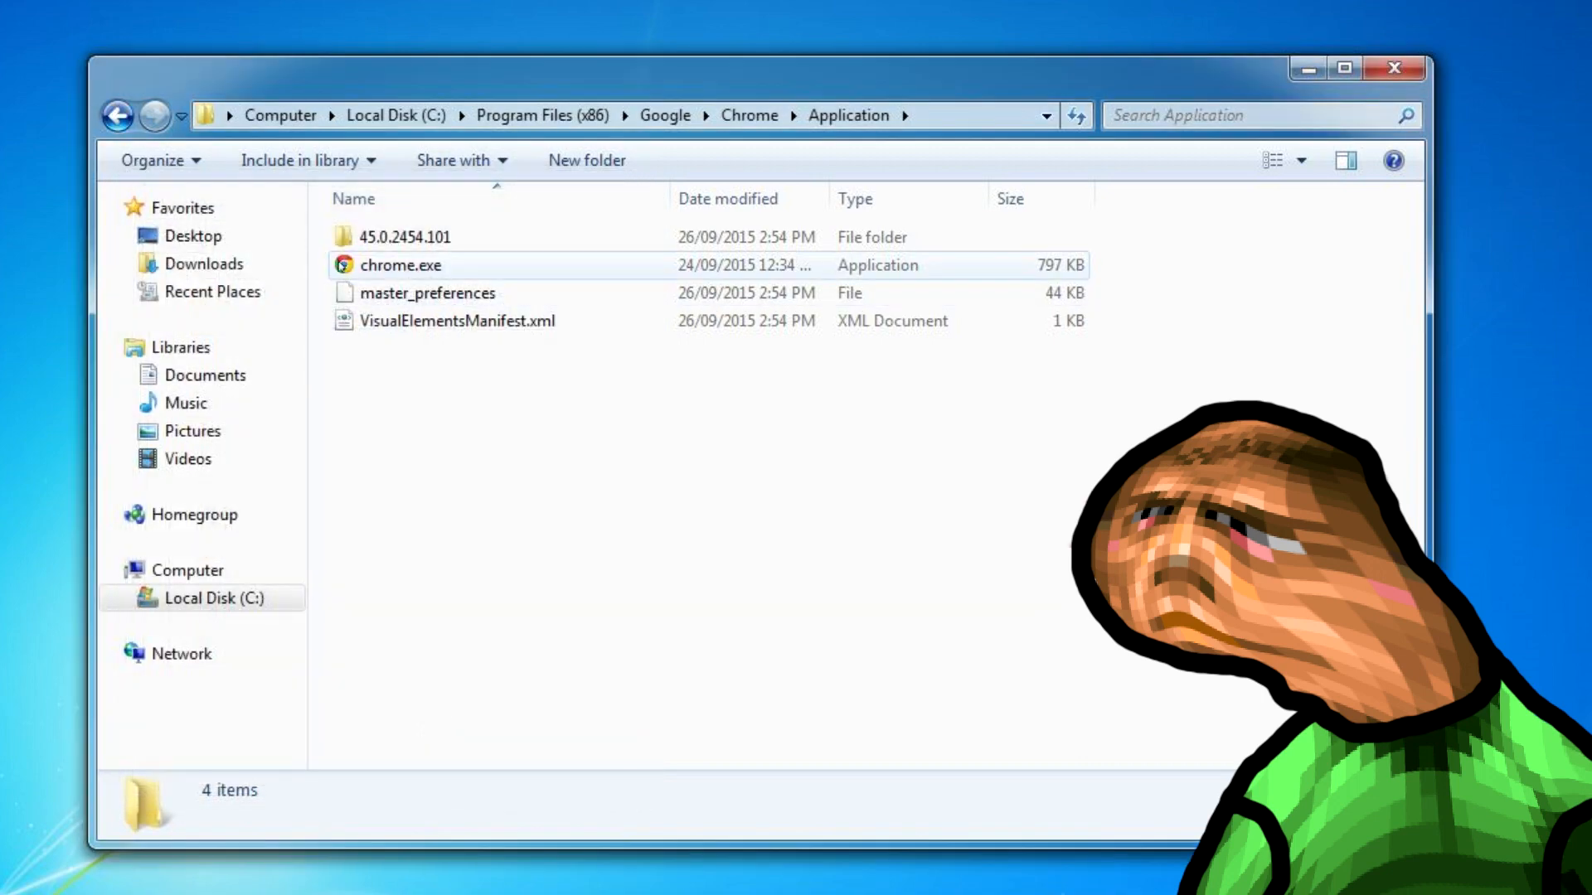
Step: Move the version 45 Application files into a newly created subfolder
{"action": "left_click", "coordinate": [401, 265]}
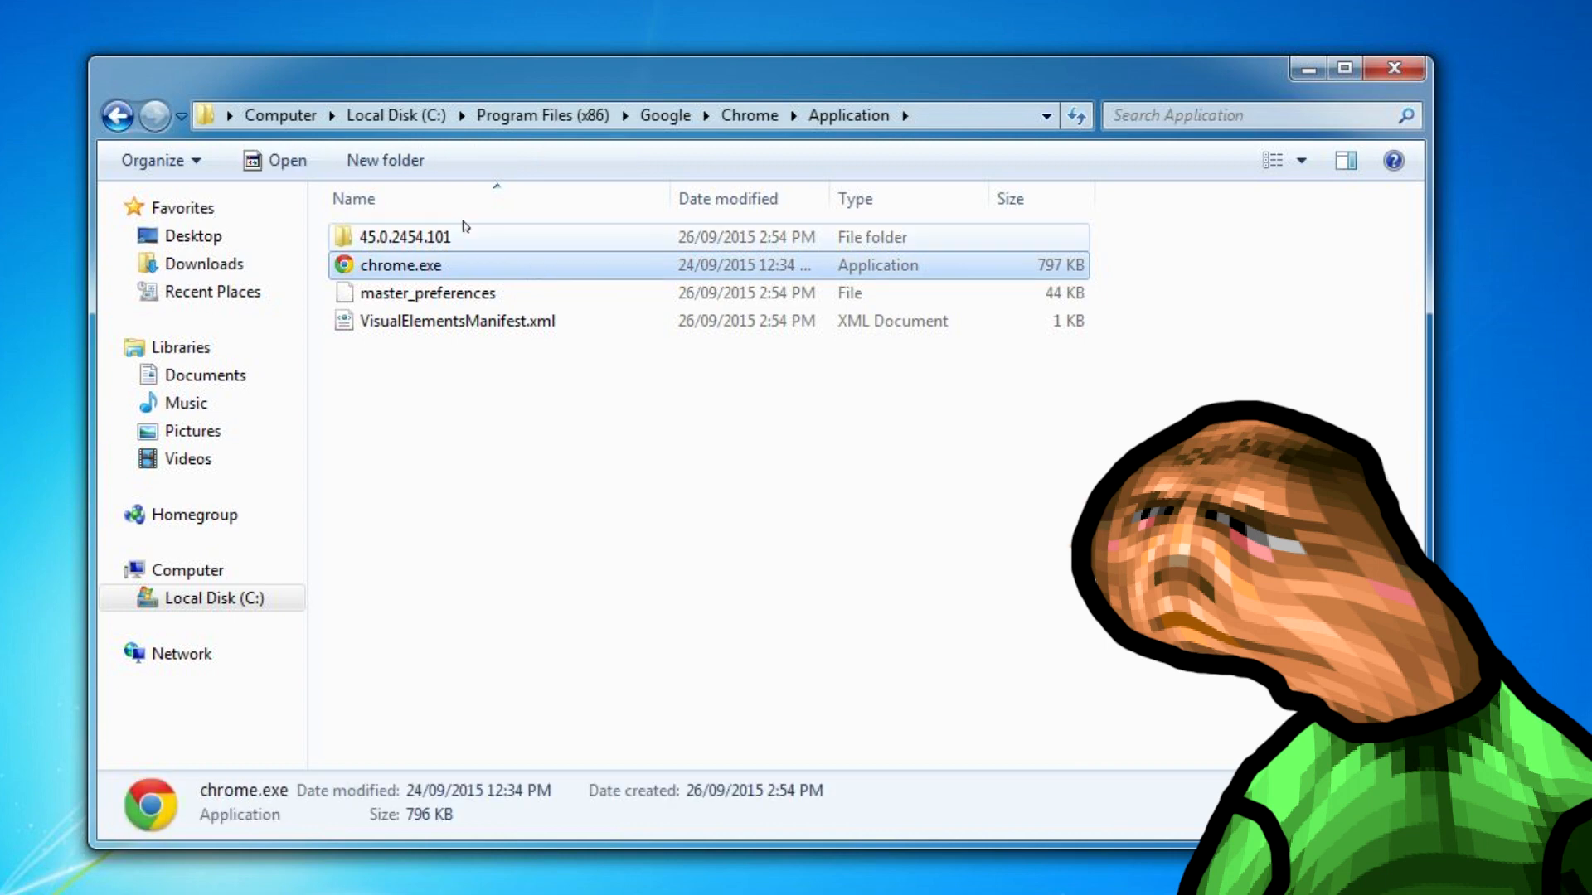
{"action": "right_click", "coordinate": [402, 265]}
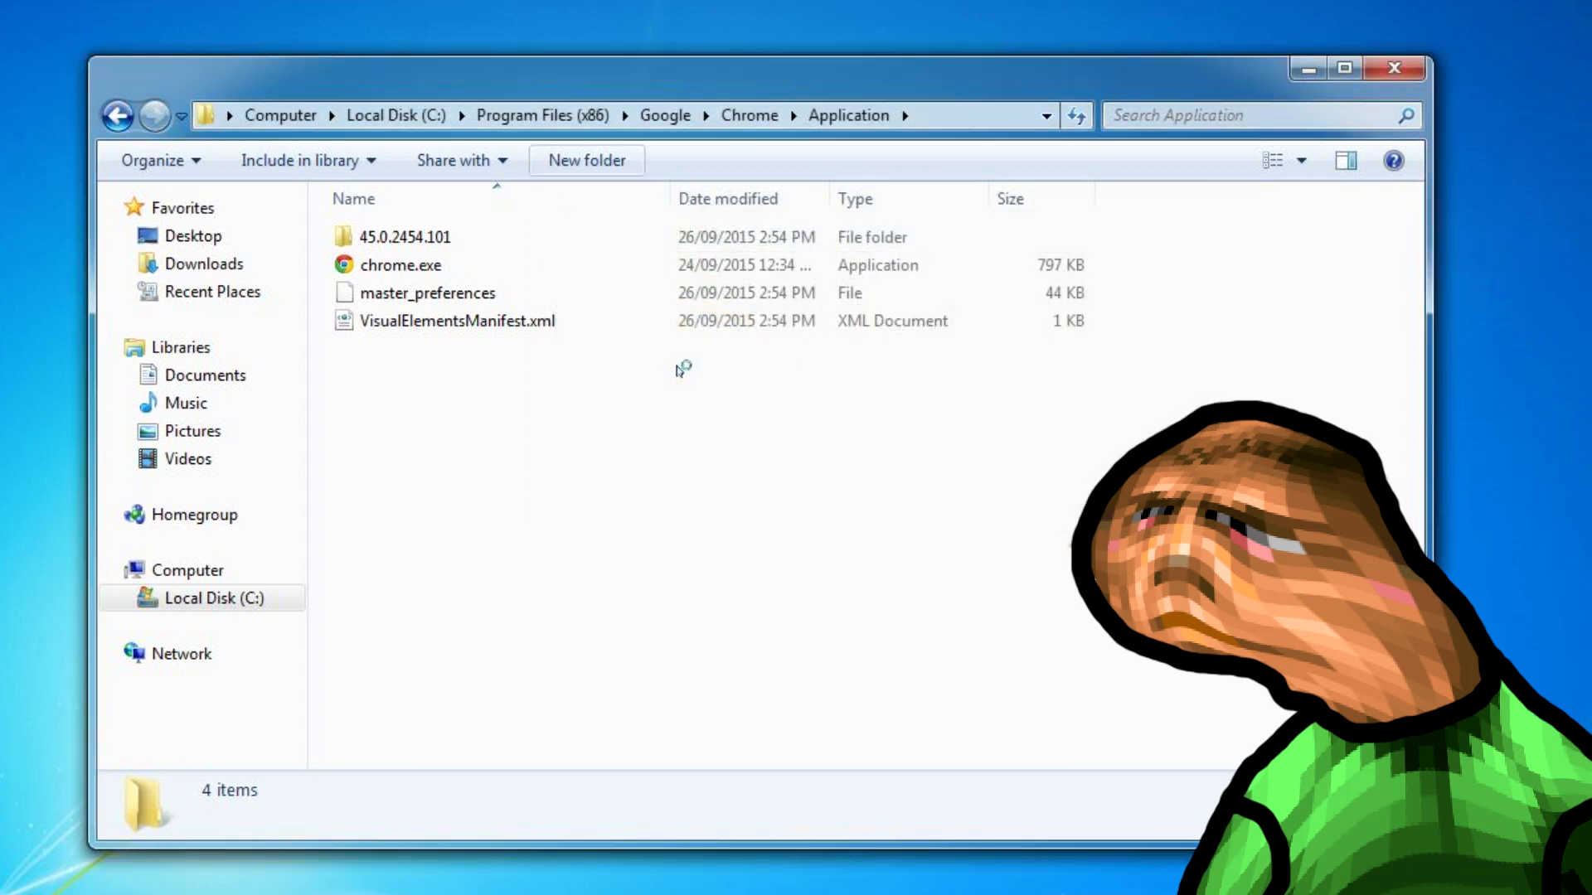
{"action": "type", "text": "sgi"}
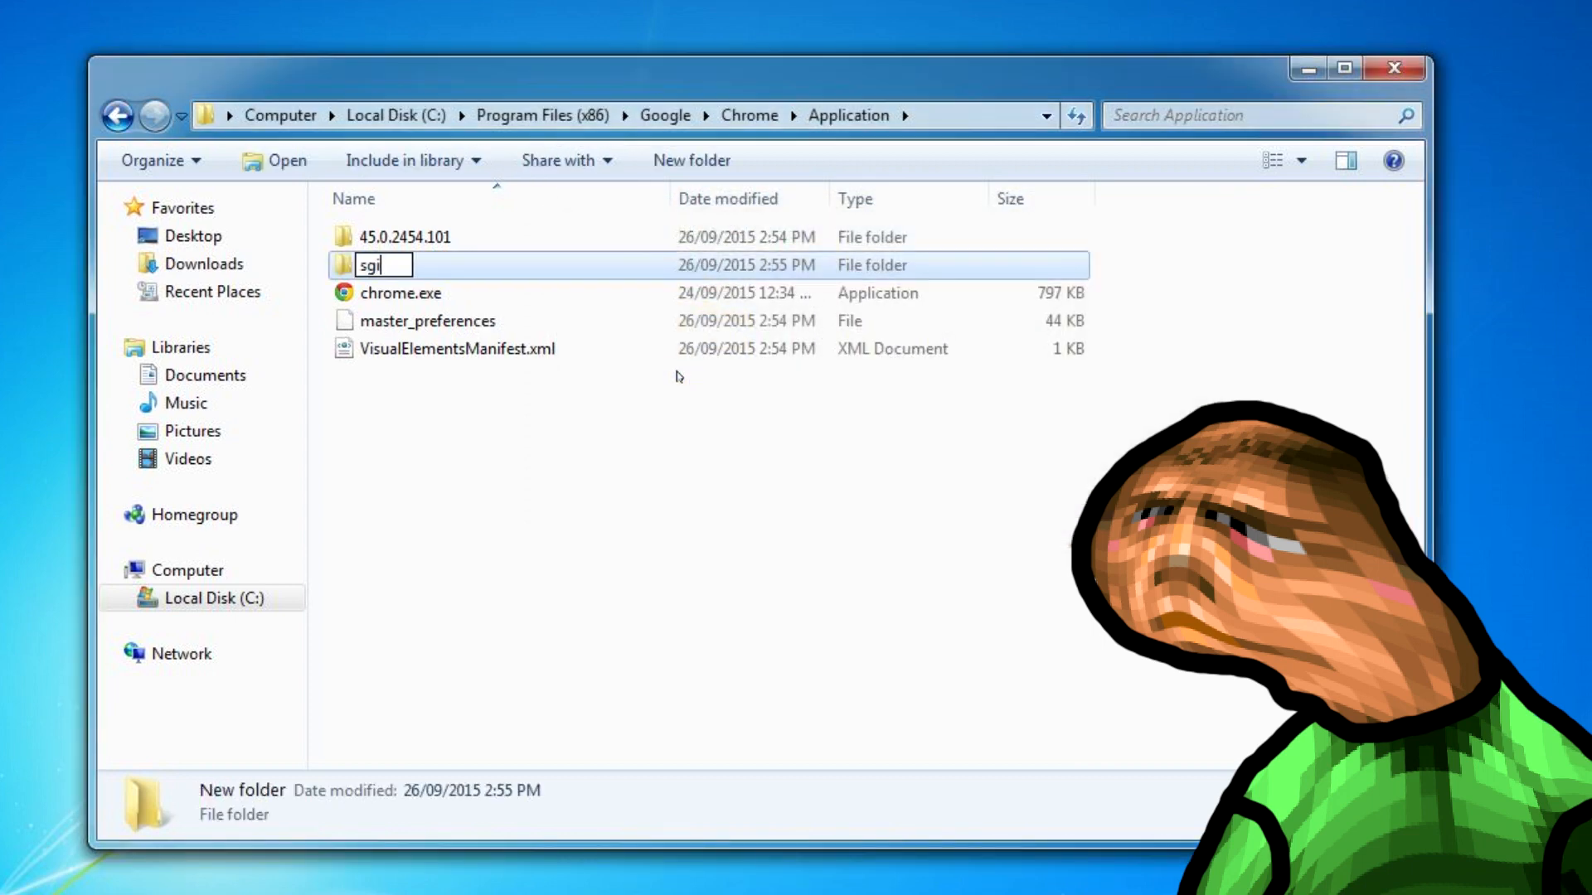
{"action": "type", "text": "shit"}
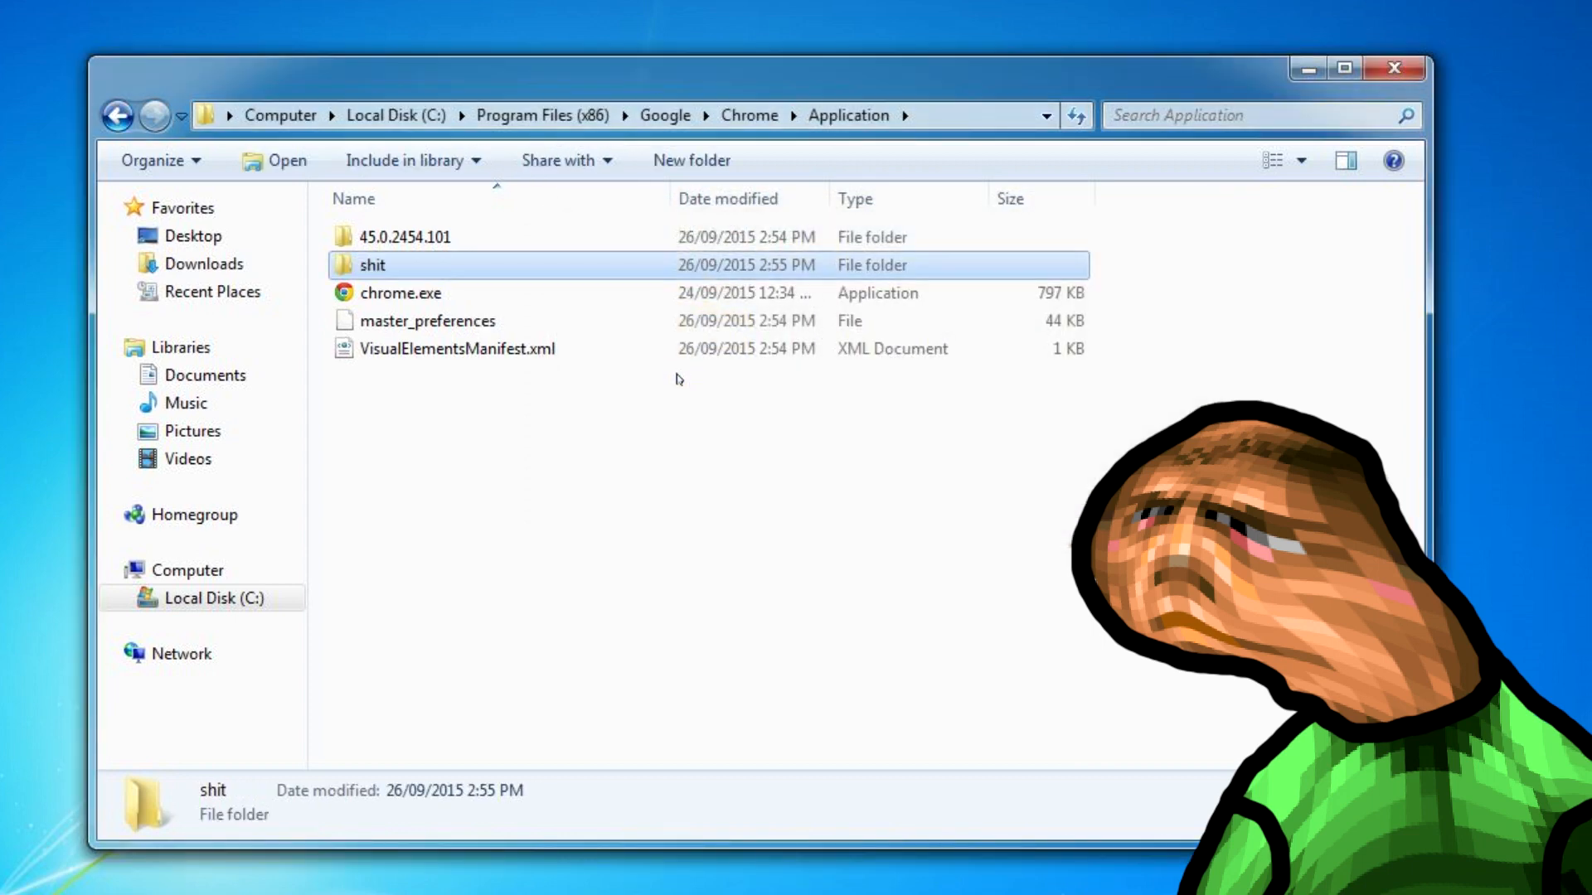
{"action": "key", "text": "ctrl+a"}
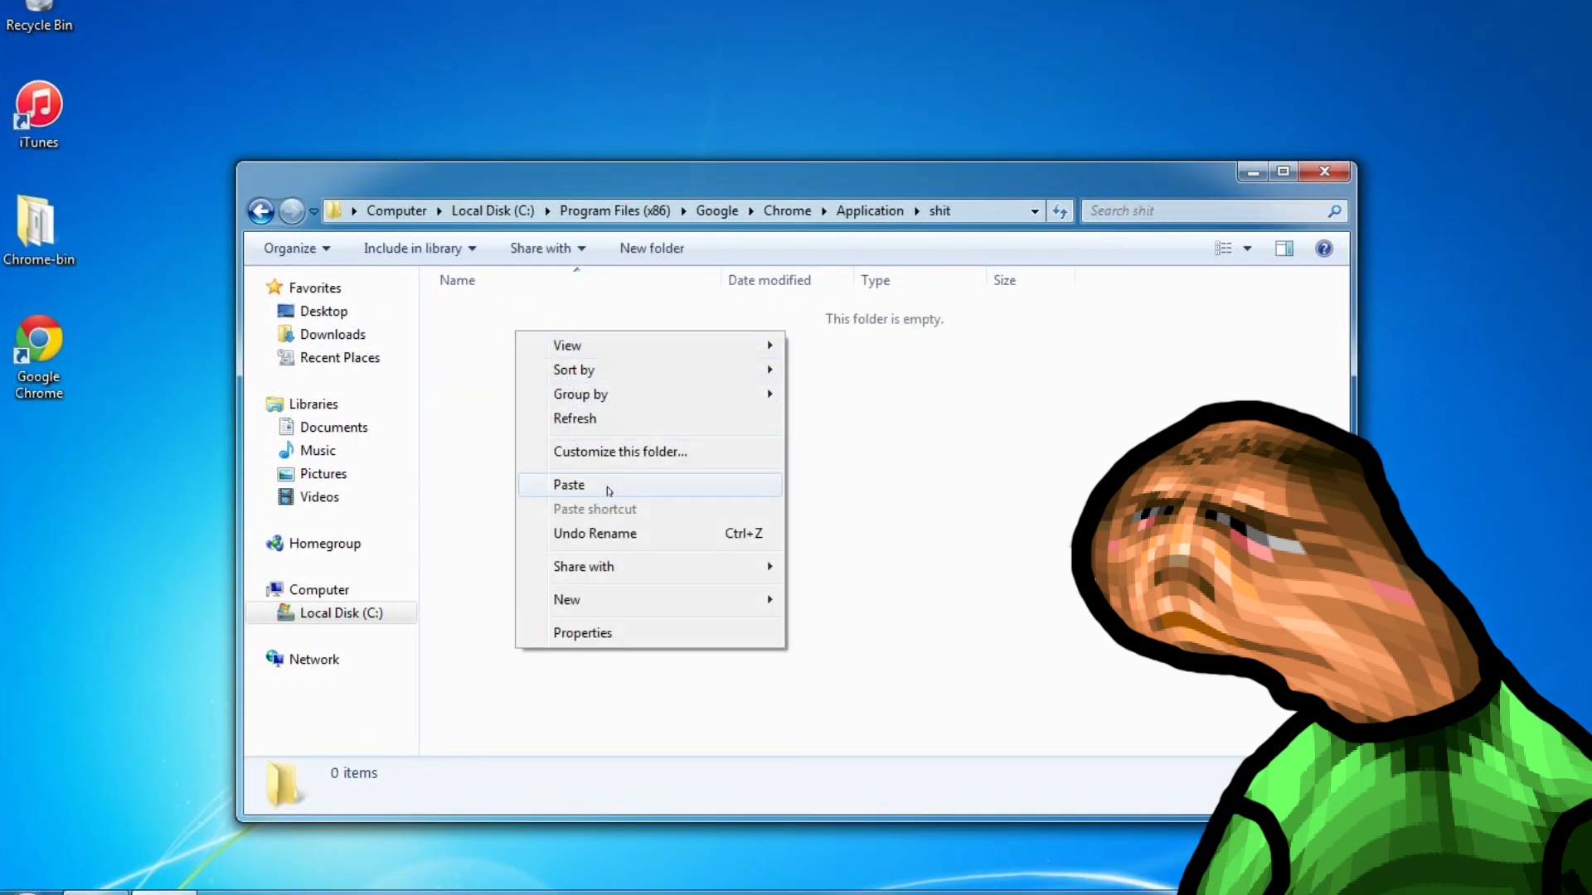
{"action": "left_click", "coordinate": [569, 484]}
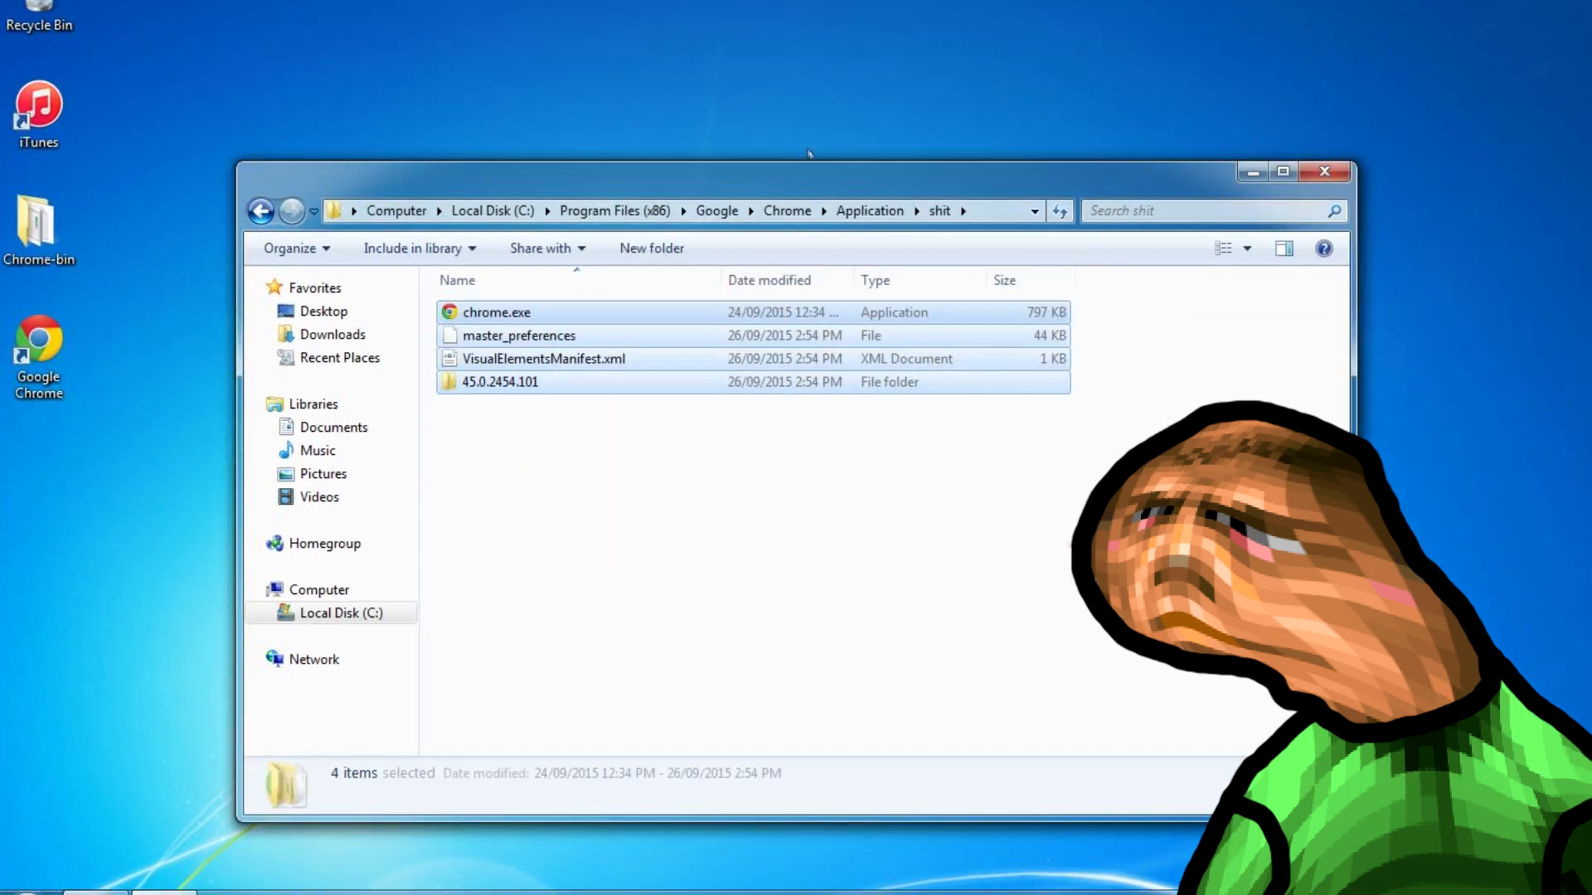
Step: Copy Chrome-bin's Chrome 39 files into Application, then close Chrome-bin
{"action": "left_click", "coordinate": [869, 210]}
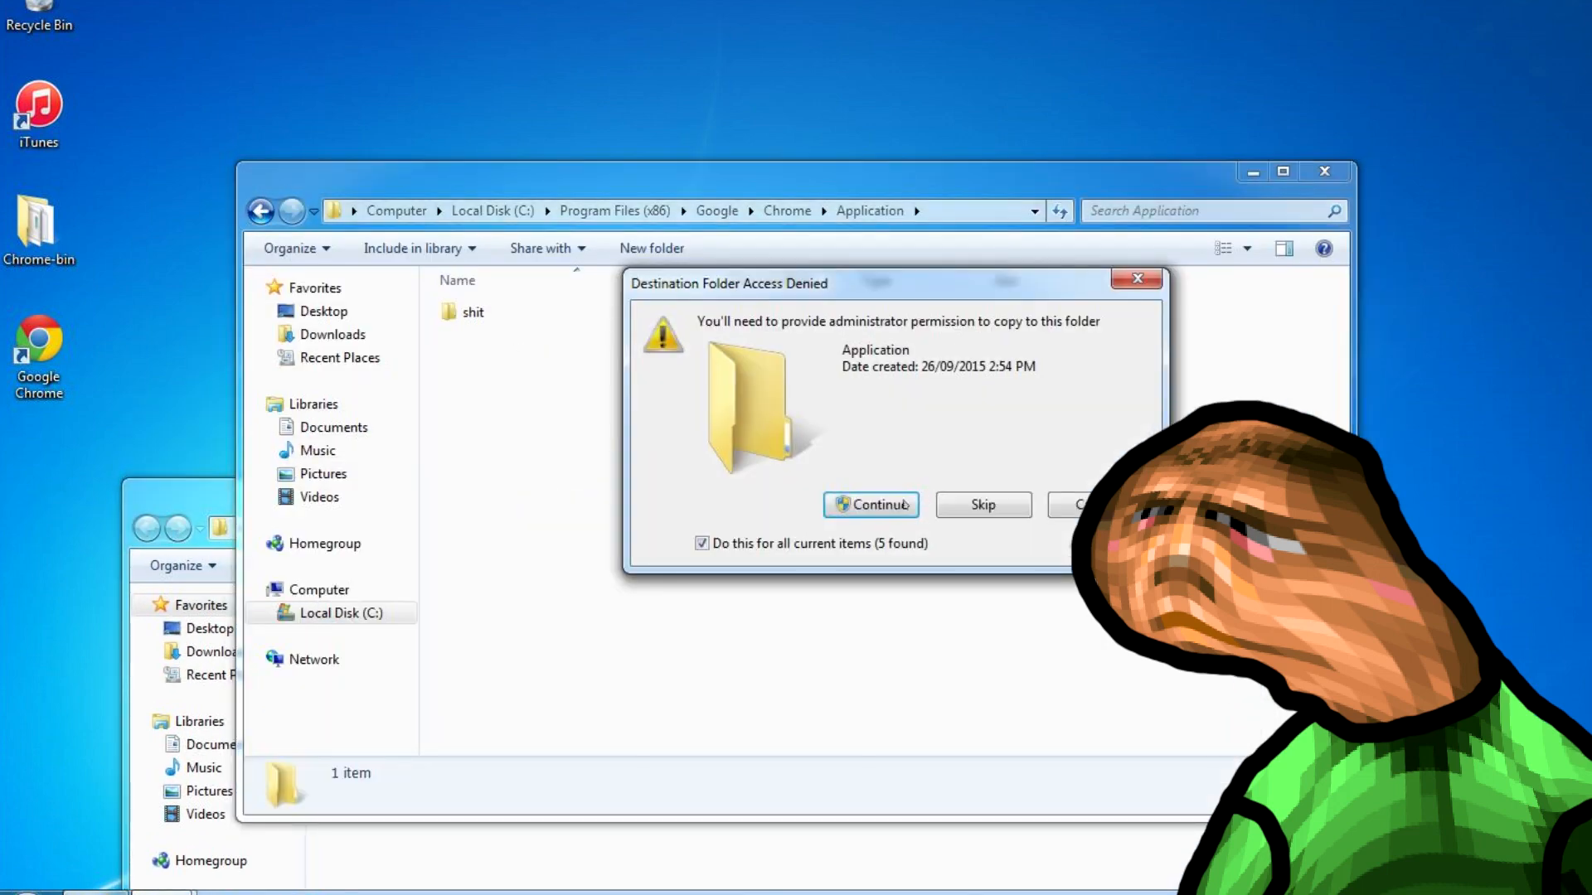
{"action": "left_click", "coordinate": [869, 505]}
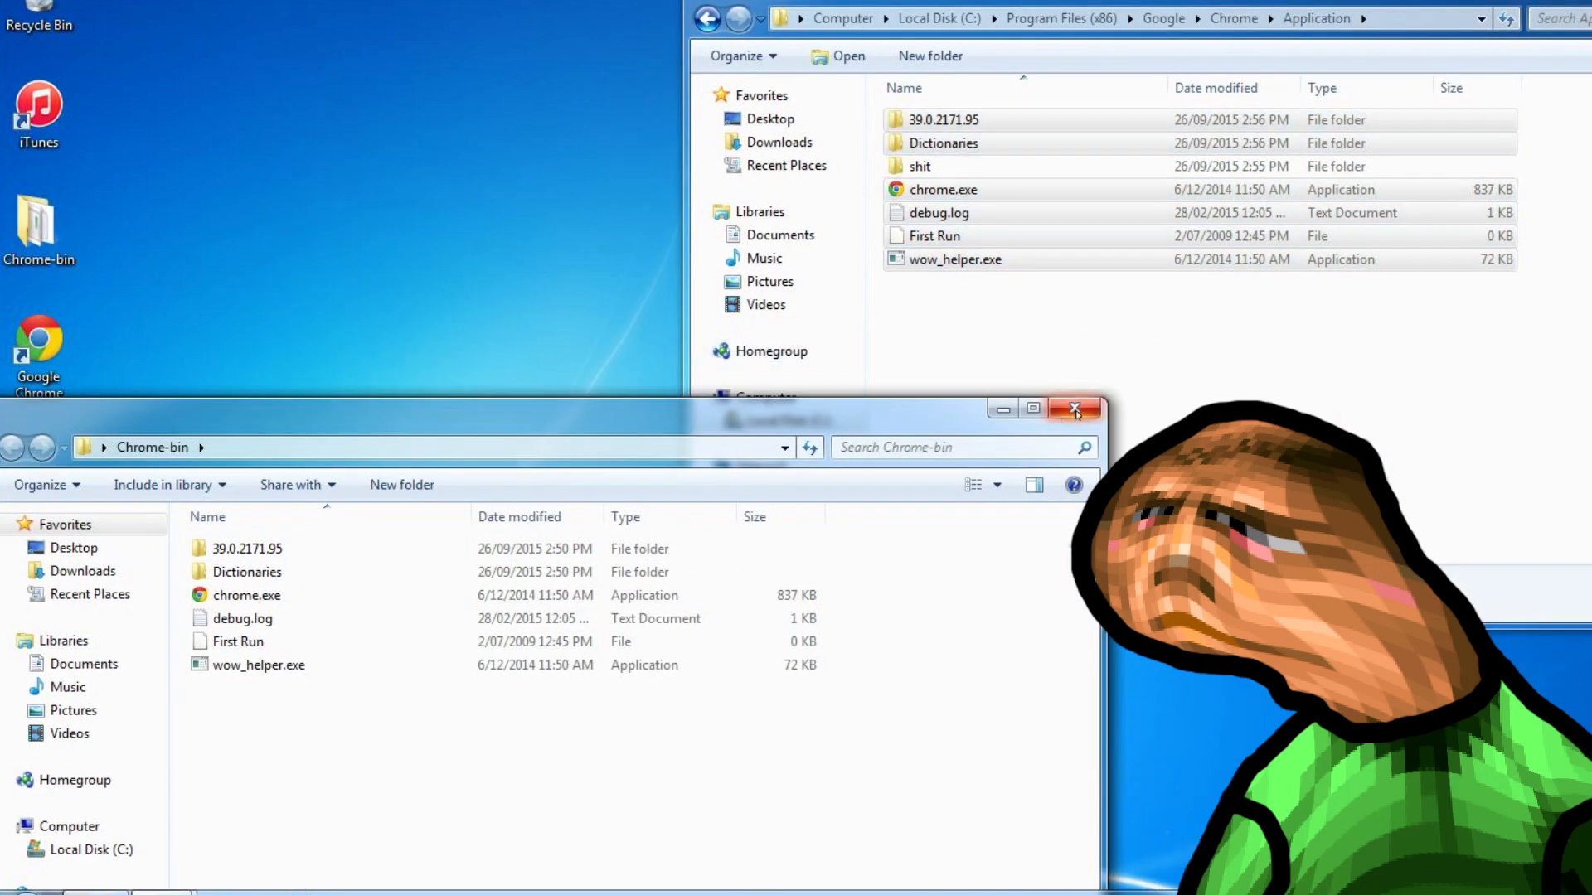
{"action": "left_click", "coordinate": [1073, 408]}
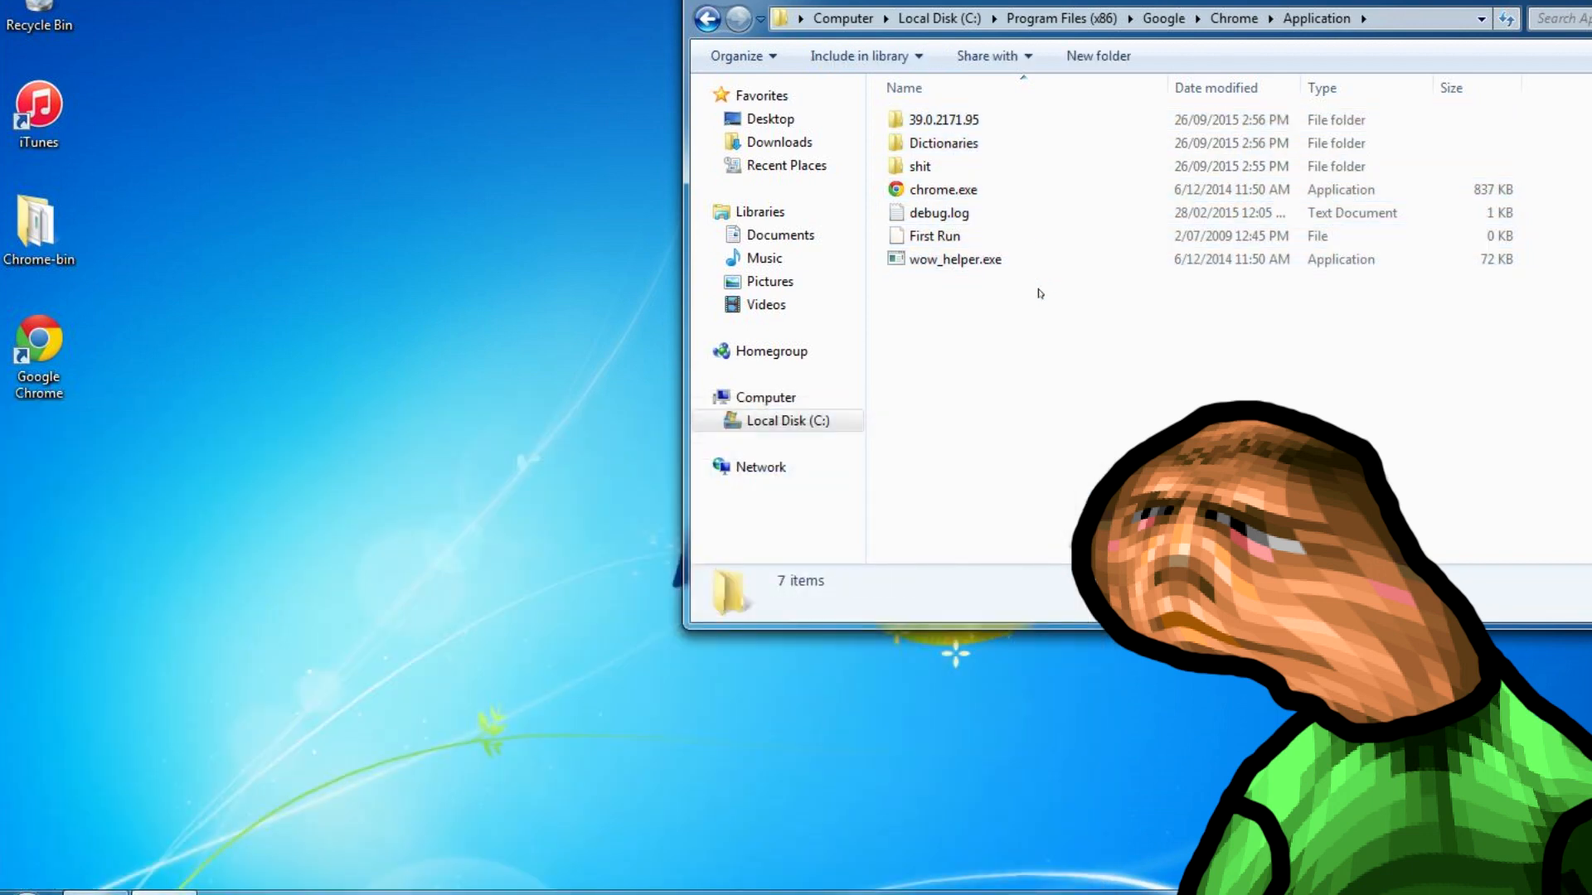
{"action": "mouse_move", "coordinate": [942, 189]}
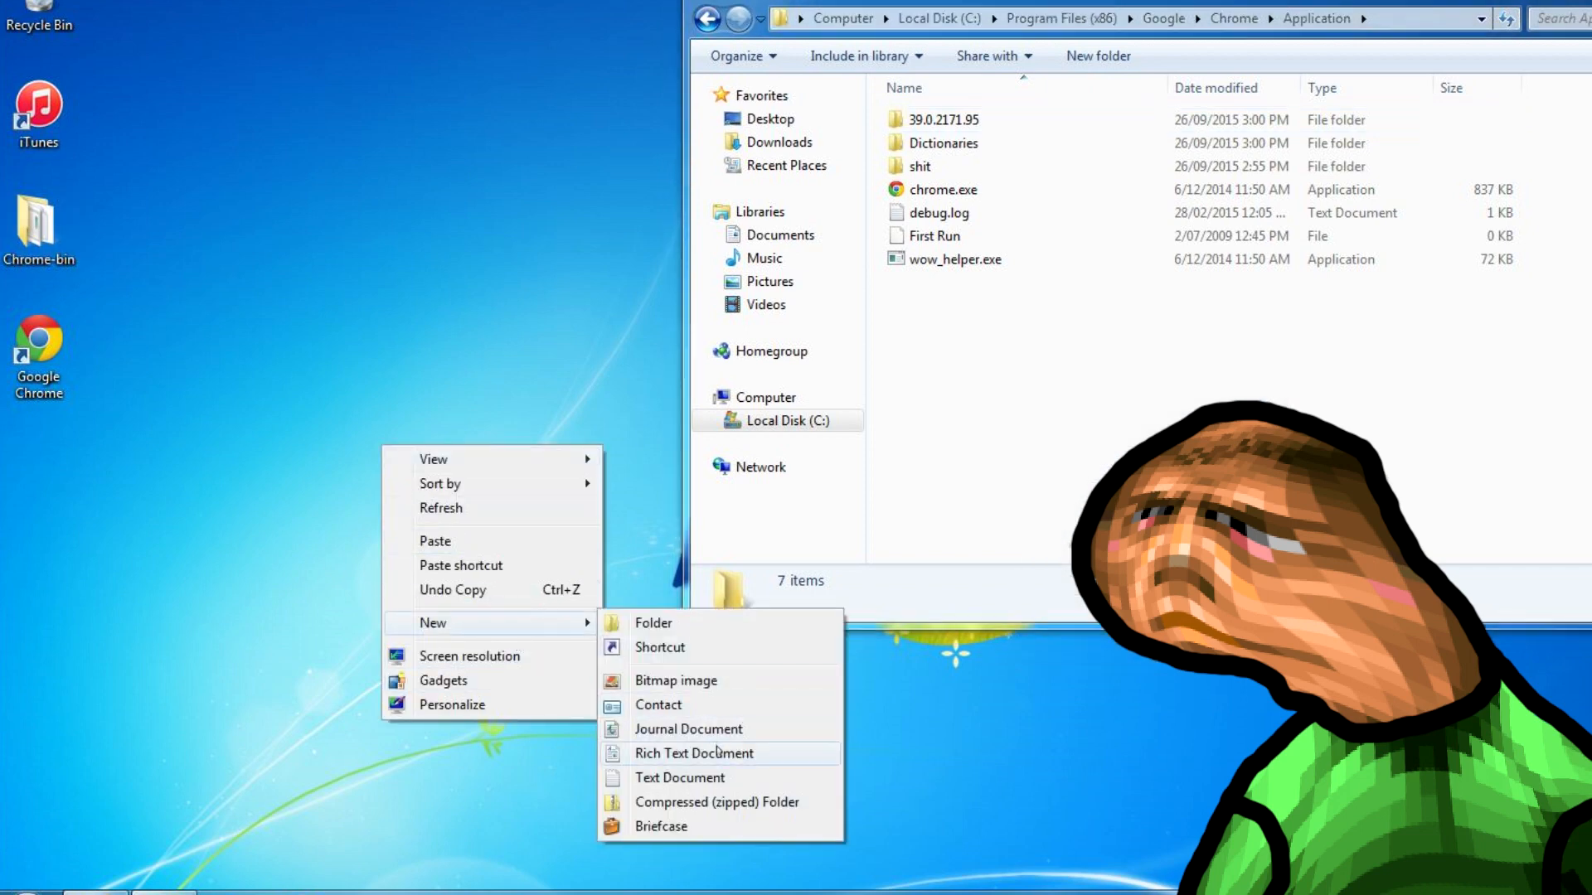
Step: Create a desktop text document, rename it new_chrome.exe, and move it into Application
{"action": "left_click", "coordinate": [680, 778]}
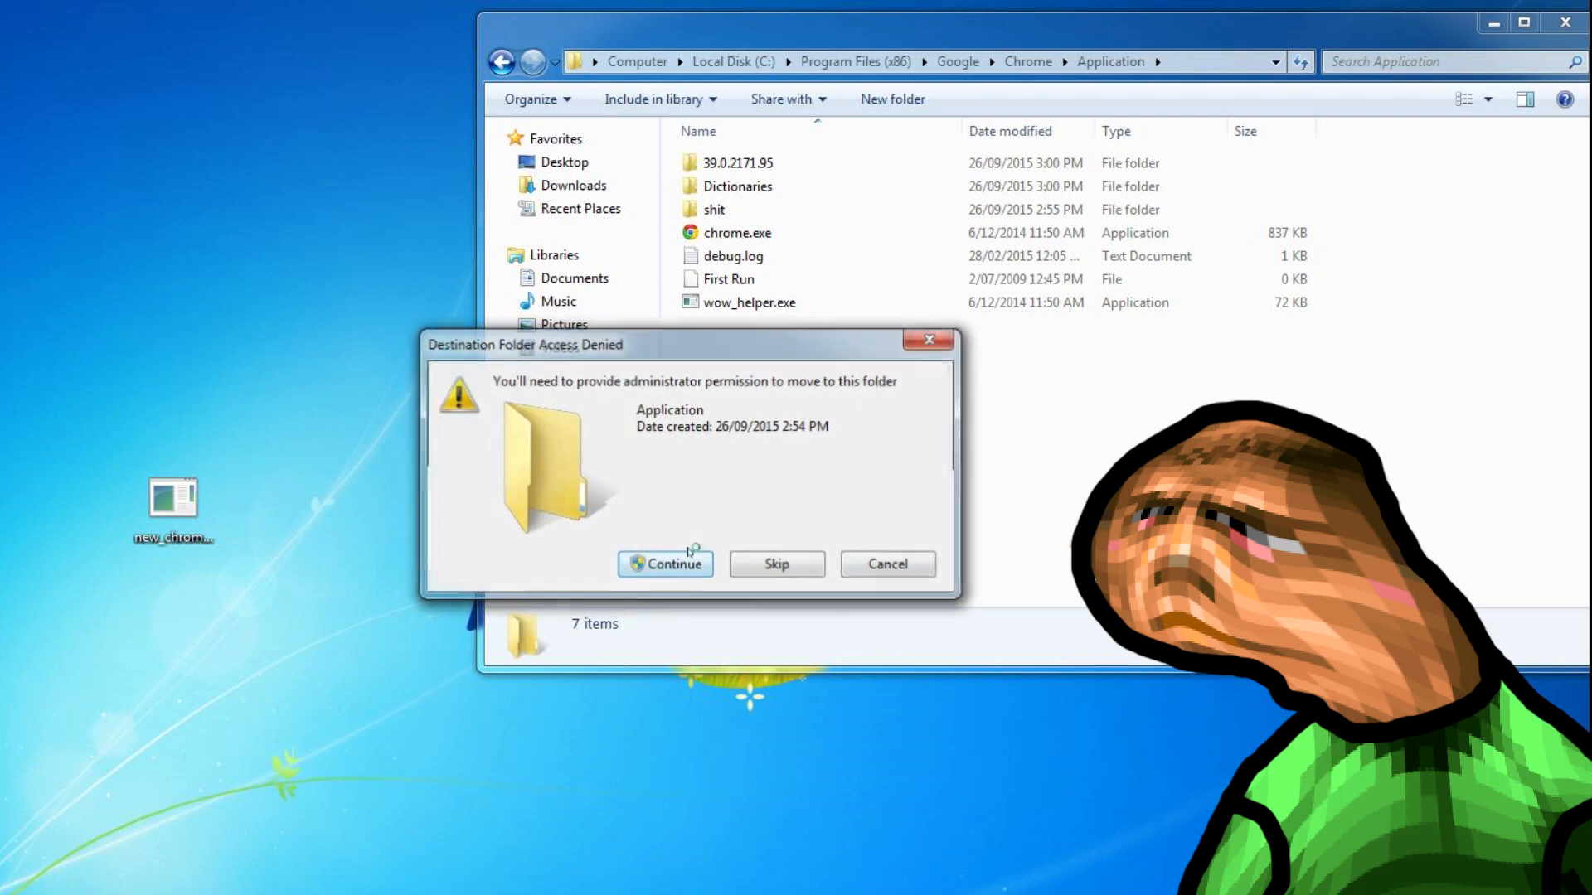
{"action": "left_click", "coordinate": [664, 564]}
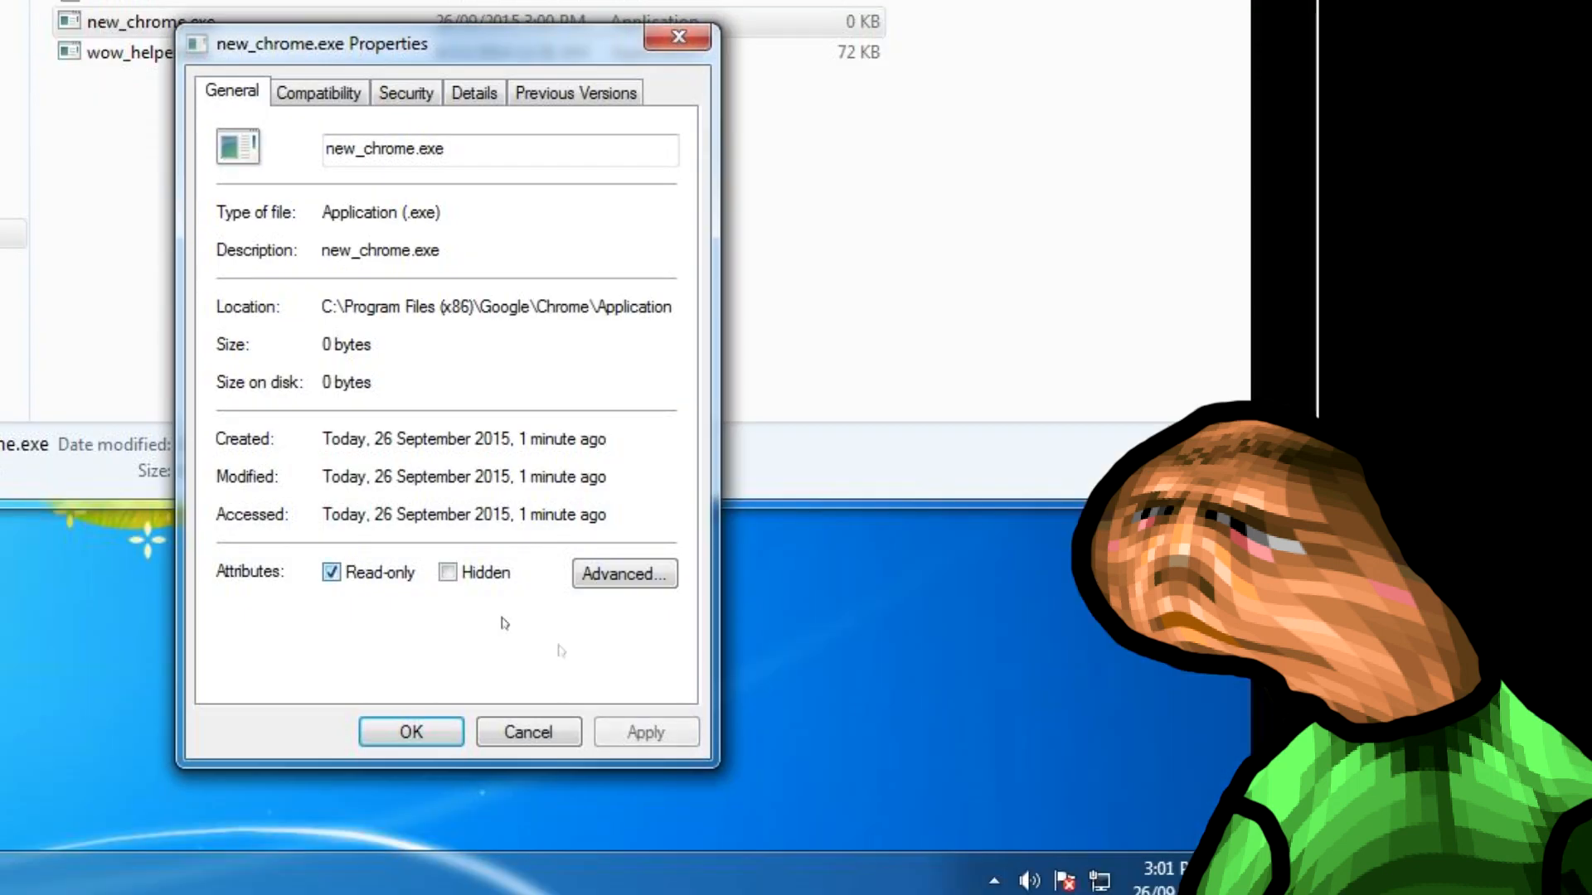
Step: Disable inheritance on new_chrome.exe and remove all inherited permission entries
{"action": "left_click", "coordinate": [405, 92]}
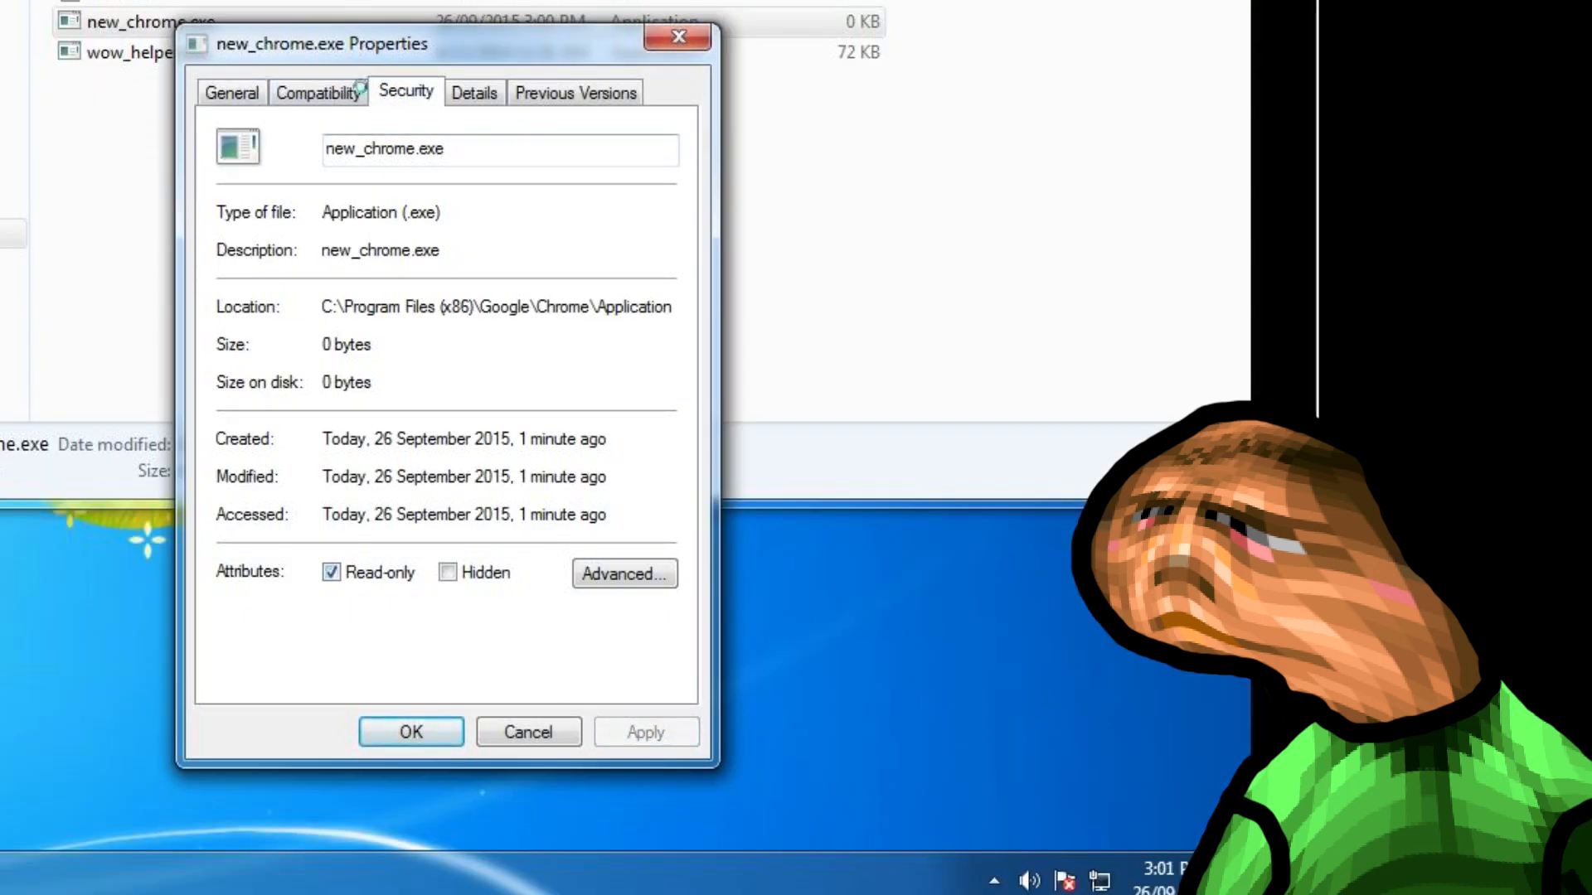
{"action": "left_click", "coordinate": [623, 573]}
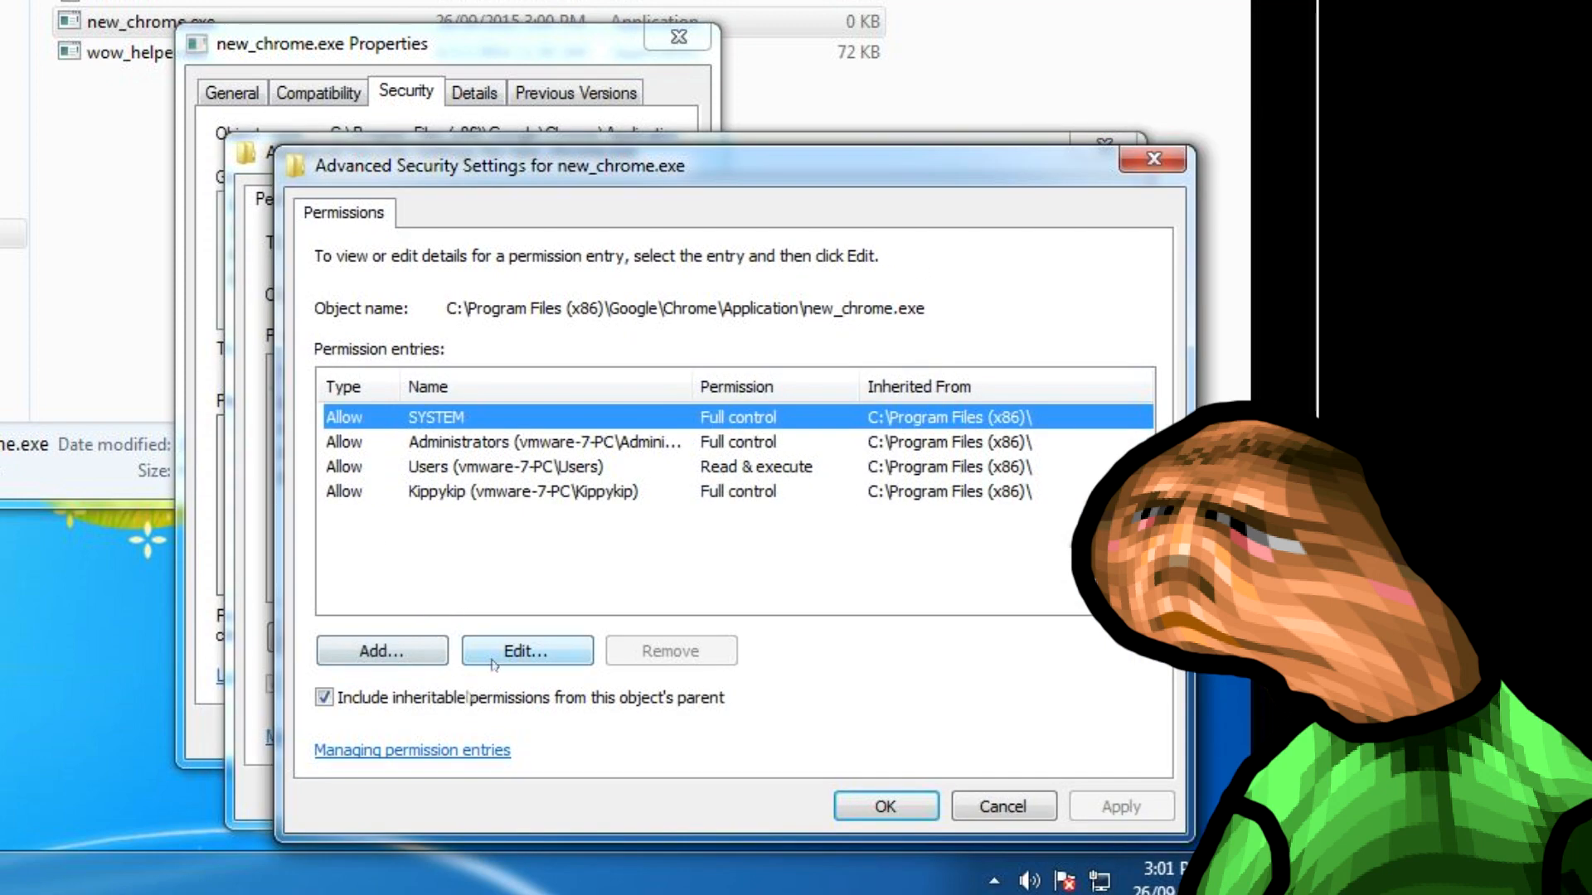
{"action": "left_click", "coordinate": [325, 697]}
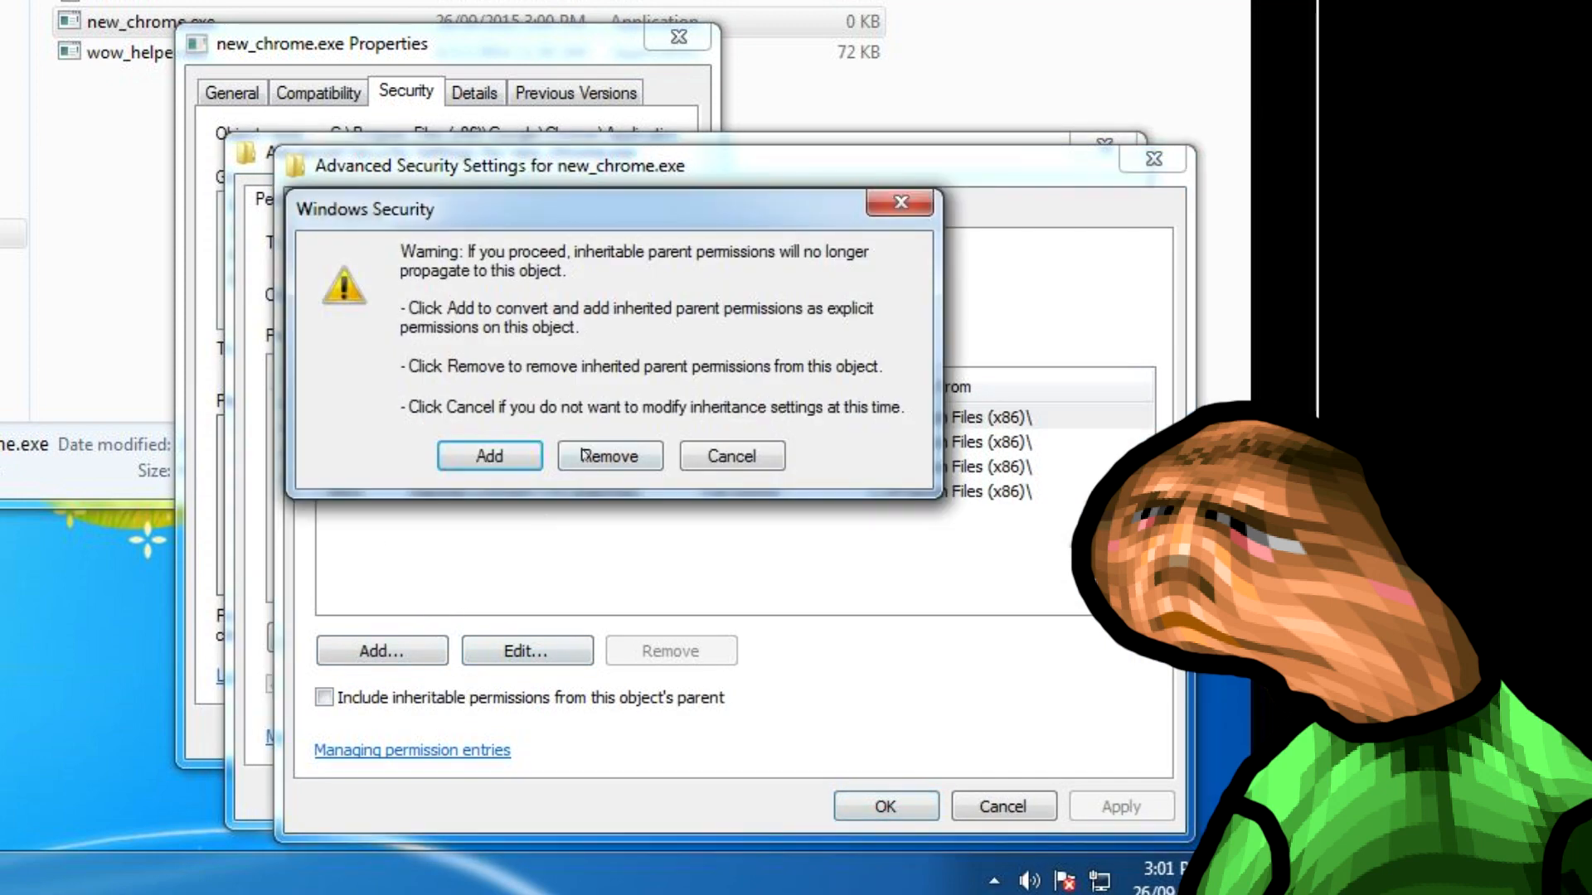
{"action": "left_click", "coordinate": [608, 455]}
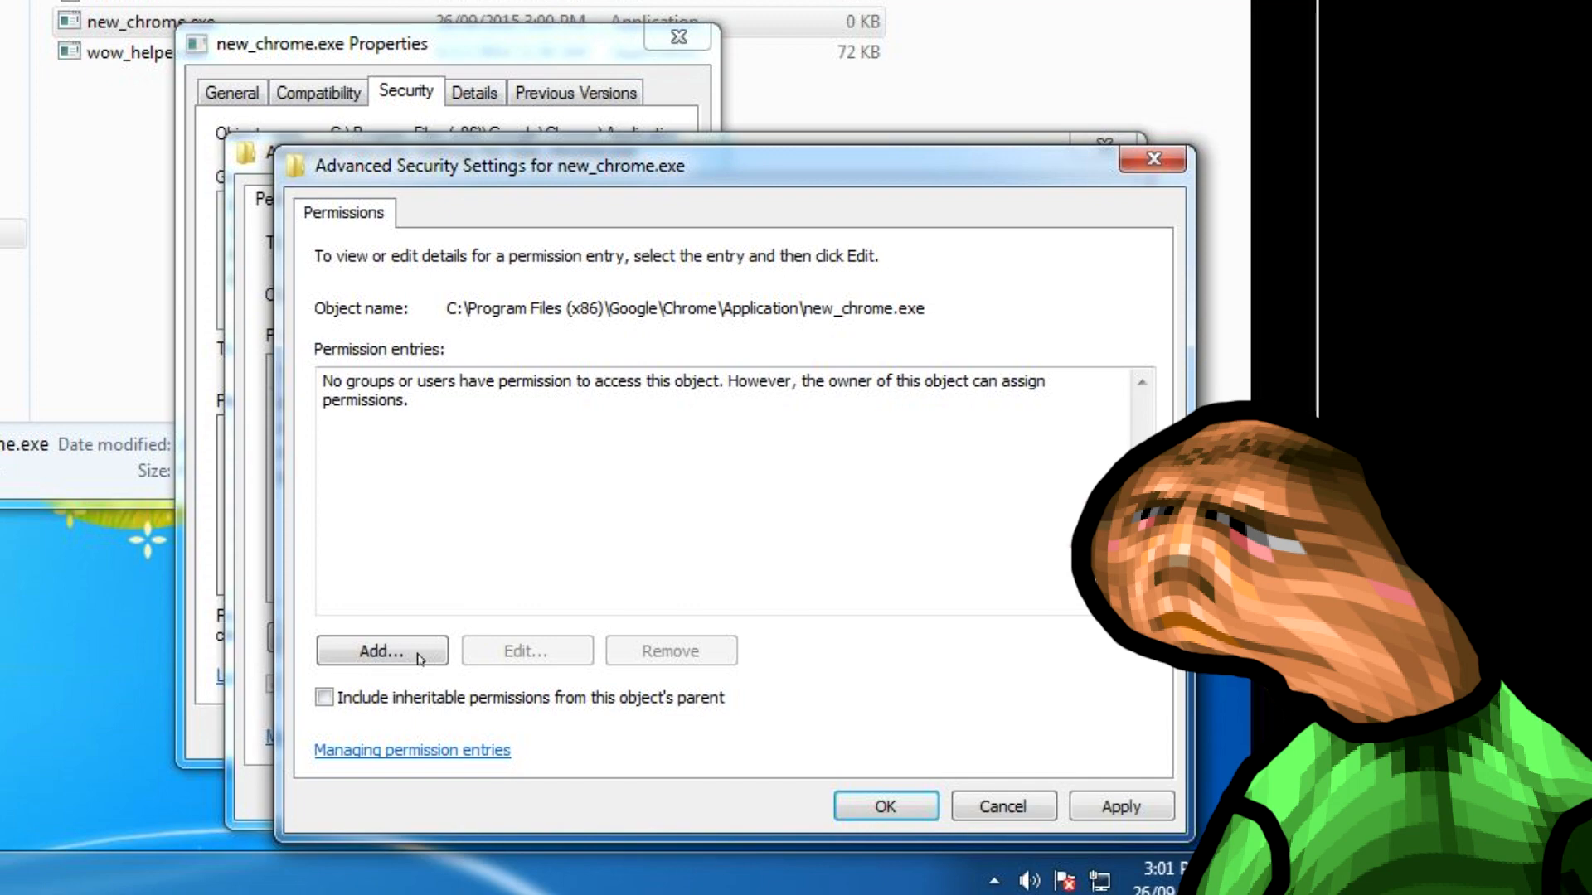
Step: Add a Deny Full control entry for Administrators and accept the warning
{"action": "left_click", "coordinate": [381, 651]}
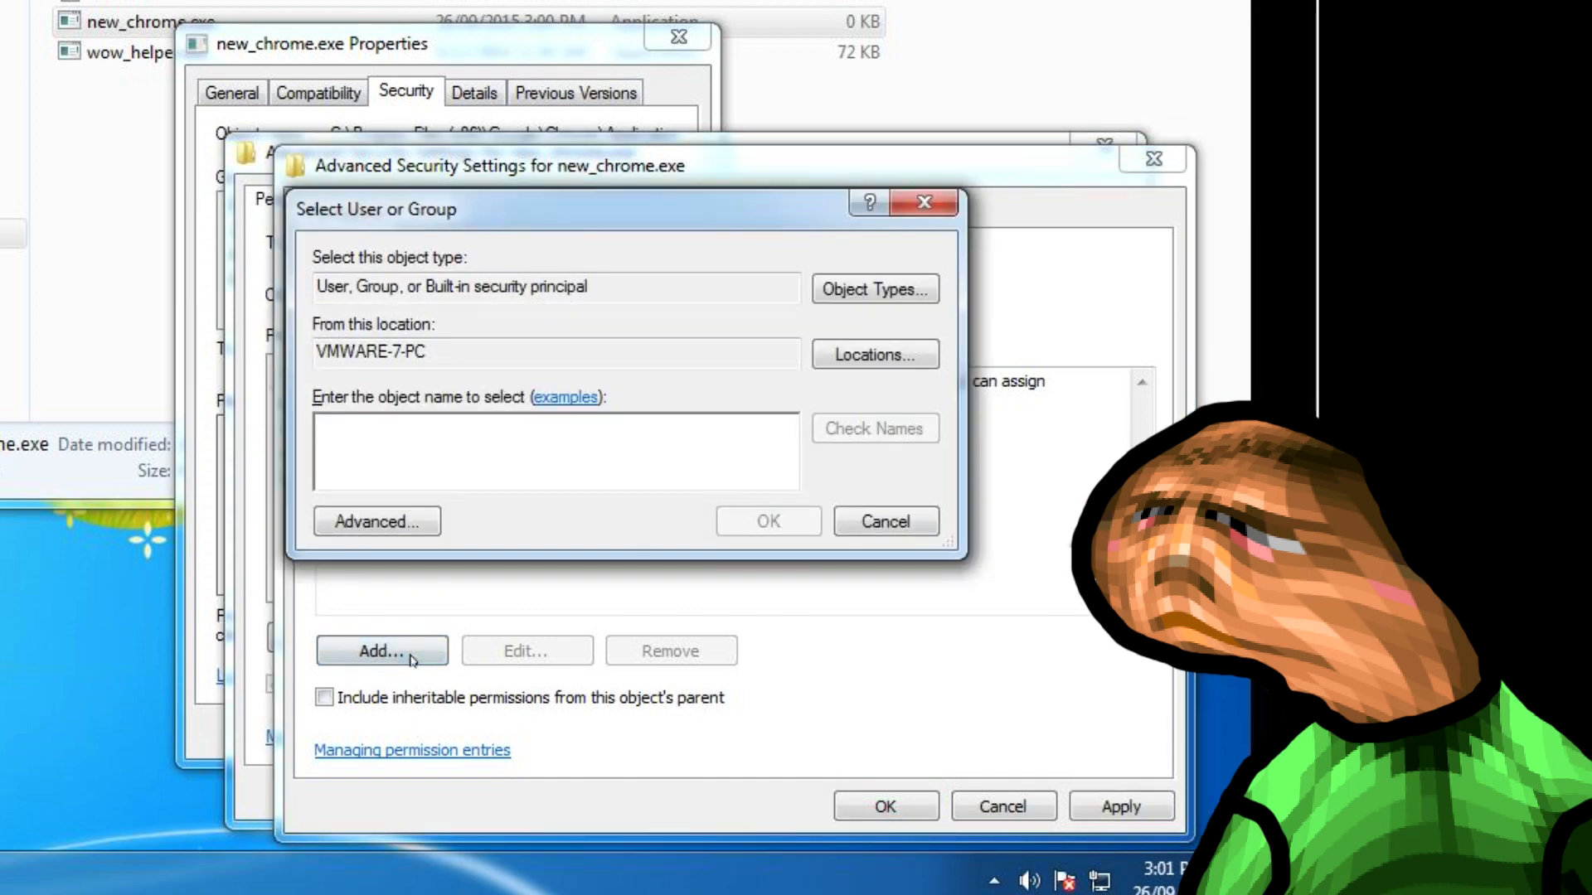
{"action": "left_click", "coordinate": [766, 520]}
{"action": "type", "text": "administrator"}
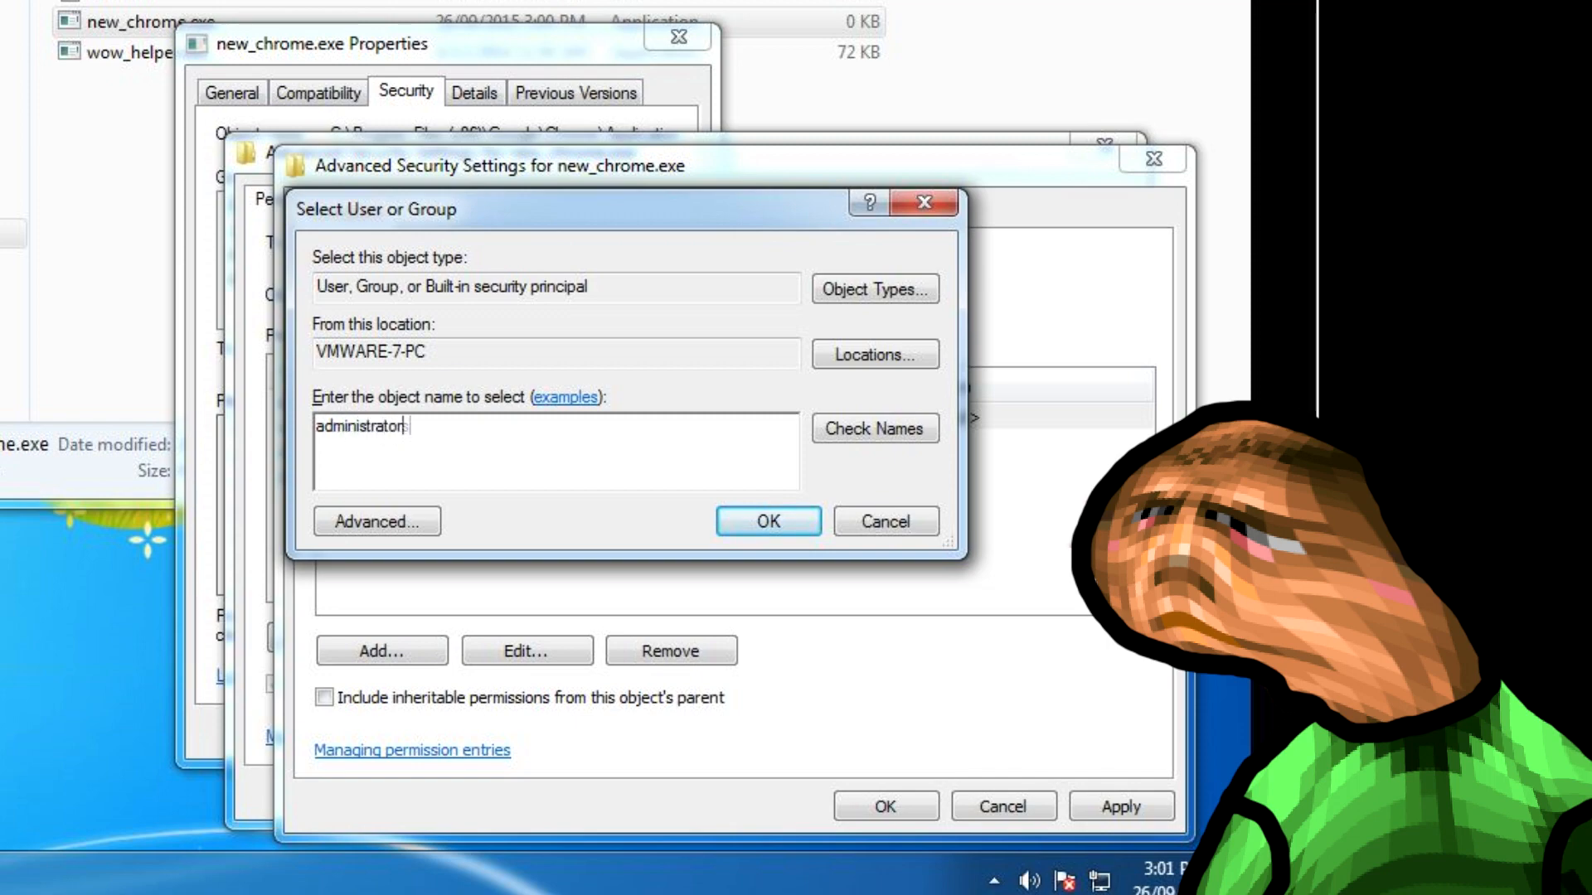
{"action": "left_click", "coordinate": [768, 520]}
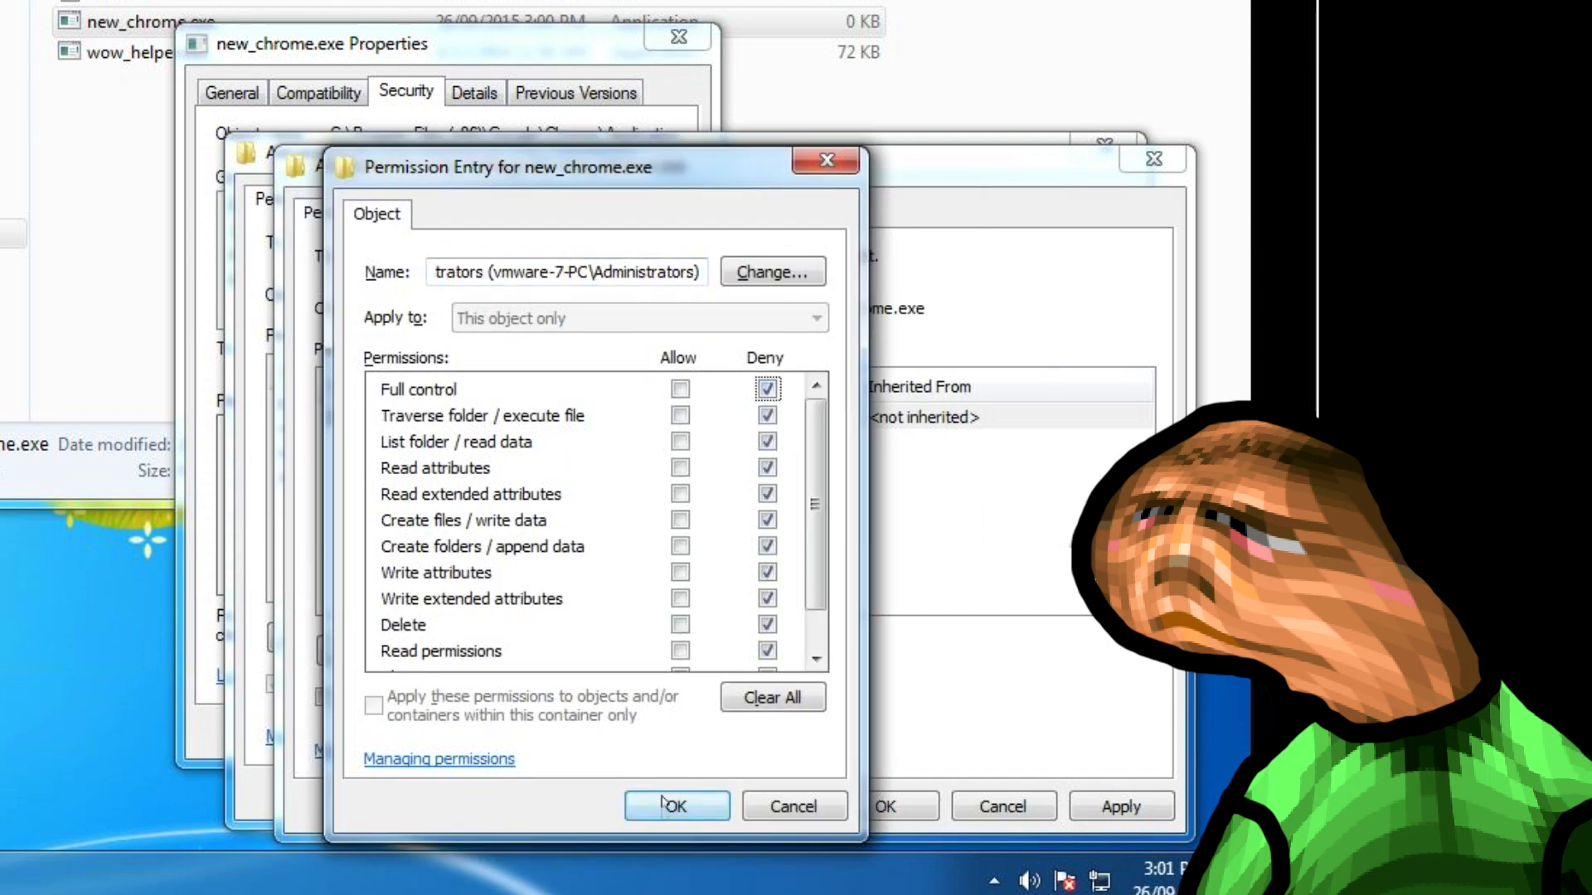
{"action": "left_click", "coordinate": [677, 805]}
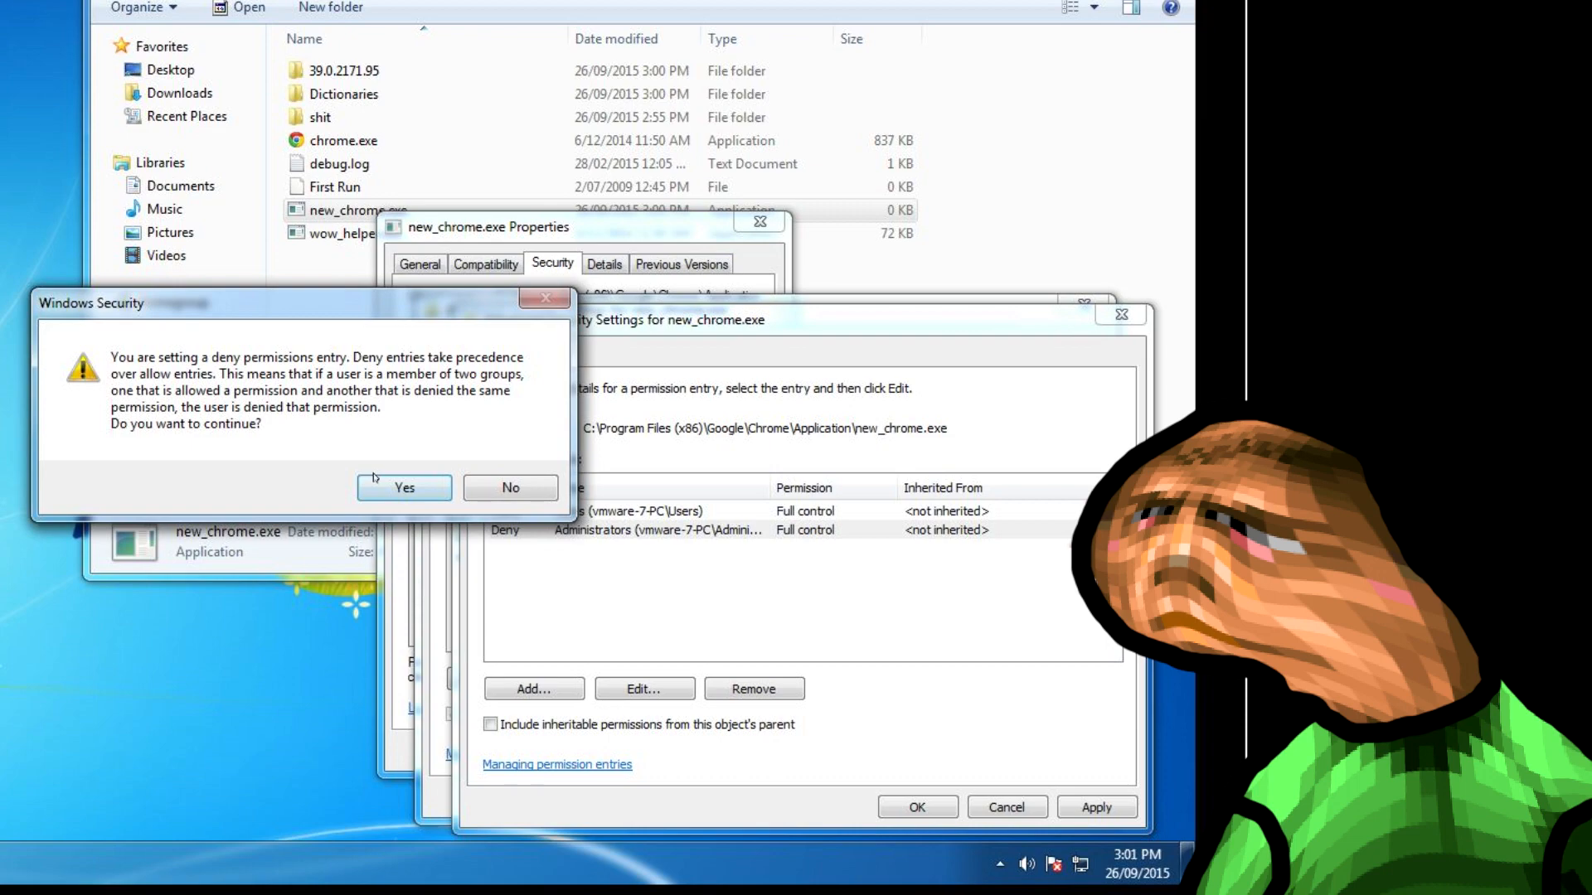
{"action": "left_click", "coordinate": [403, 487]}
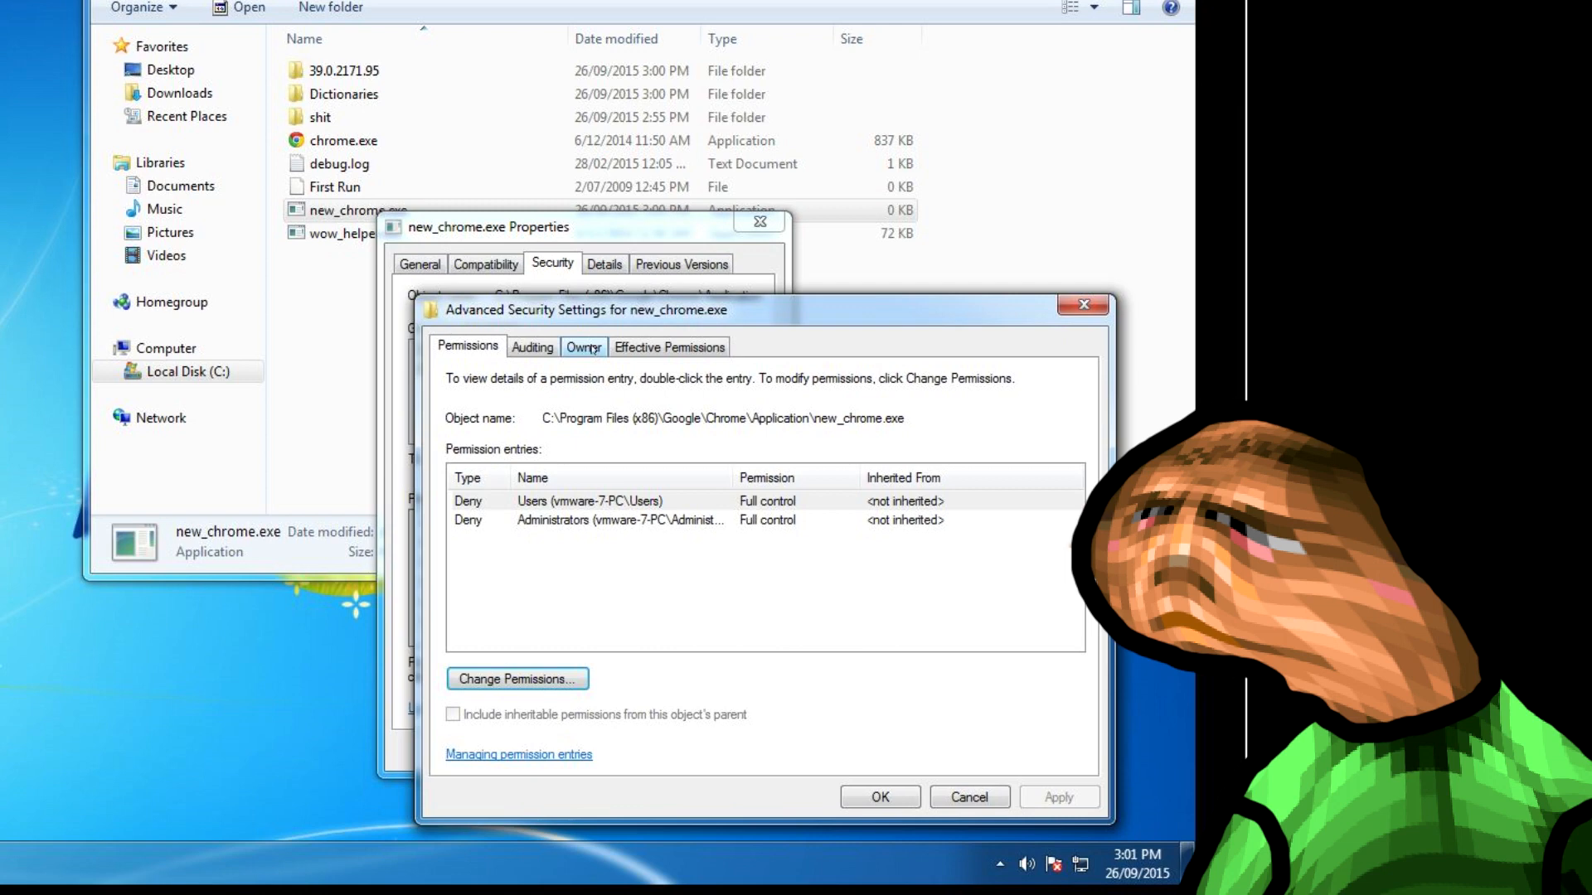
Step: Set SYSTEM as new_chrome.exe's owner and close the property dialogs
{"action": "left_click", "coordinate": [583, 347]}
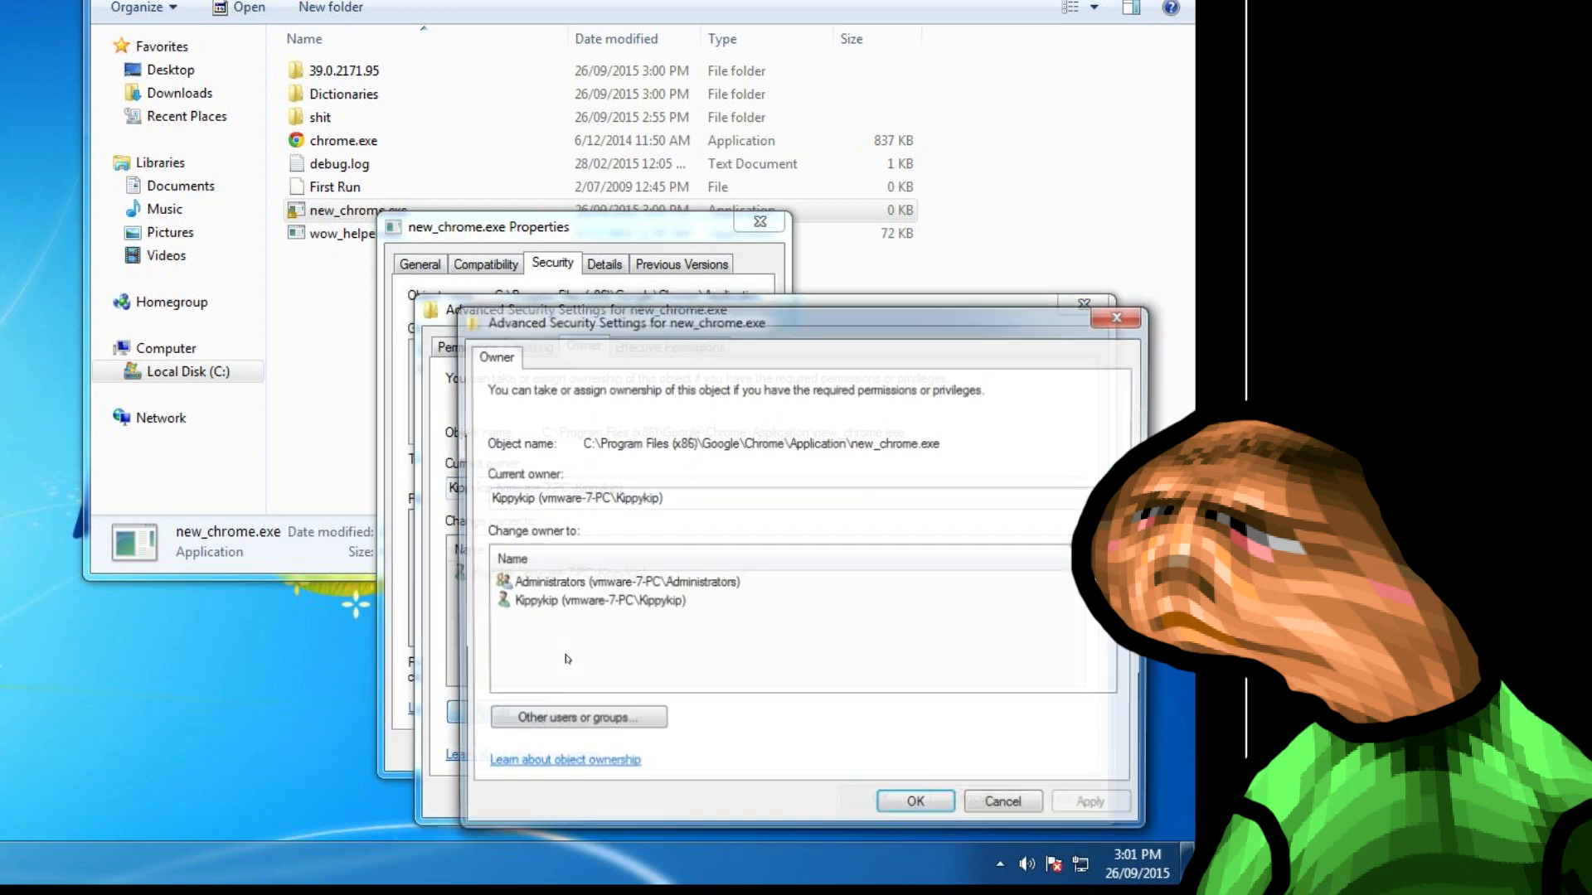
{"action": "left_click", "coordinate": [577, 717]}
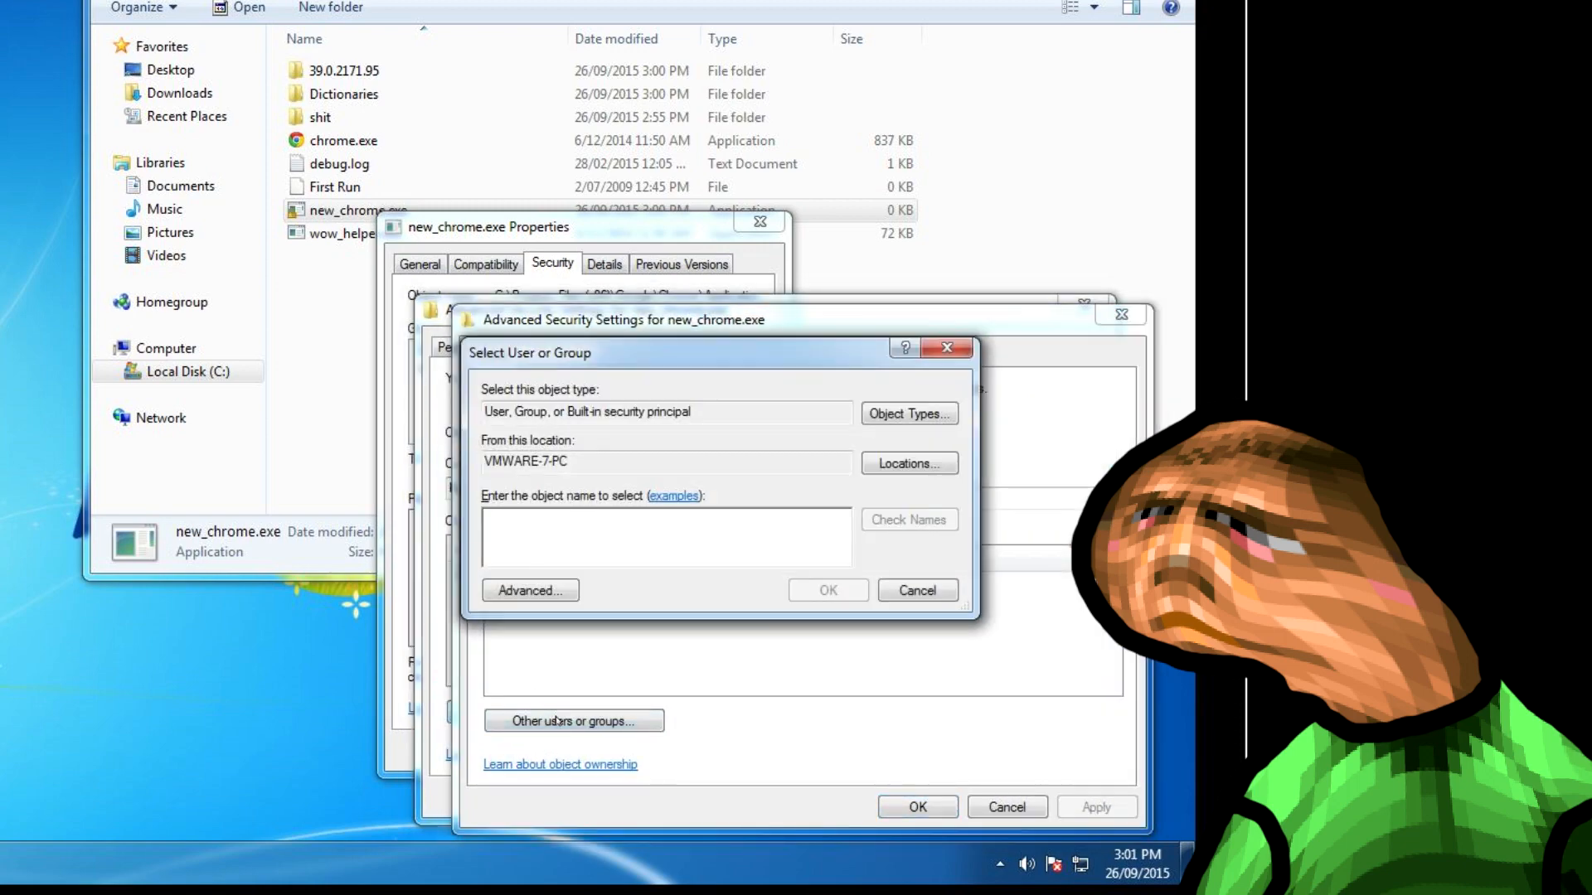
{"action": "type", "text": "SYSTEM"}
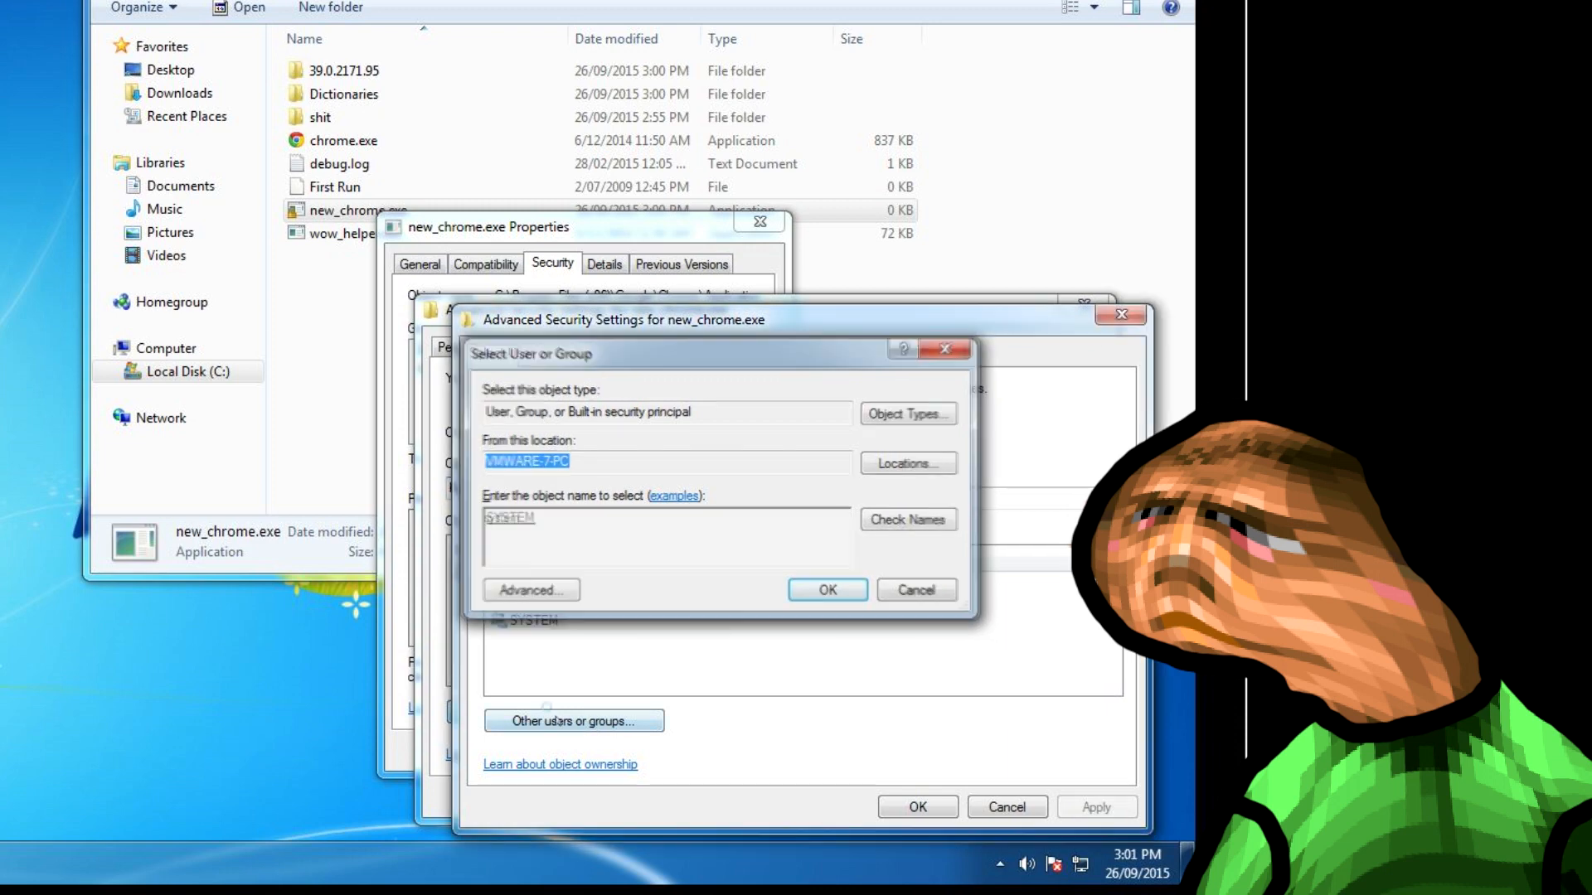
{"action": "left_click", "coordinate": [913, 590]}
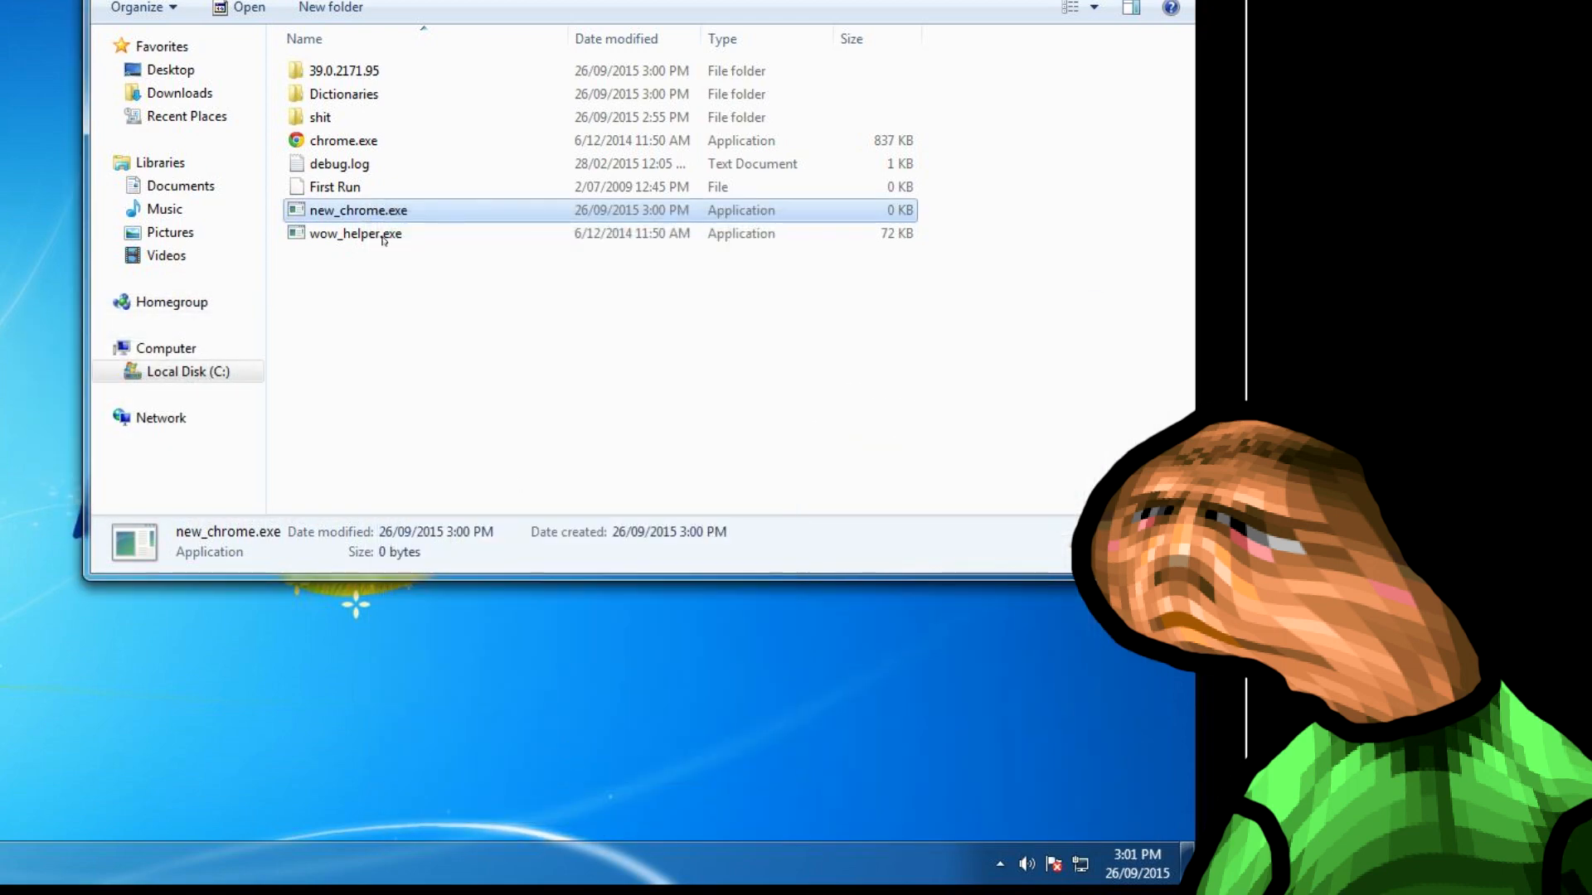
{"action": "mouse_move", "coordinate": [345, 204]}
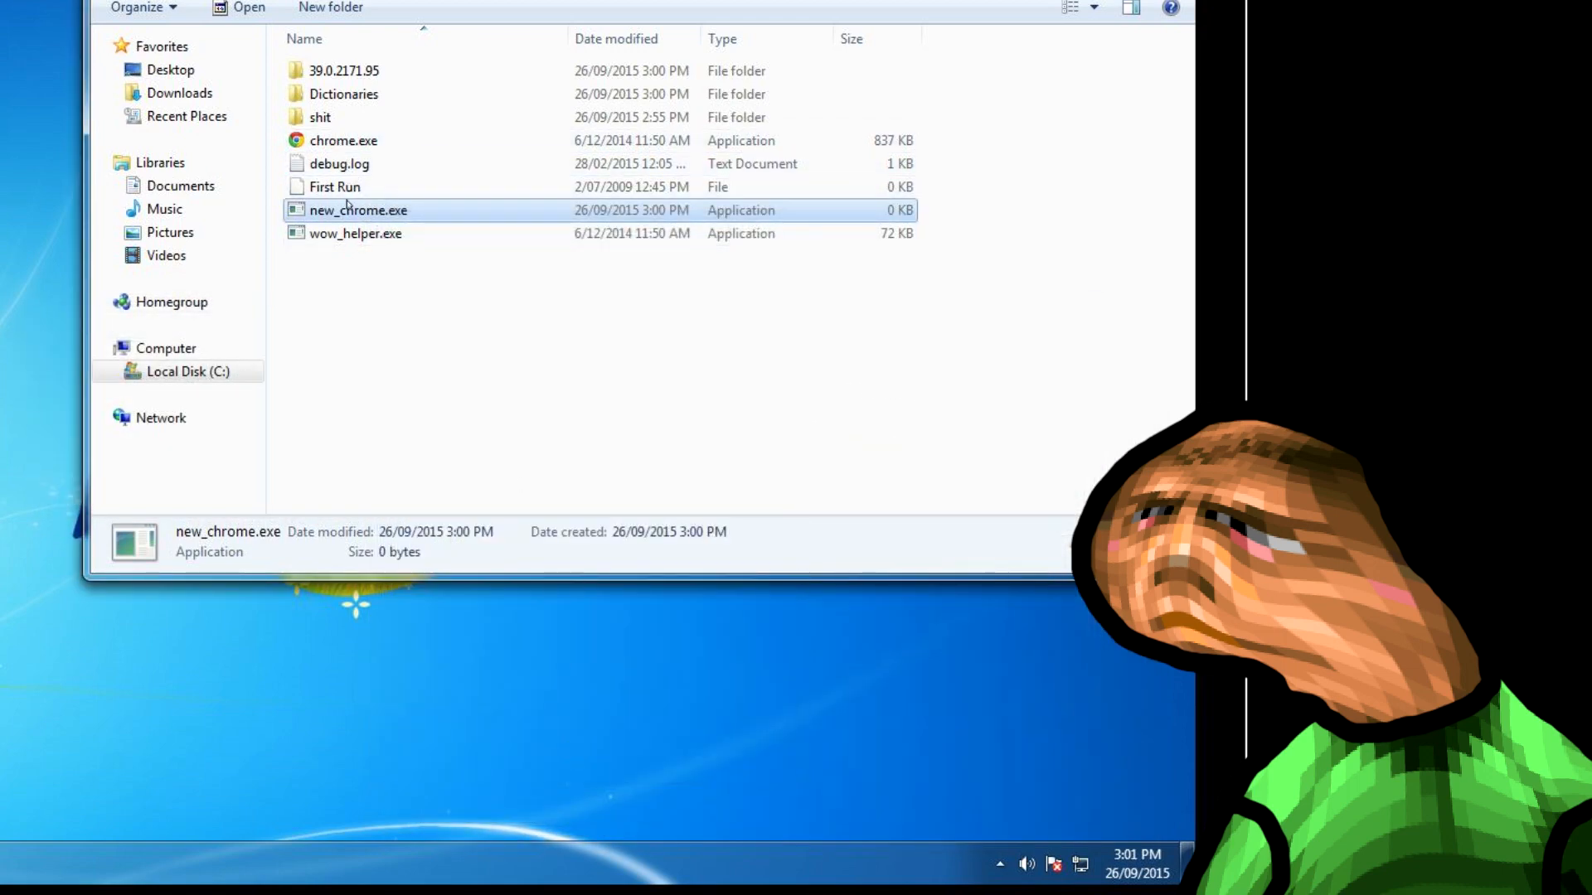
Step: Open chrome.exe's Properties Security tab and its advanced permission settings
{"action": "right_click", "coordinate": [343, 141]}
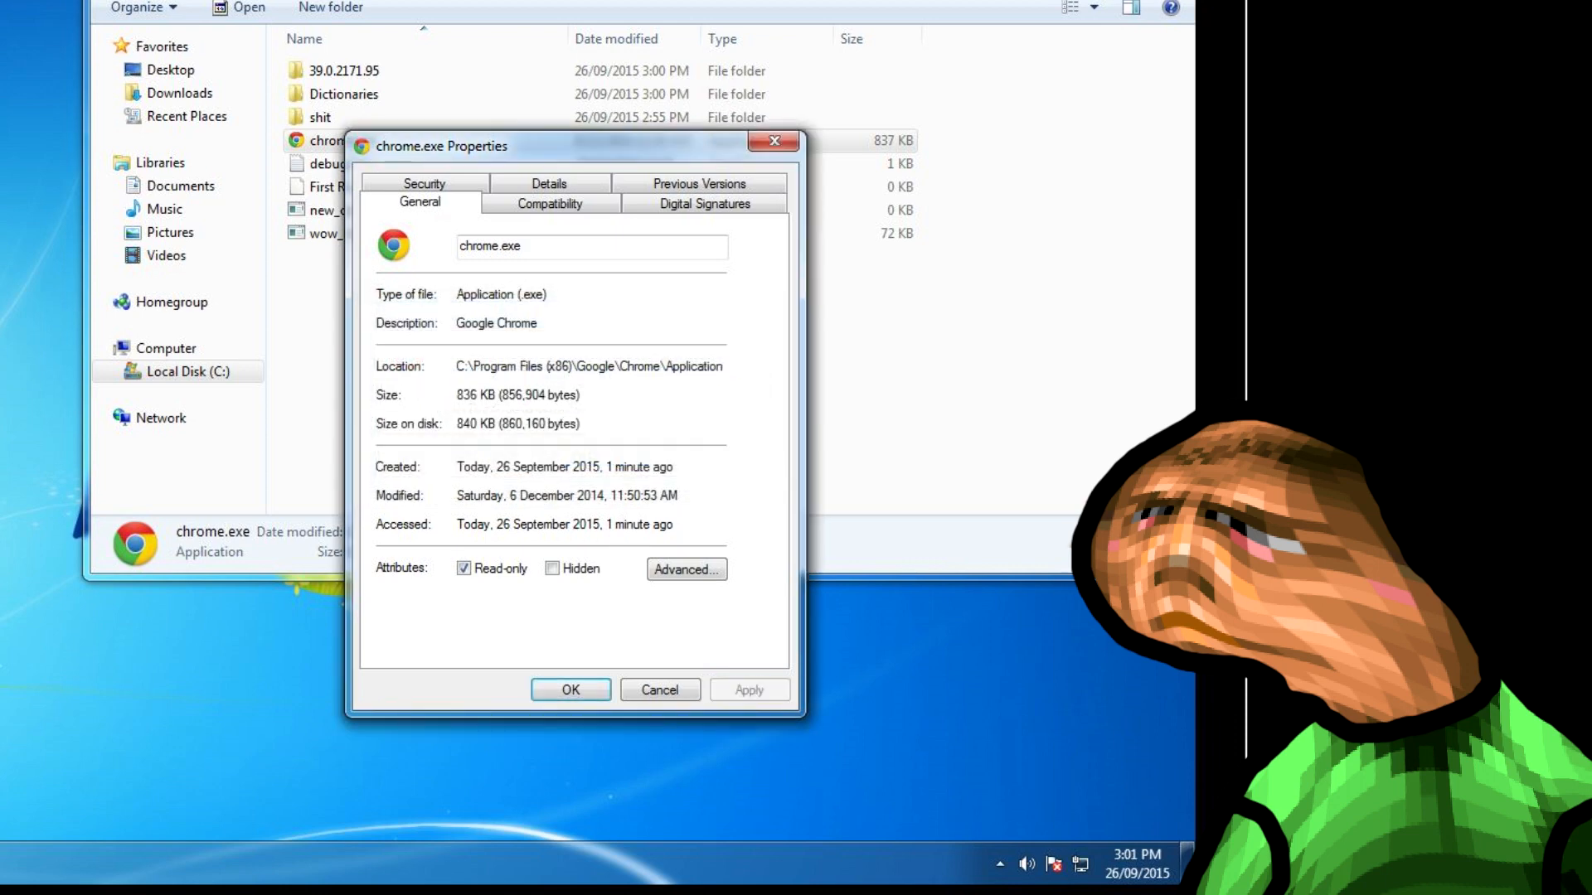
{"action": "left_click", "coordinate": [424, 183]}
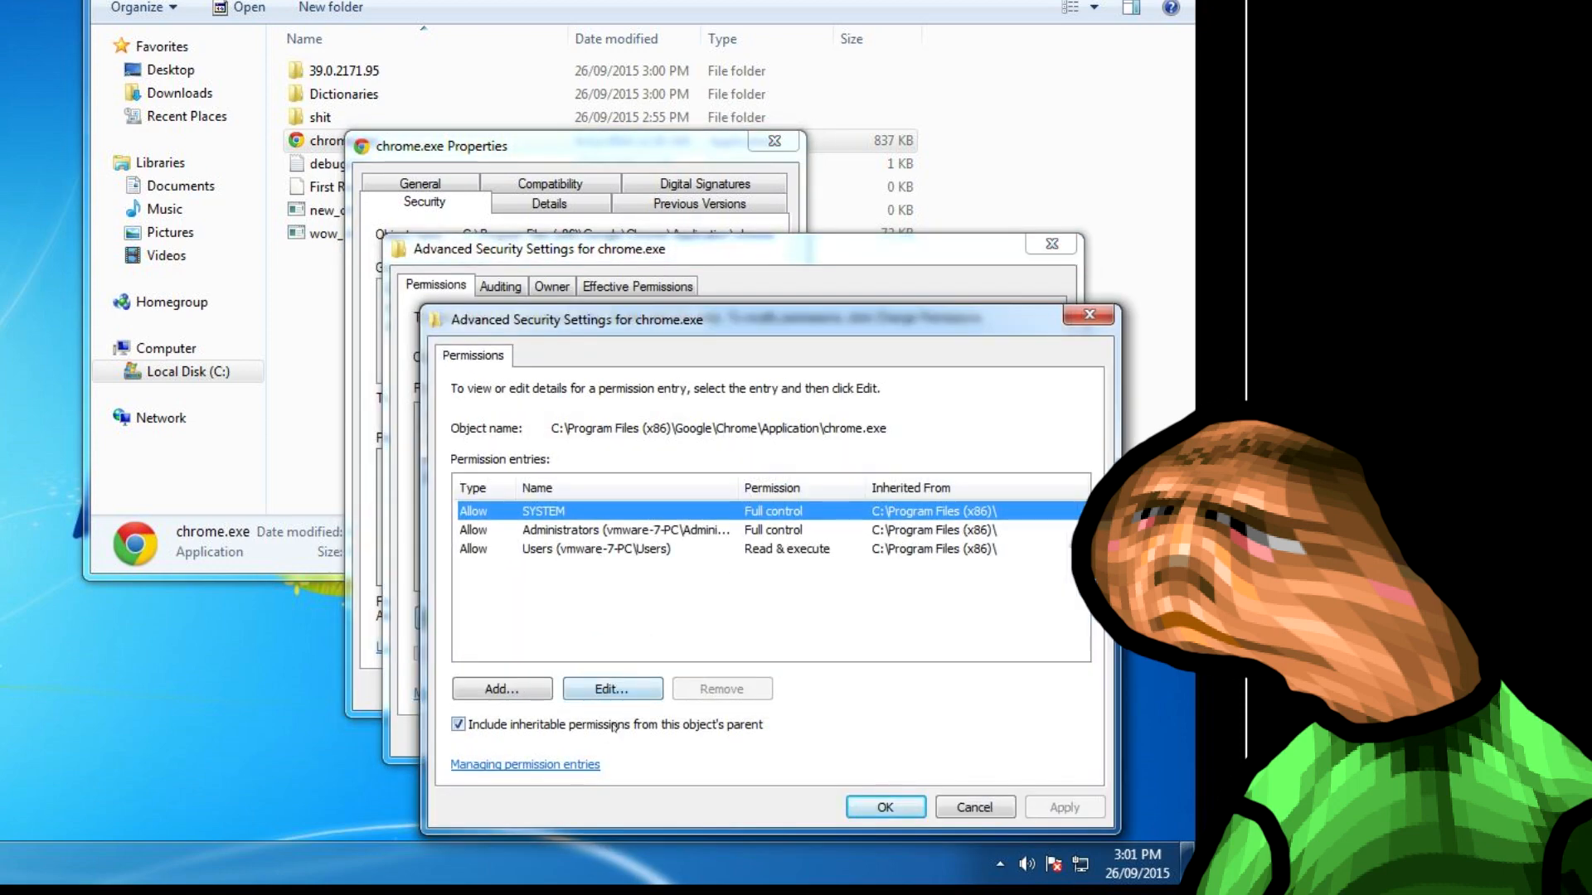
Step: Remove chrome.exe's inherited permissions; add Users read-and-execute access, denying Change permissions
{"action": "left_click", "coordinate": [458, 723]}
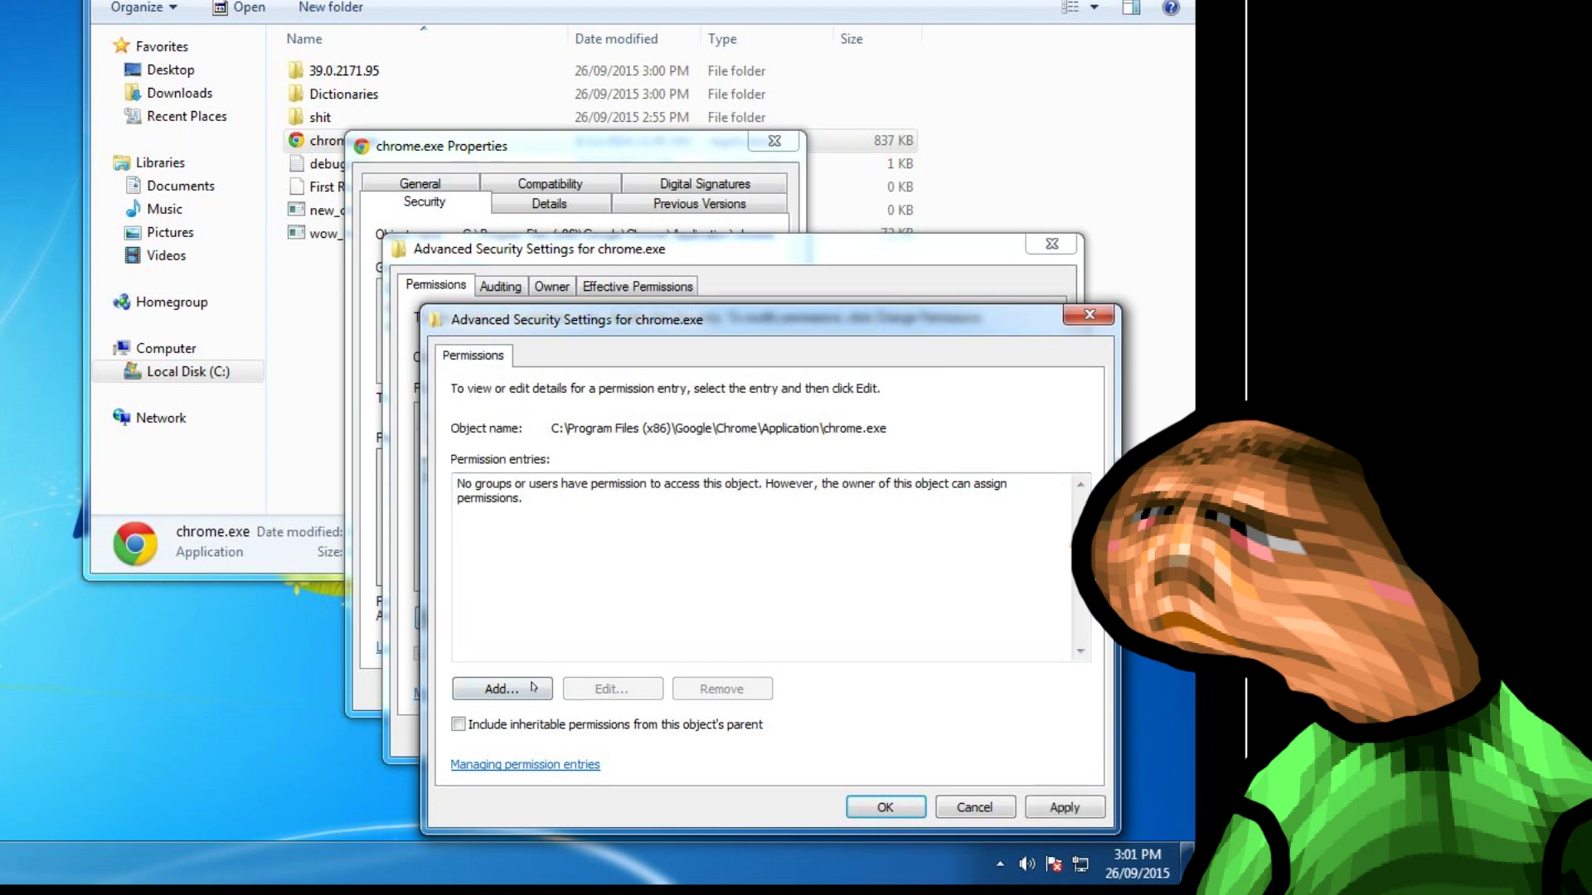
{"action": "left_click", "coordinate": [501, 688]}
{"action": "type", "text": "users"}
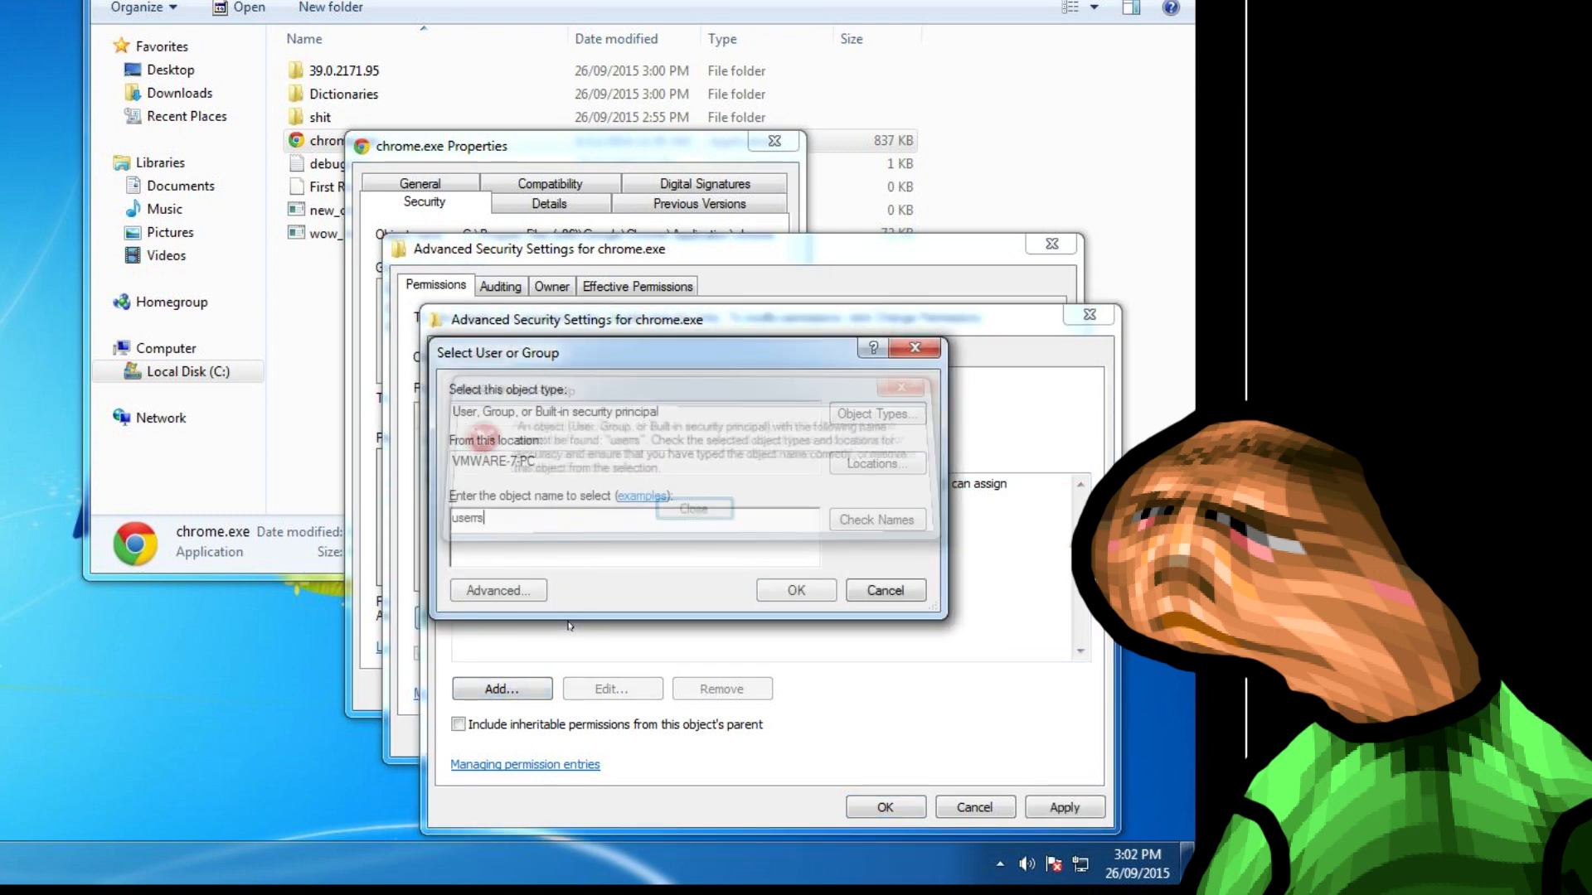
{"action": "left_click", "coordinate": [795, 590]}
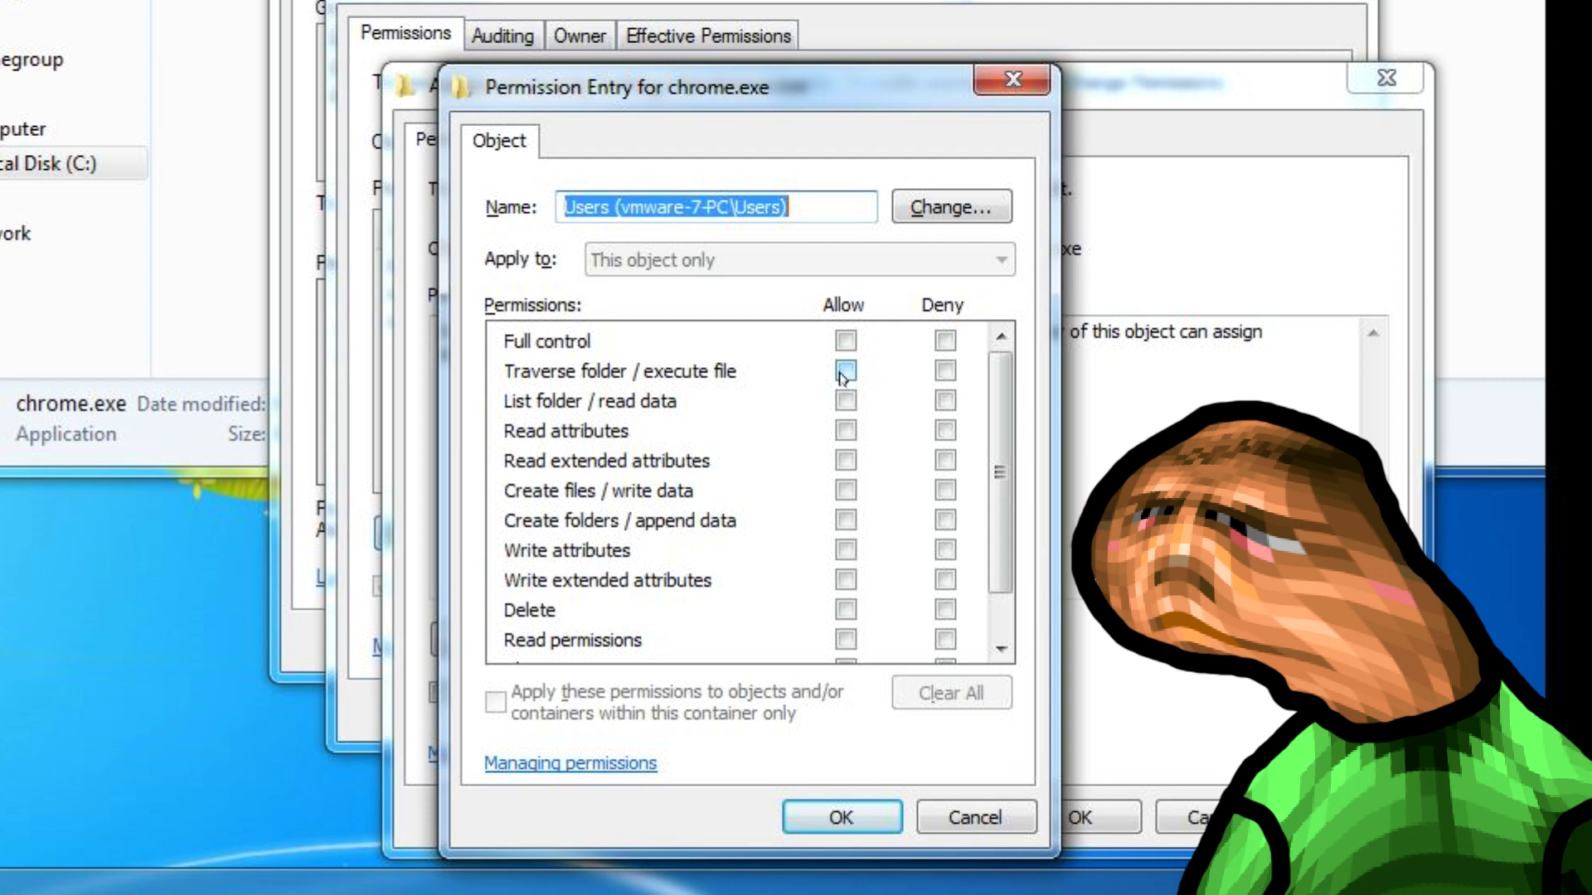
{"action": "left_click", "coordinate": [844, 370]}
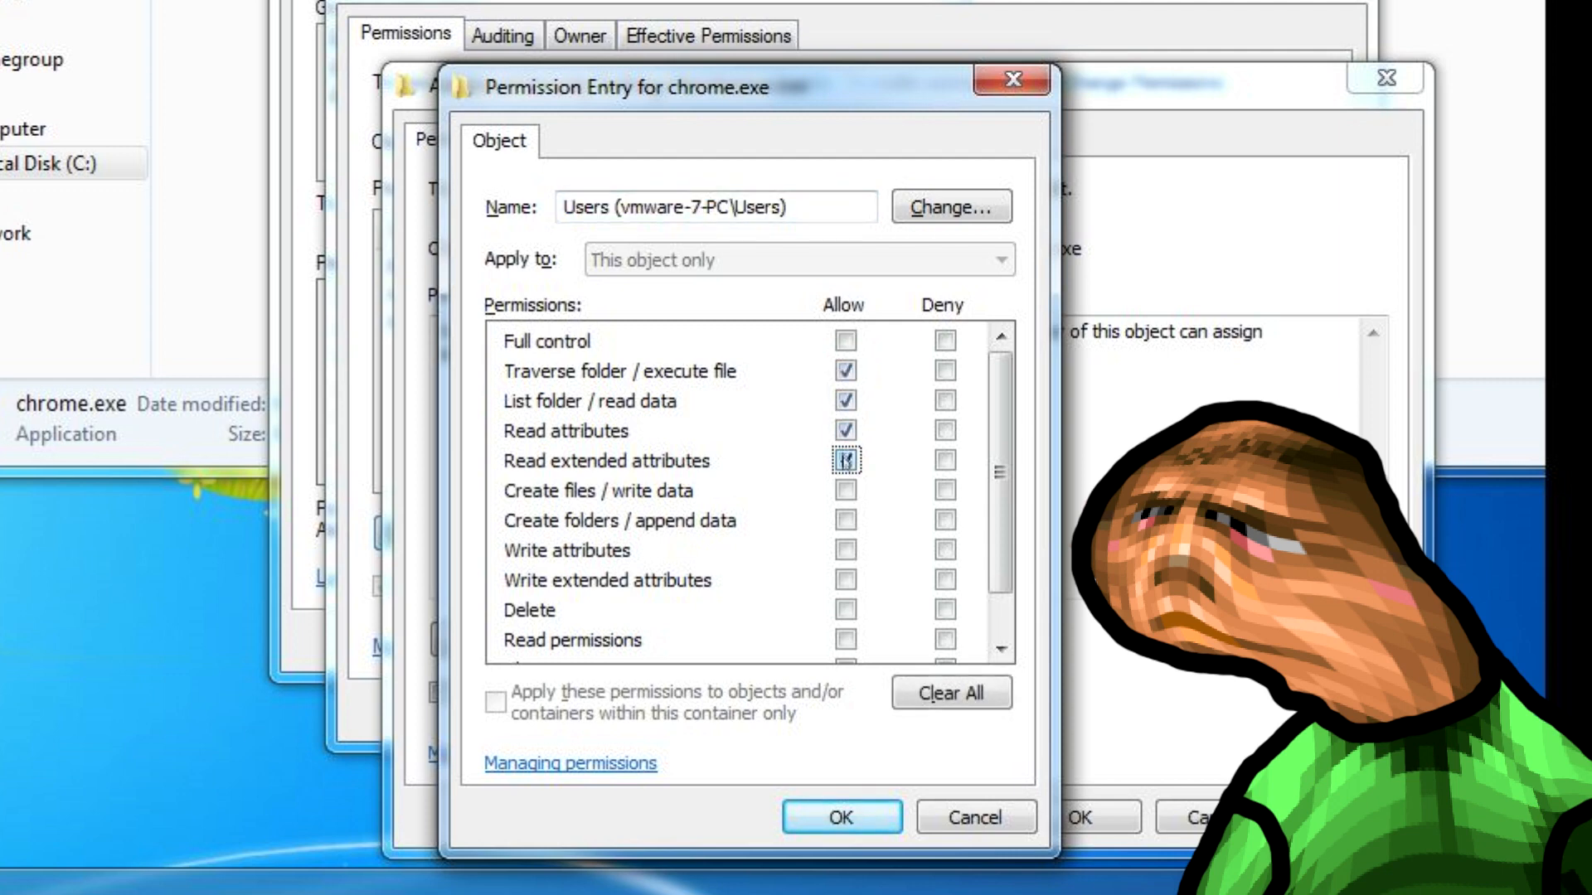
{"action": "scroll", "scroll_direction": "down", "scroll_amount": 3}
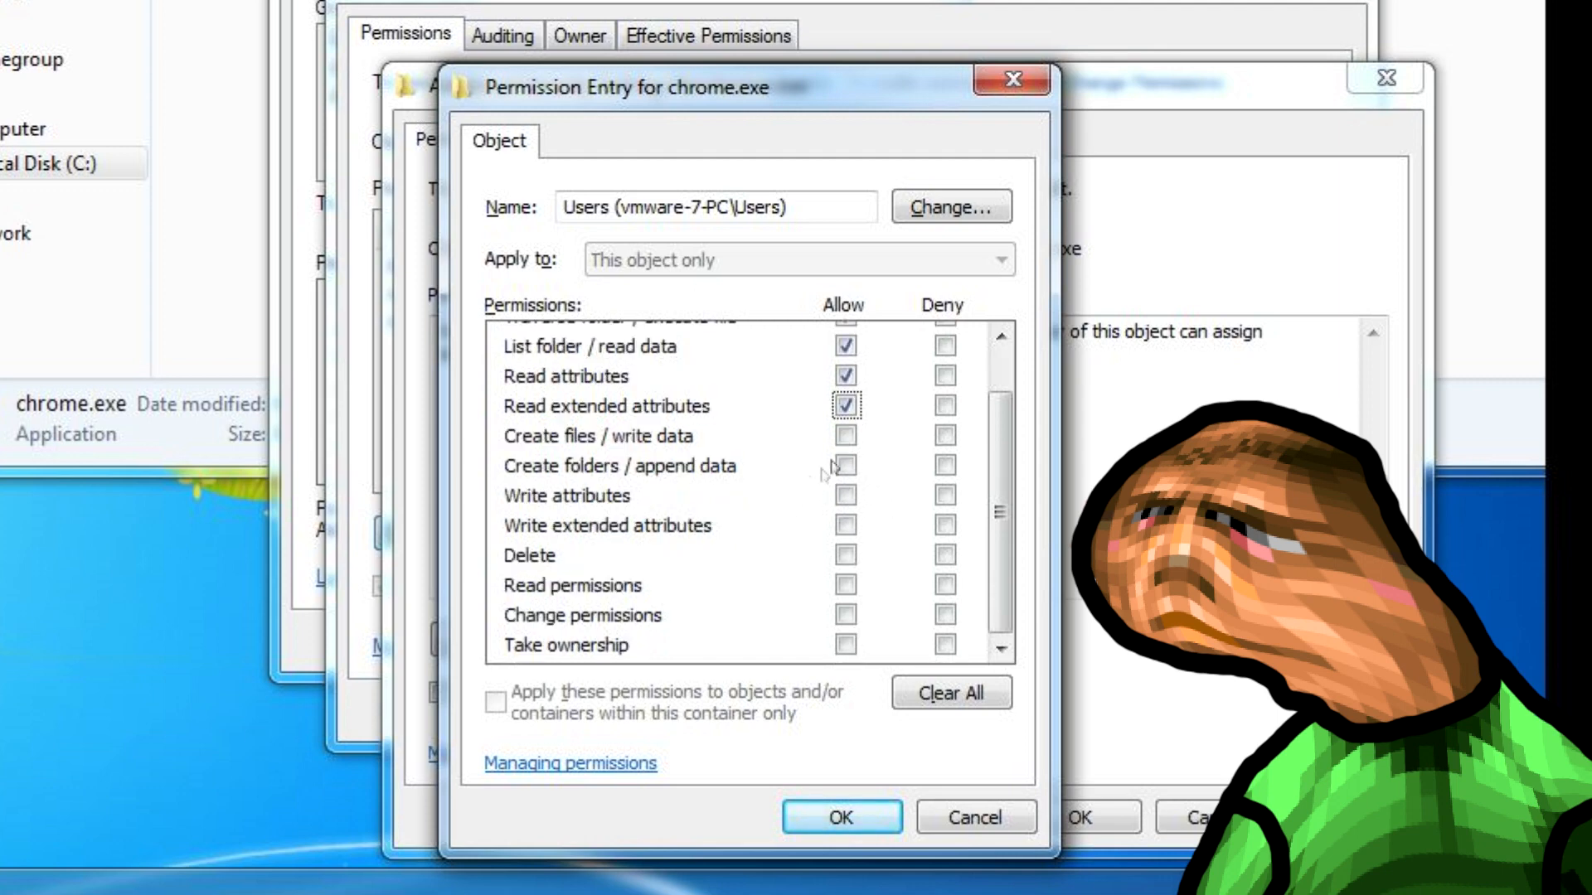
{"action": "mouse_move", "coordinate": [842, 585]}
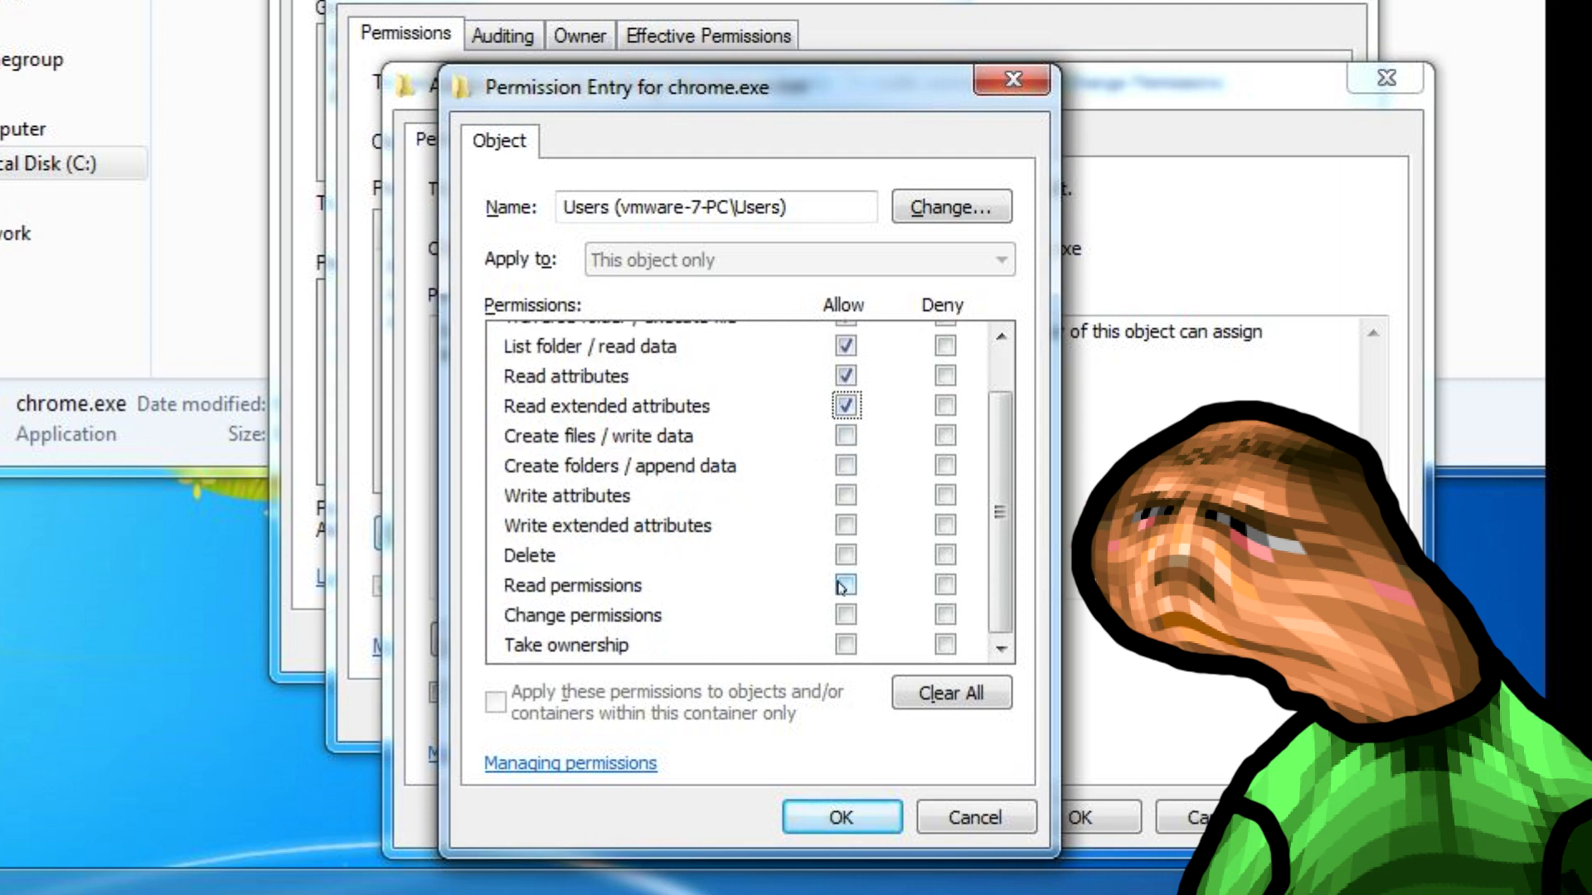
{"action": "left_click", "coordinate": [844, 584]}
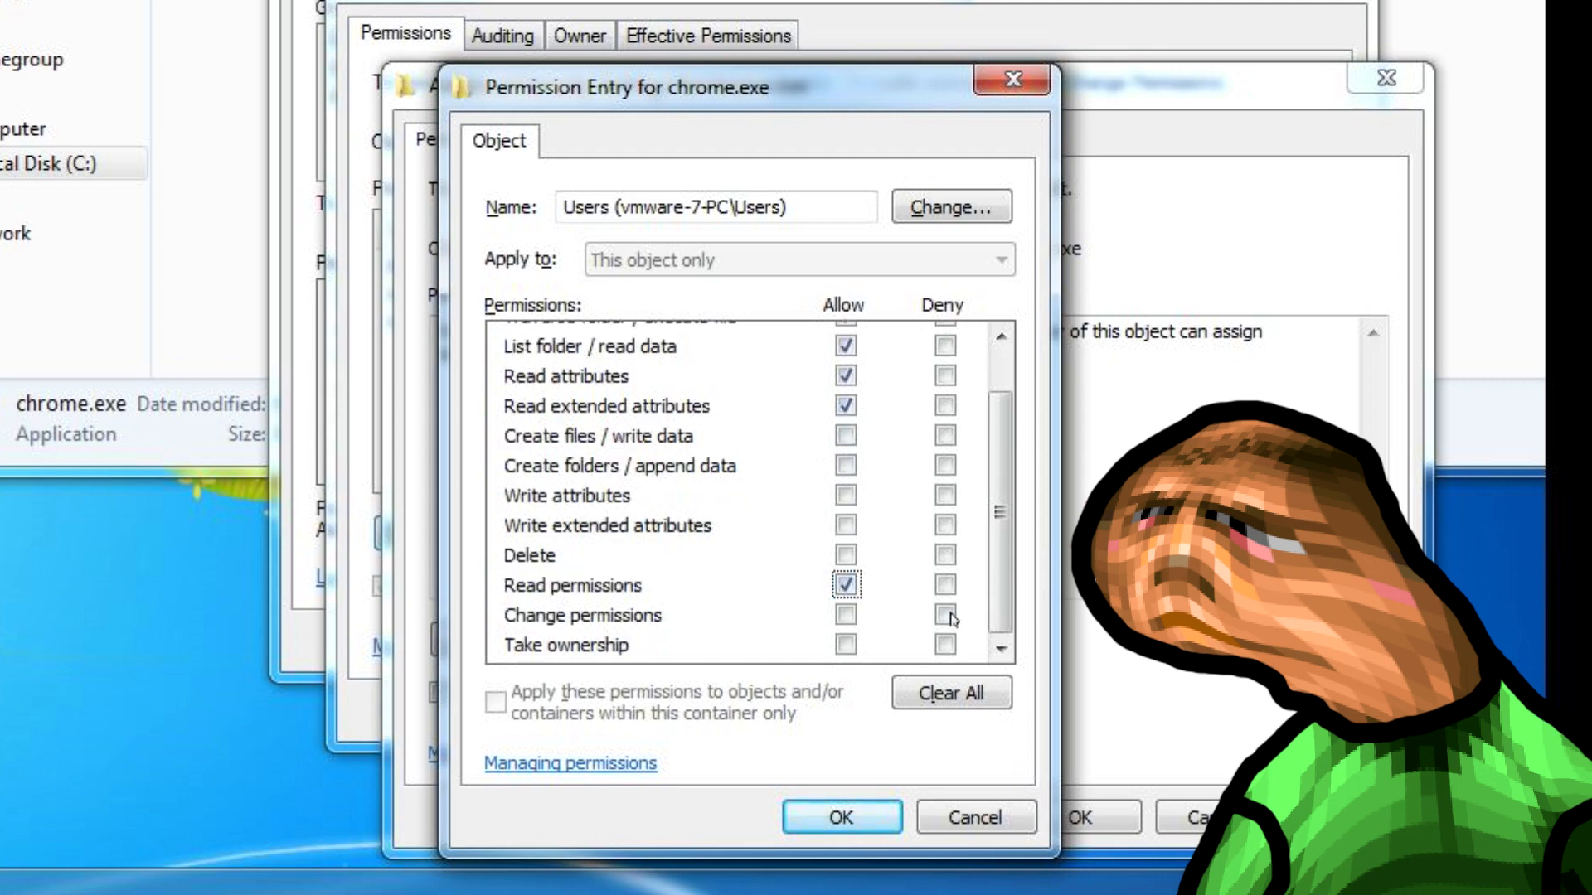
{"action": "left_click", "coordinate": [944, 616]}
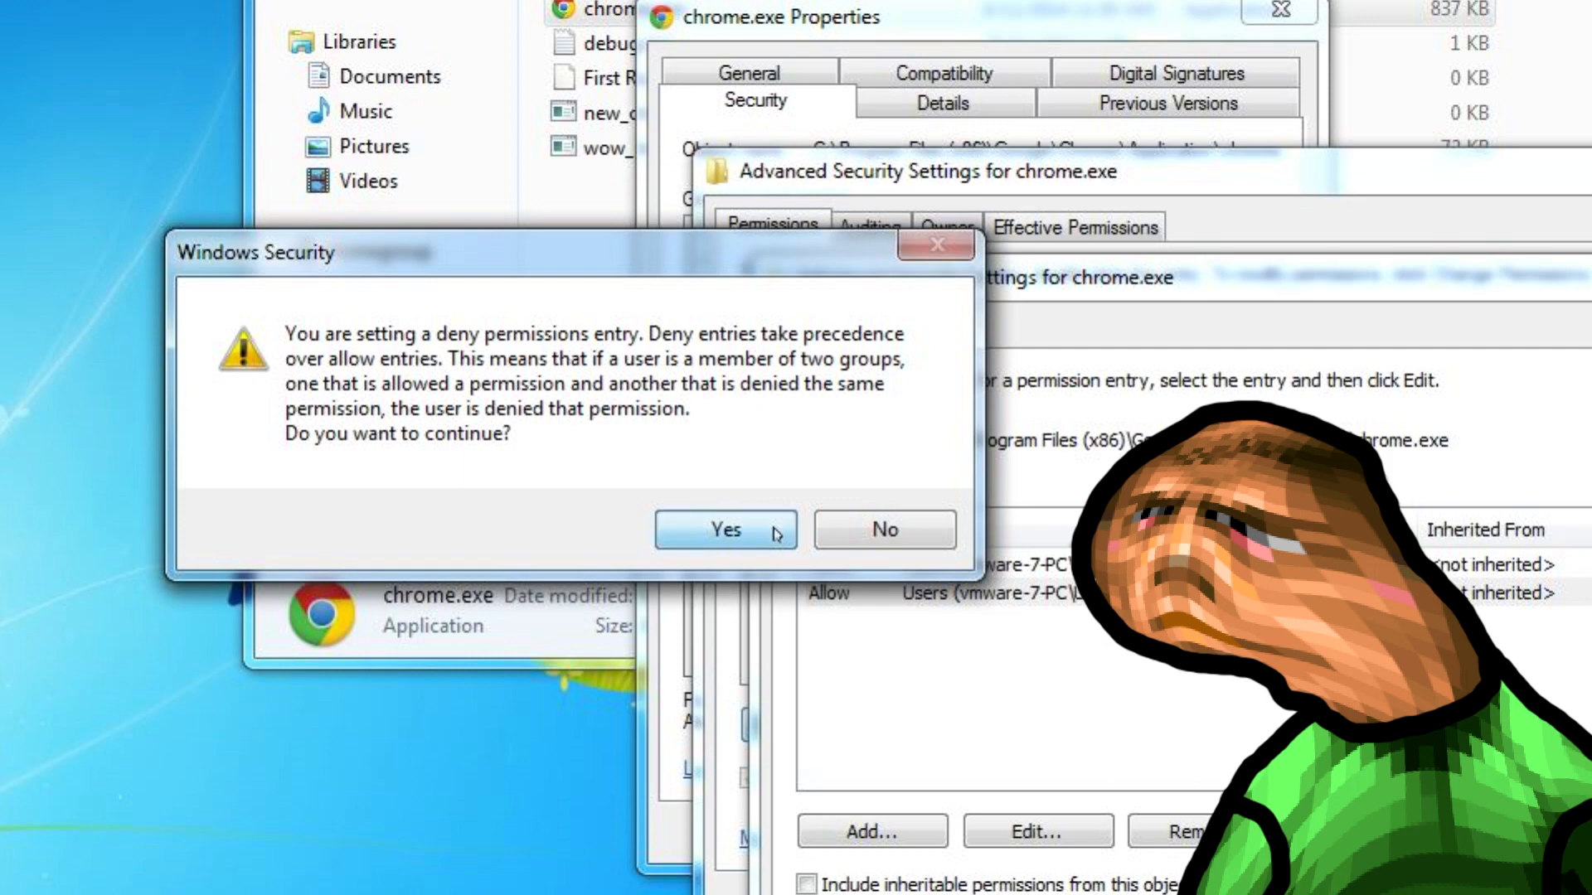
Step: Accept the deny warning, then make SYSTEM the owner of chrome.exe
{"action": "left_click", "coordinate": [723, 529]}
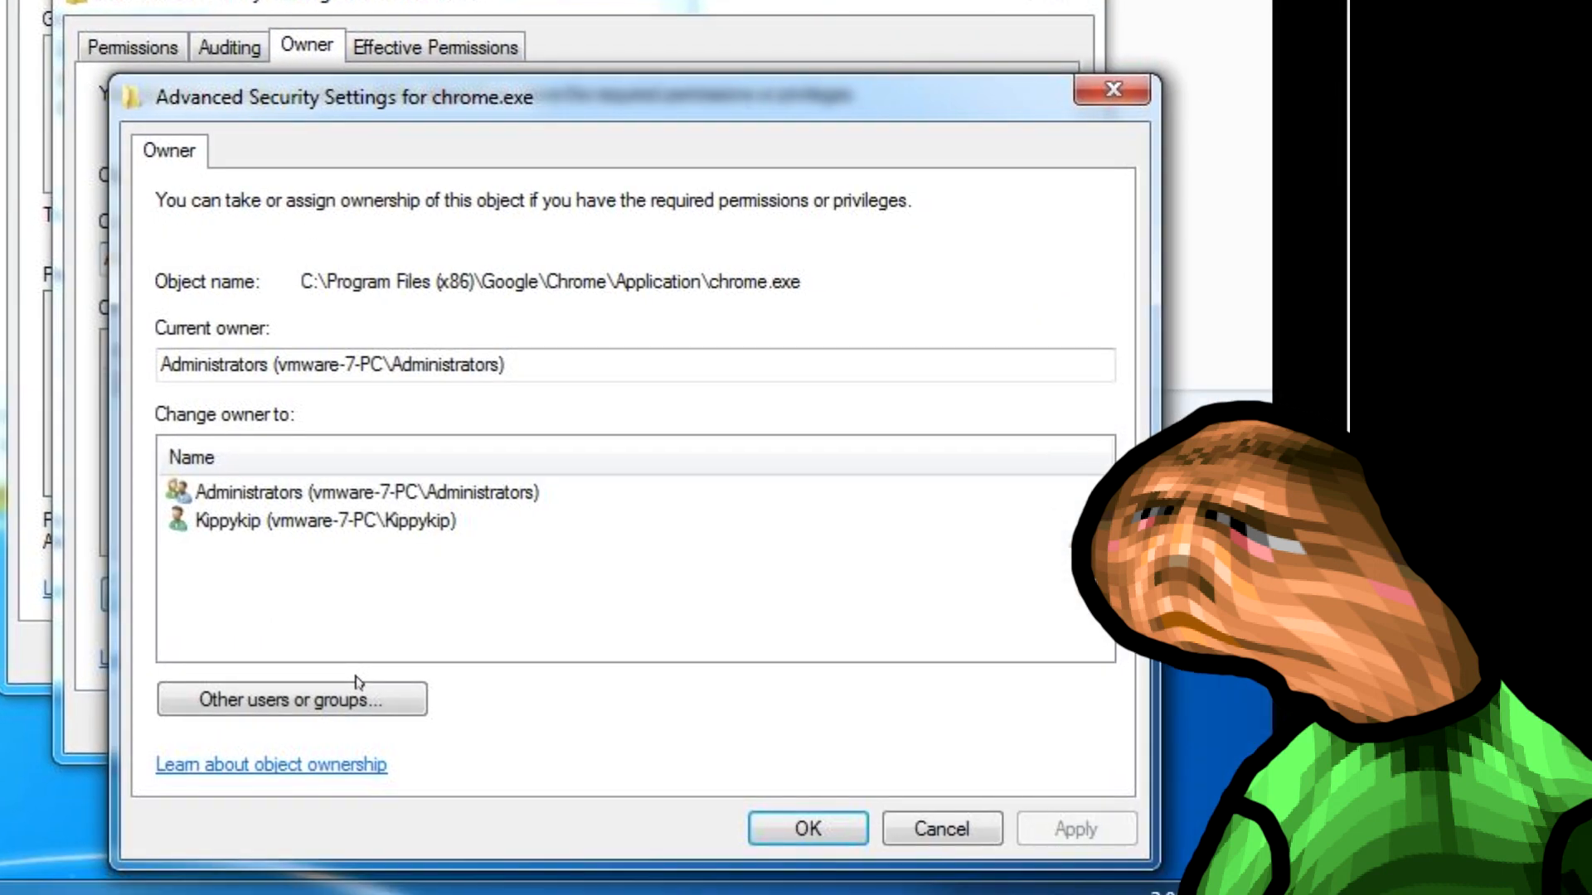
{"action": "left_click", "coordinate": [291, 699]}
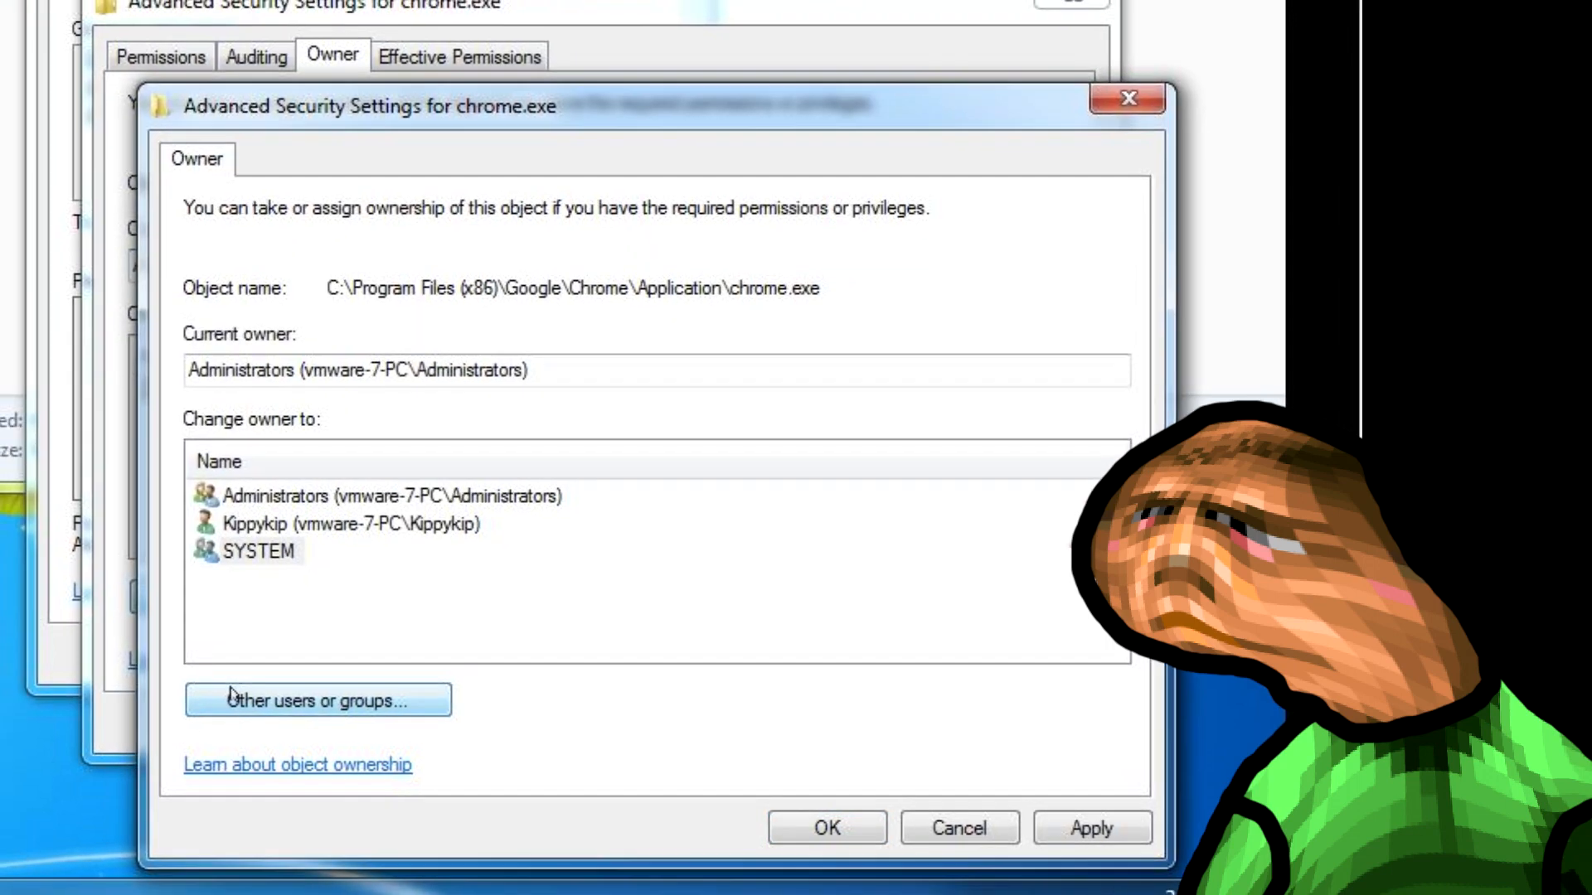
{"action": "left_click", "coordinate": [826, 828]}
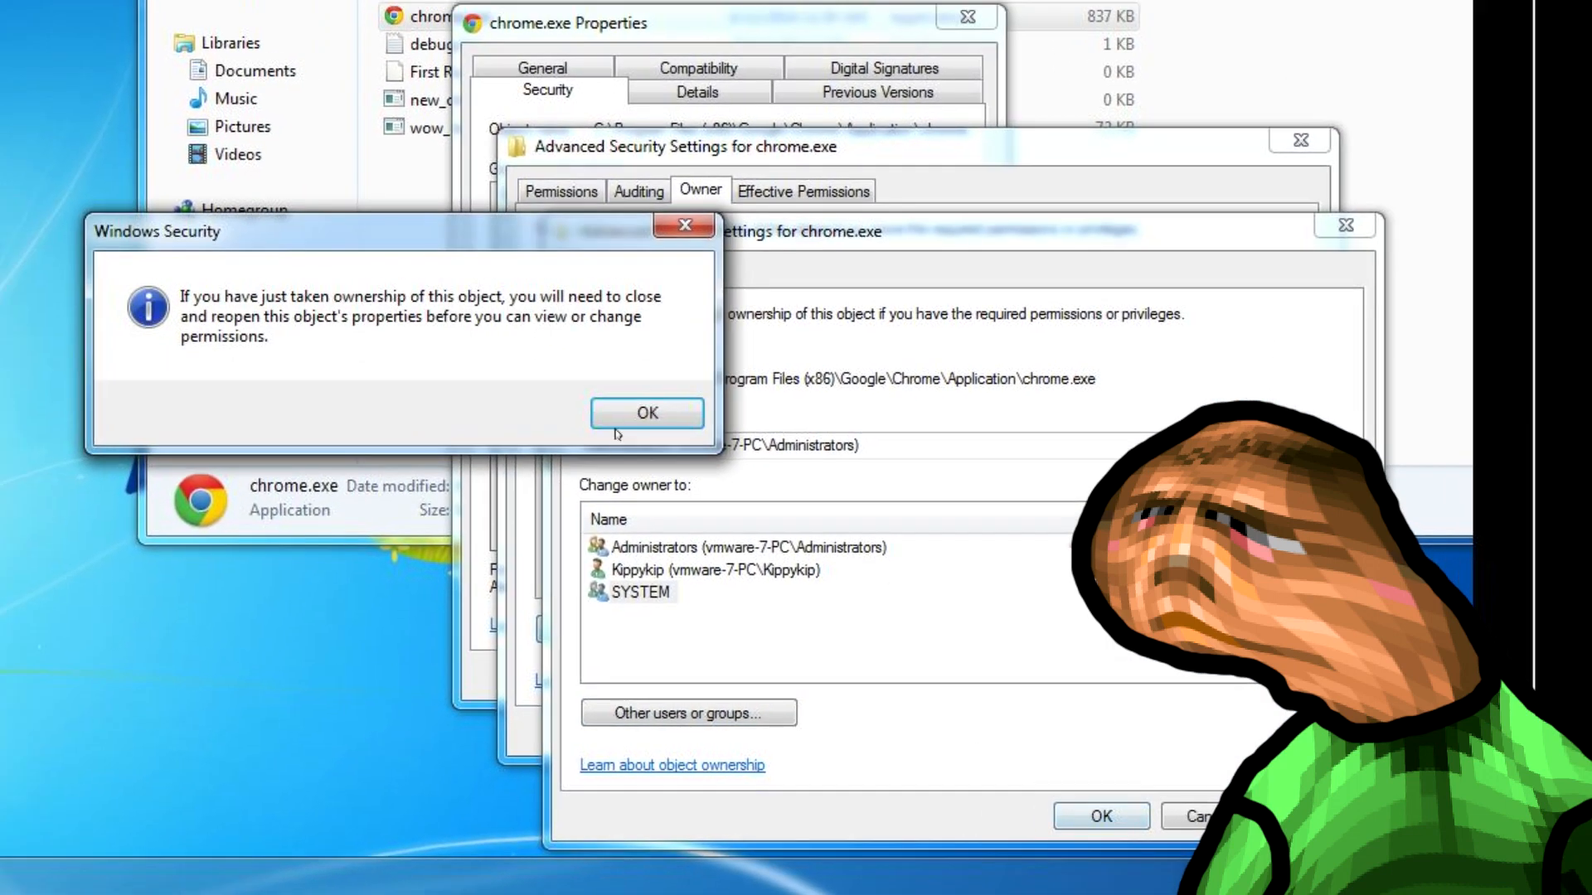
{"action": "left_click", "coordinate": [647, 412]}
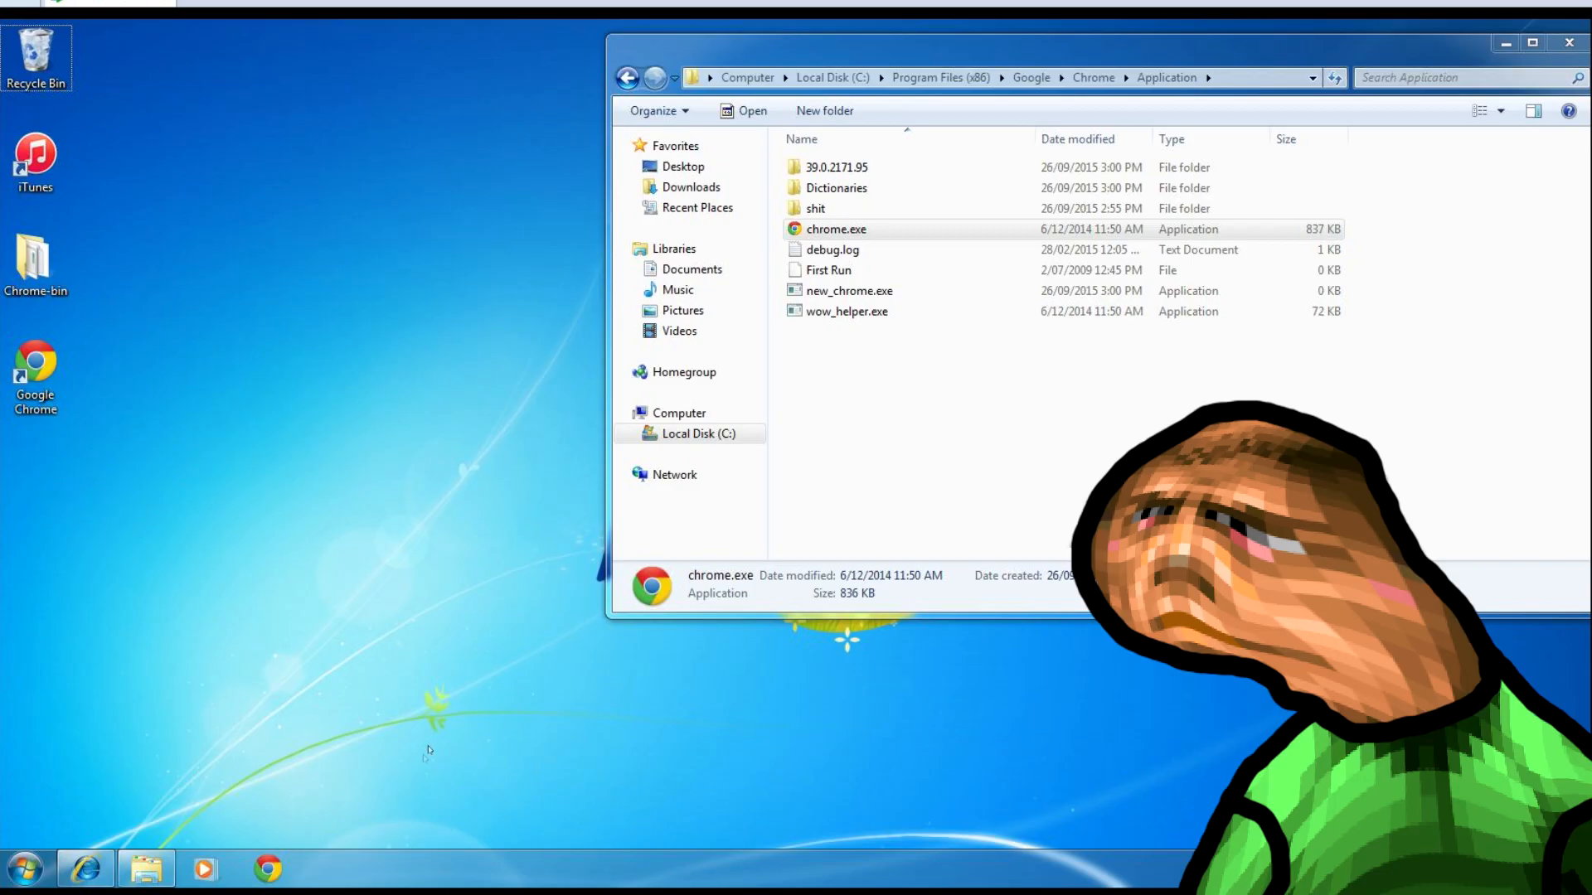
Step: Rename the Chrome profile folder under AppData\Local\Google to BACKUP
{"action": "left_click", "coordinate": [24, 869]}
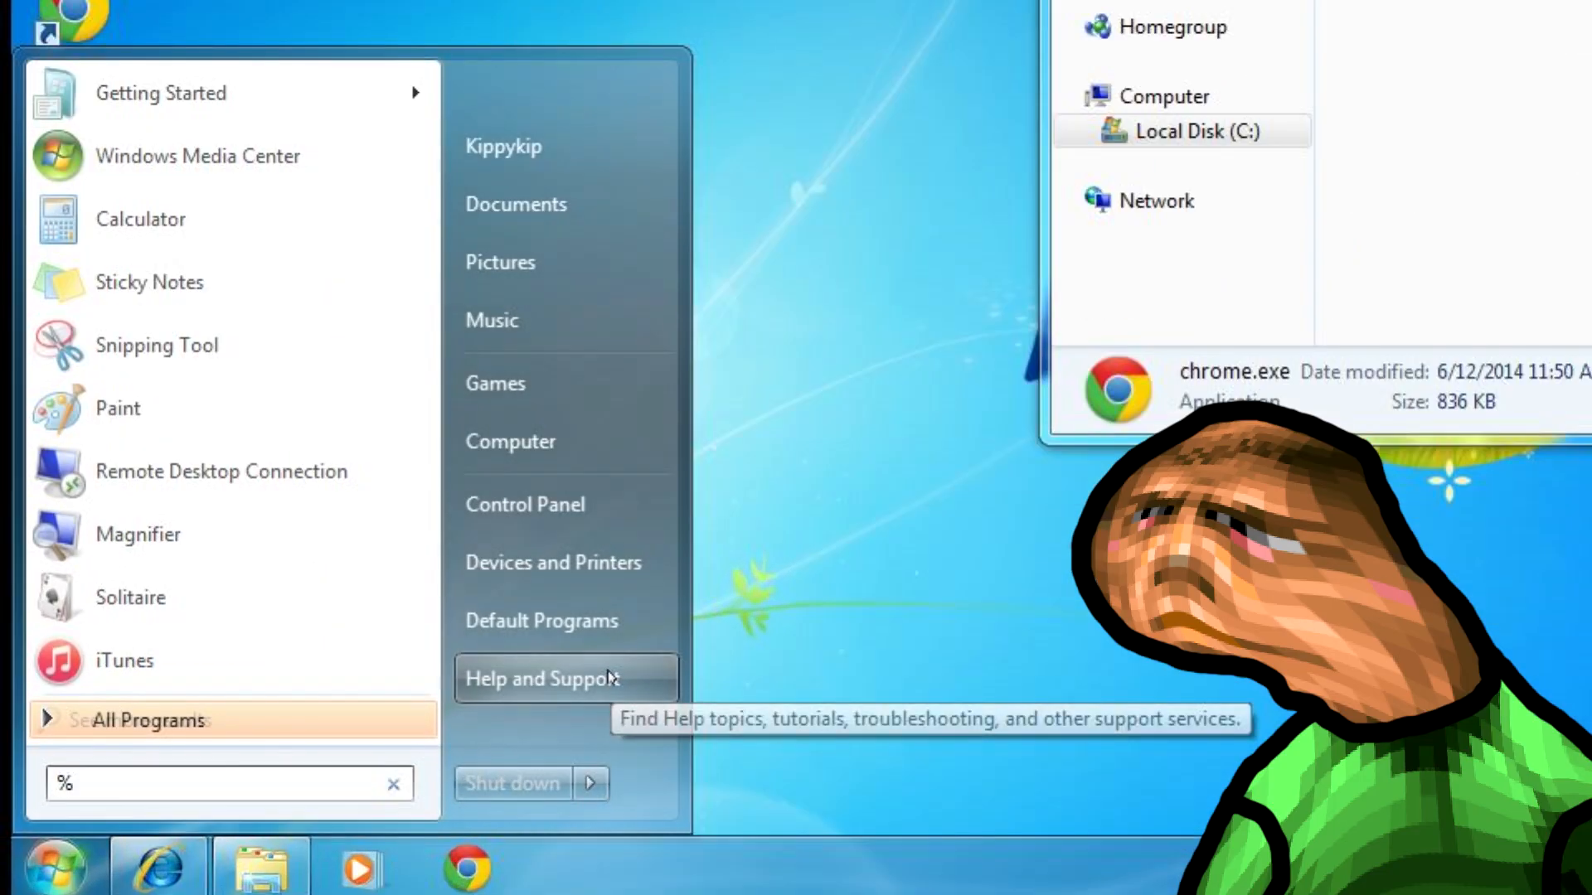
{"action": "type", "text": "appda"}
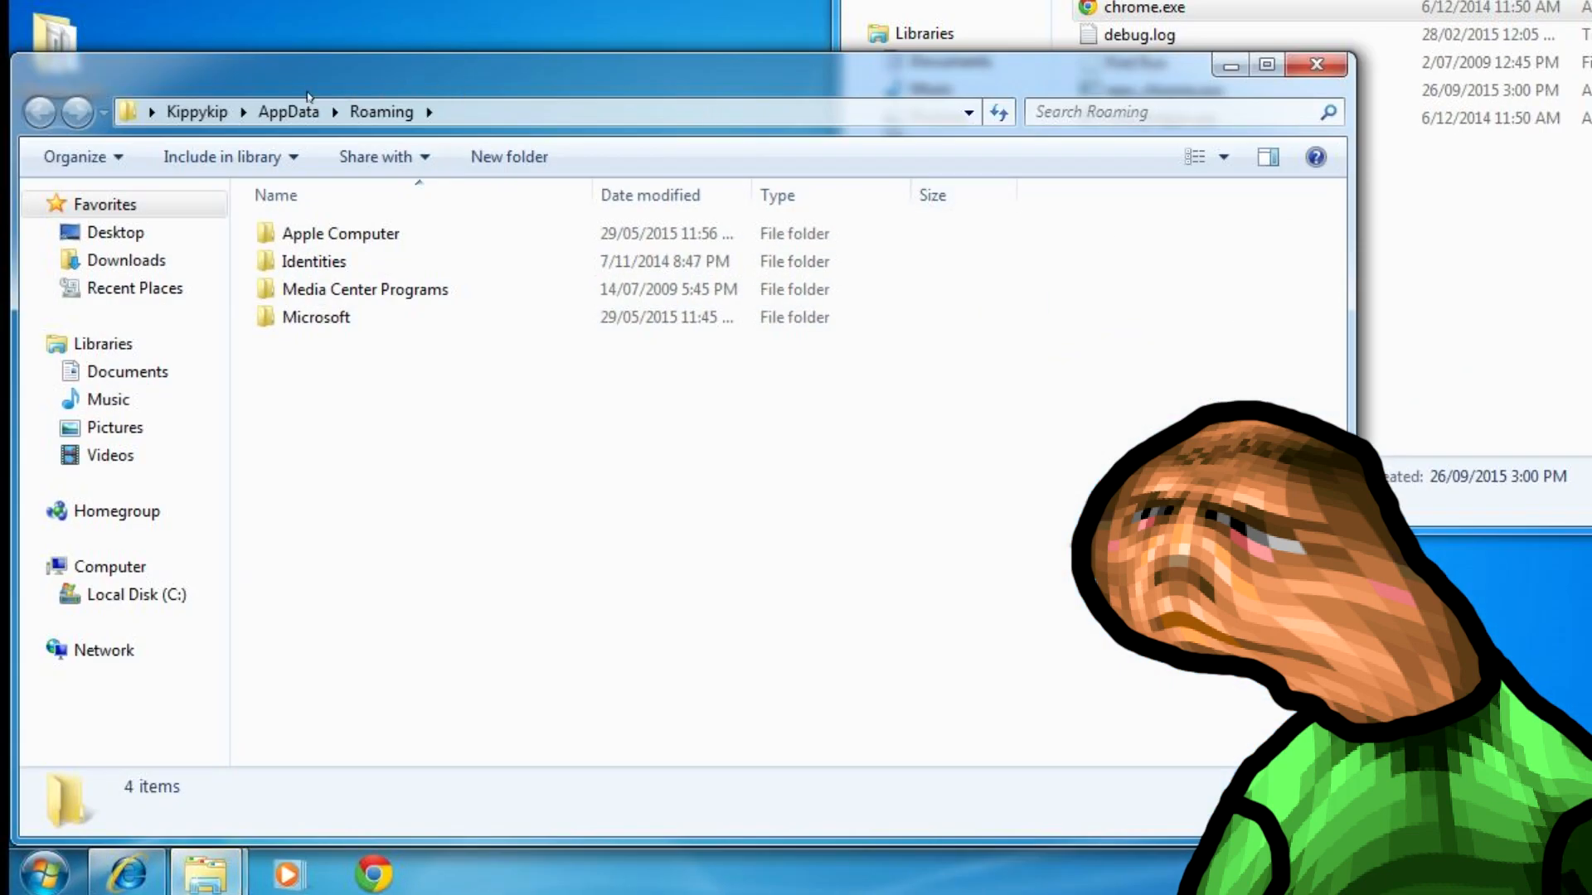
{"action": "left_click", "coordinate": [40, 112]}
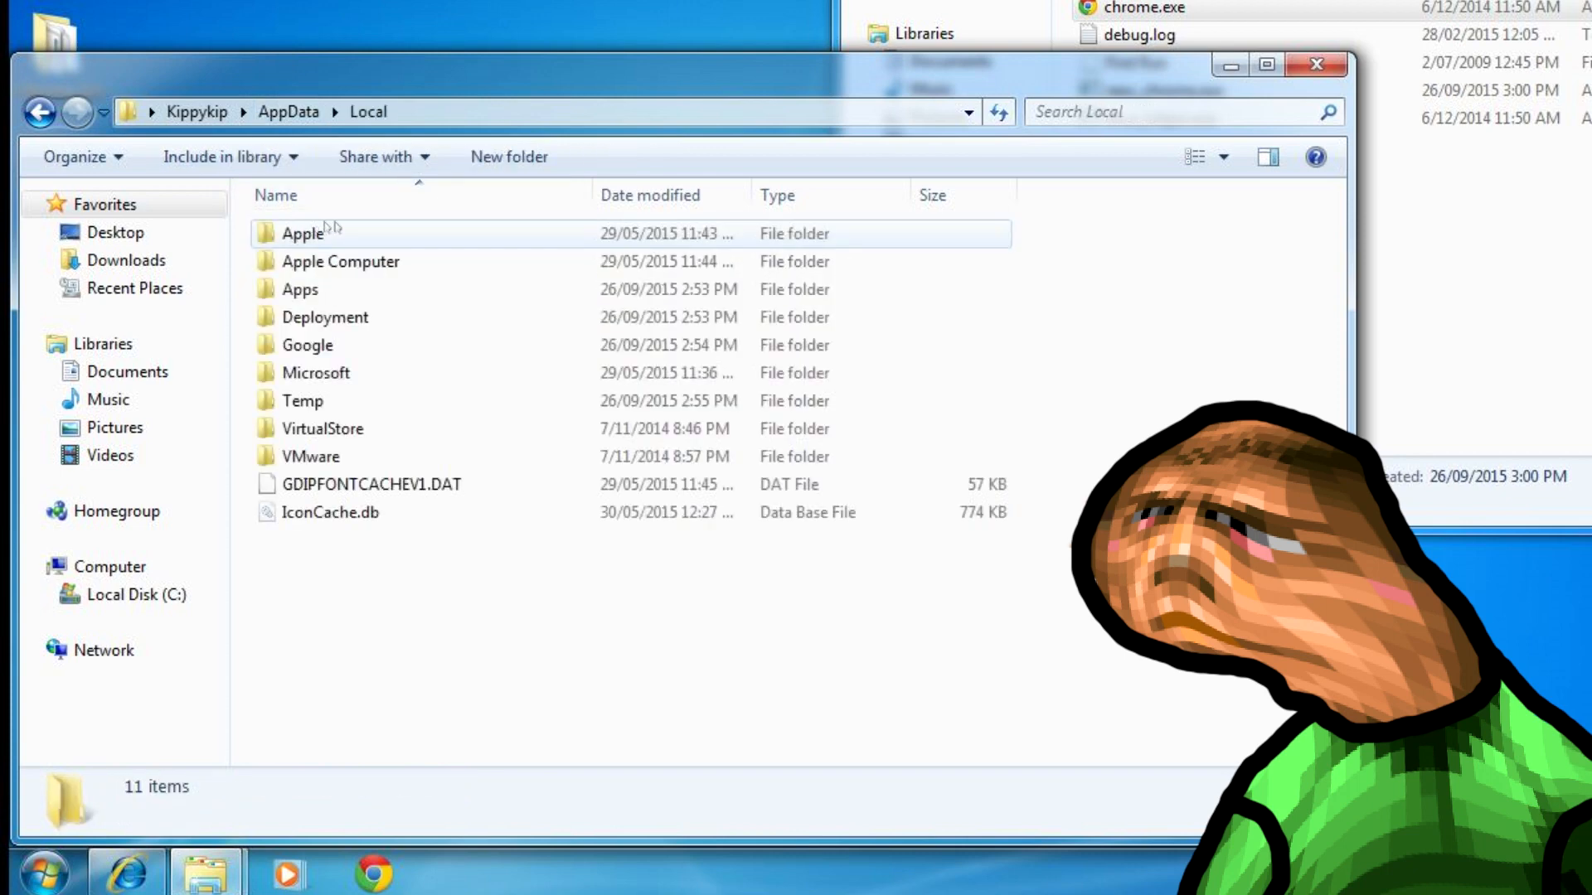
{"action": "double_click", "coordinate": [307, 344]}
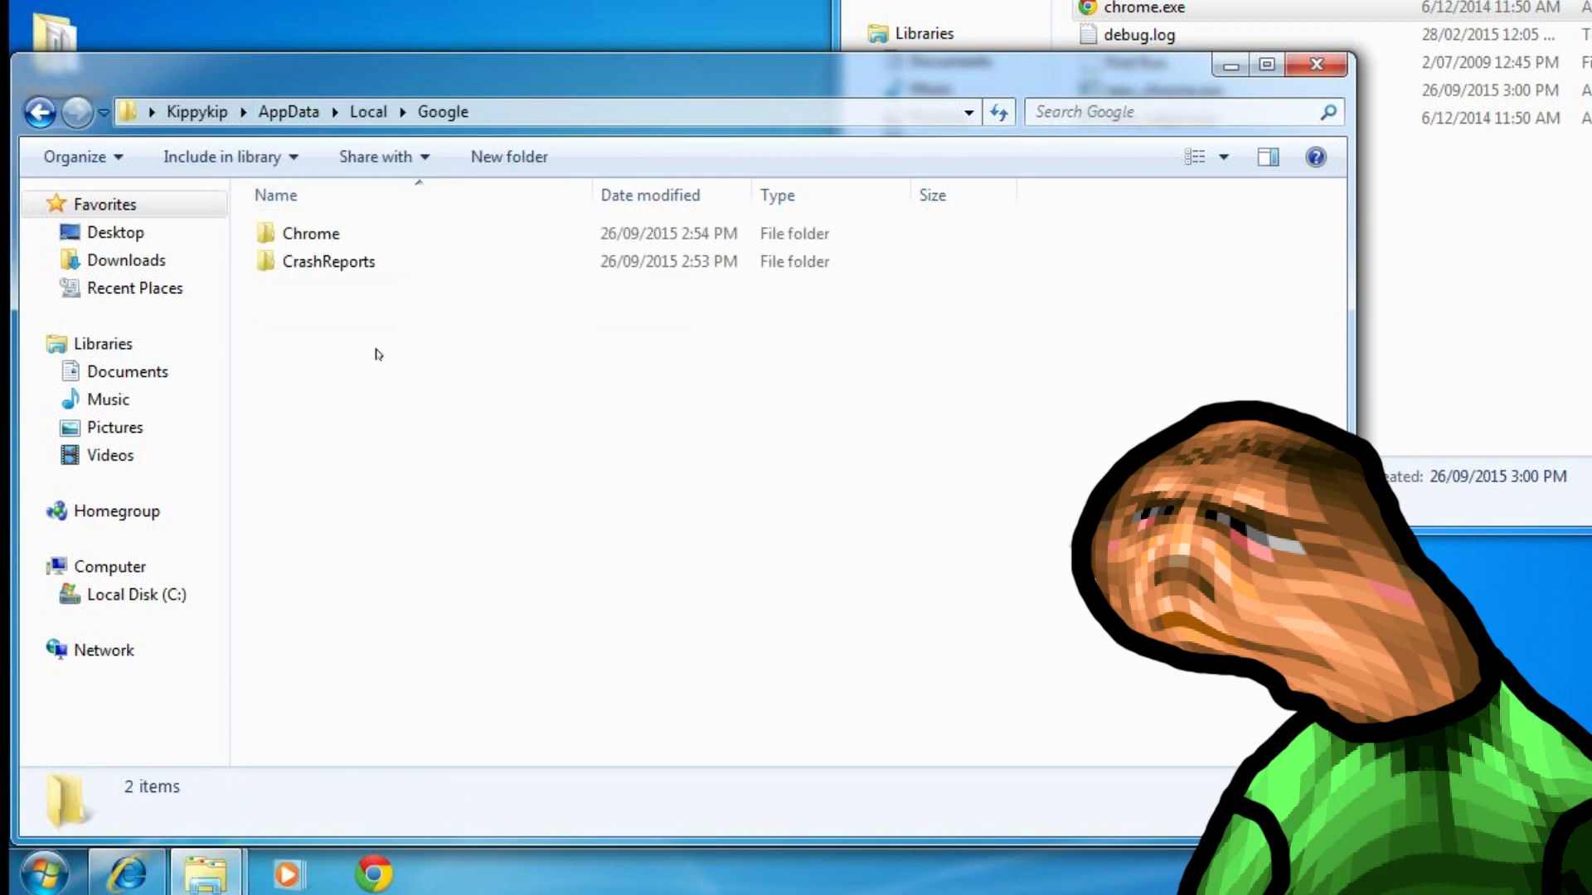
{"action": "double_click", "coordinate": [310, 232]}
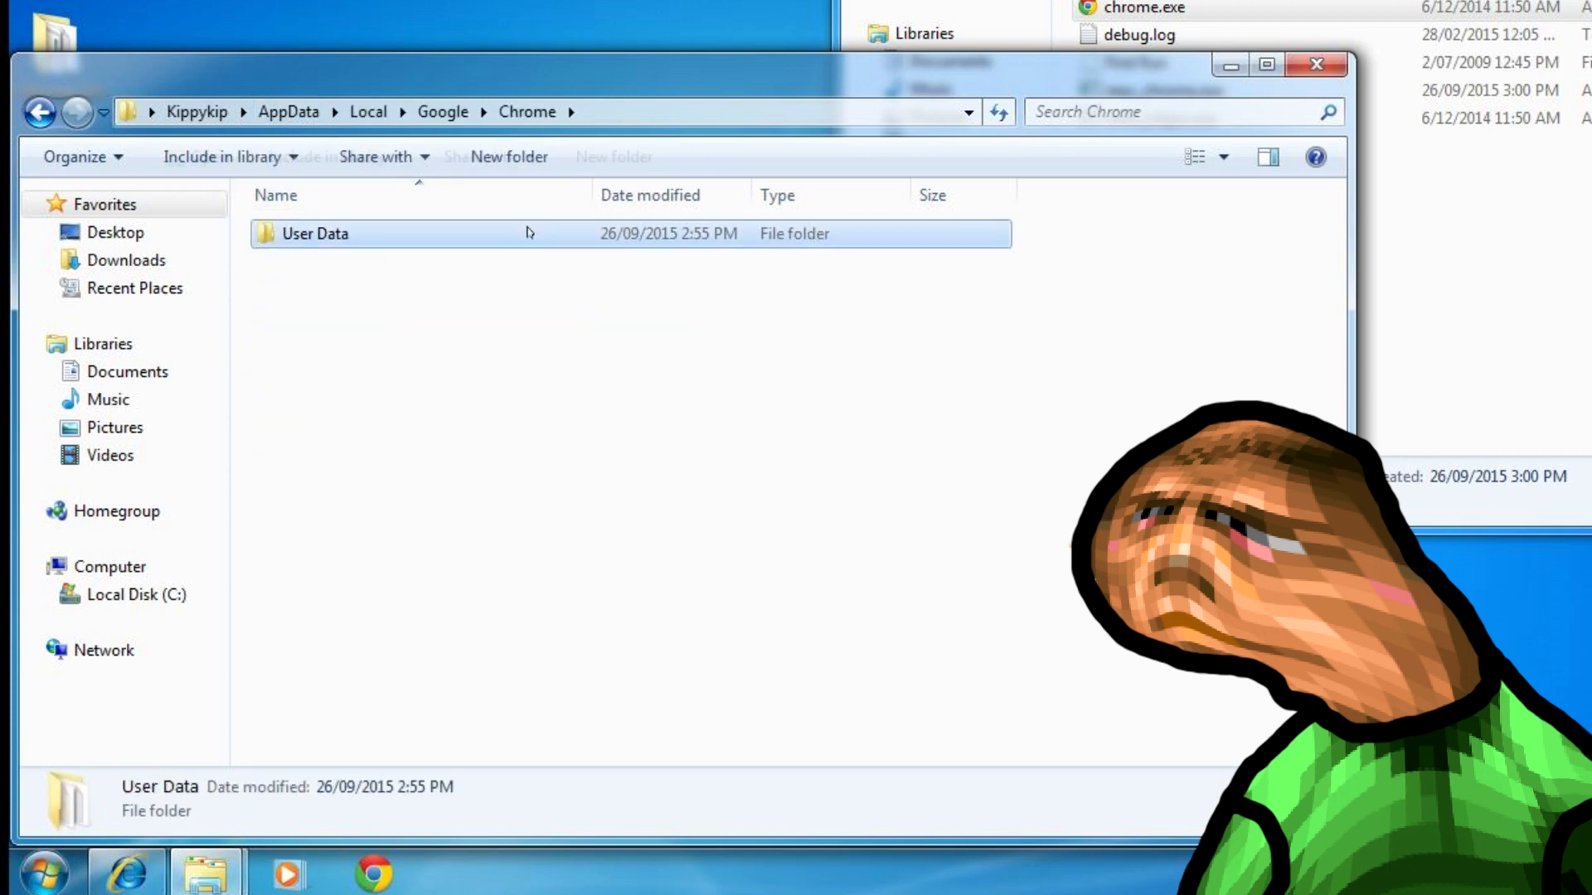
{"action": "double_click", "coordinate": [315, 232]}
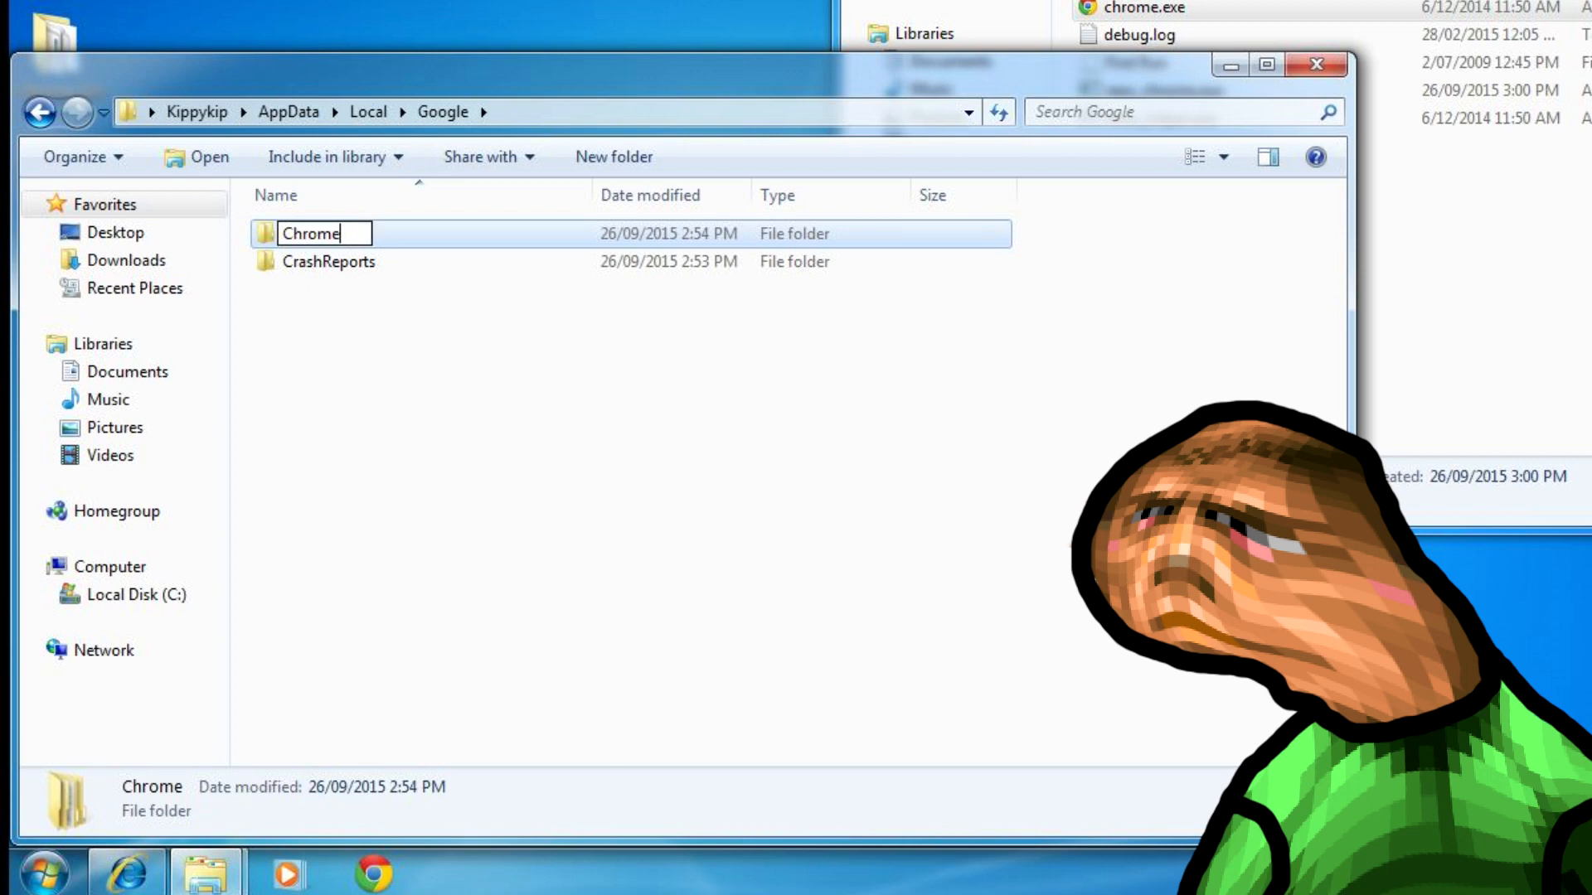
{"action": "type", "text": "BACKUP"}
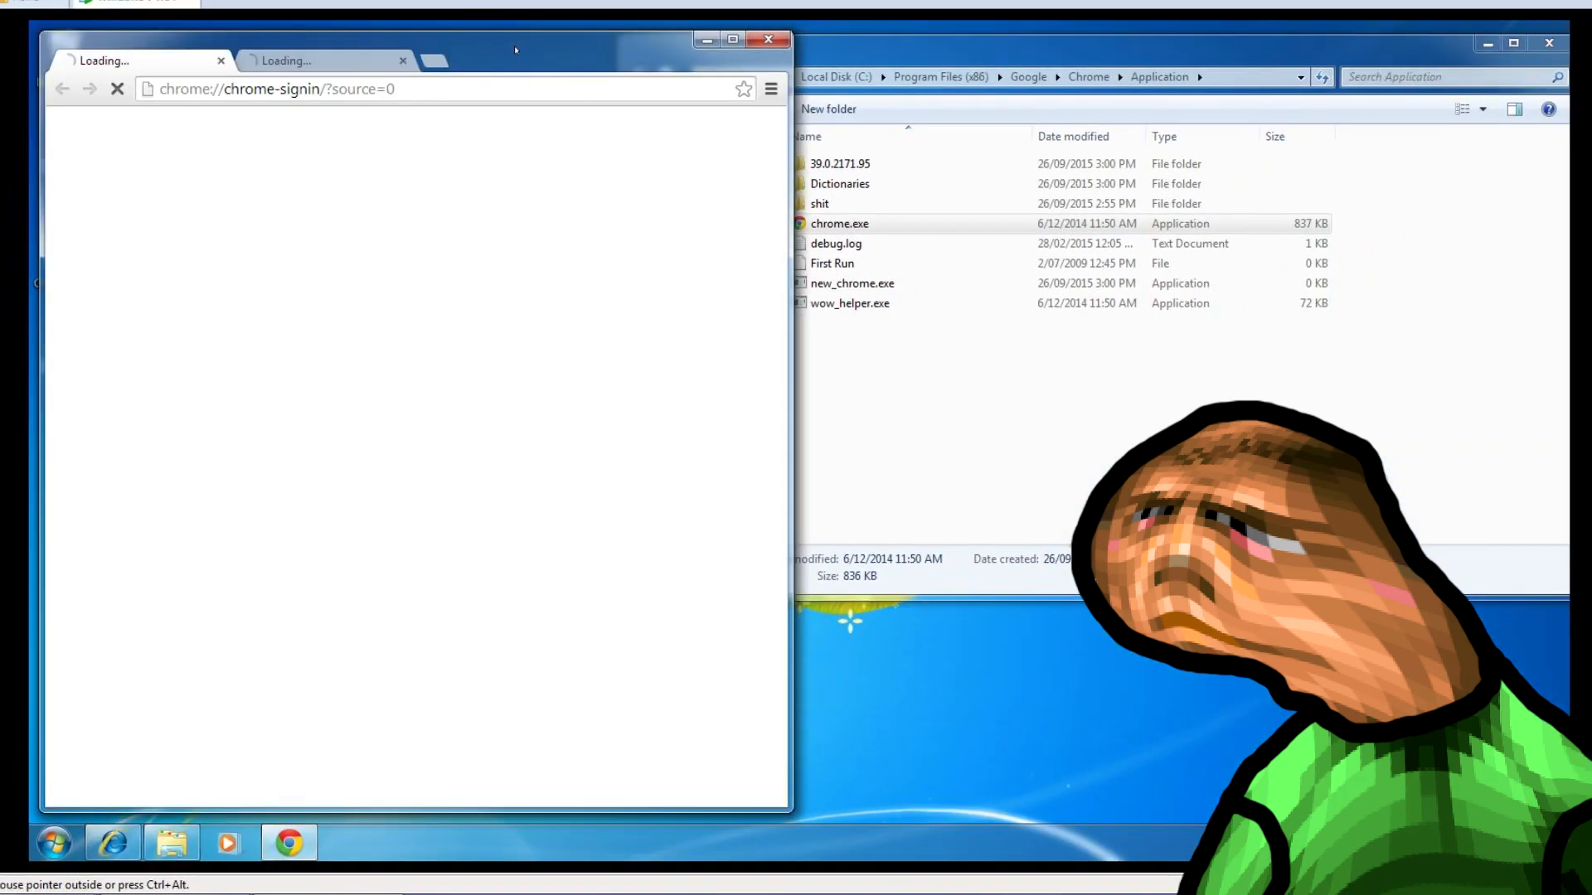
Step: Relaunch Chrome from its About page, confirm version 39.0.2171.95, and close that tab
{"action": "left_click", "coordinate": [732, 40]}
{"action": "type", "text": "chrome://chrome"}
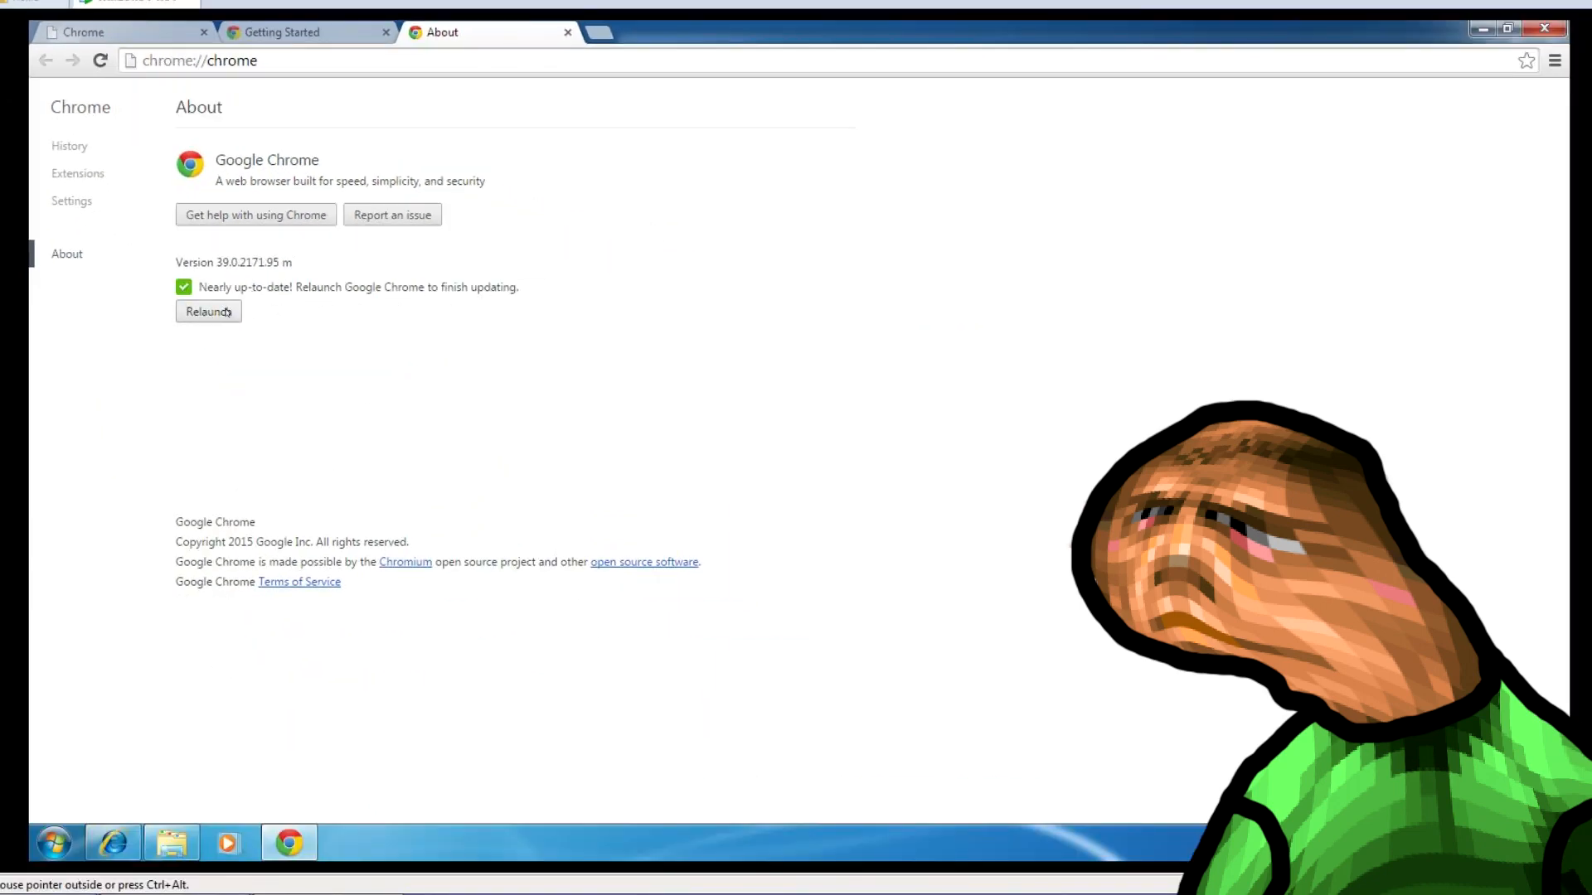
{"action": "left_click", "coordinate": [208, 312]}
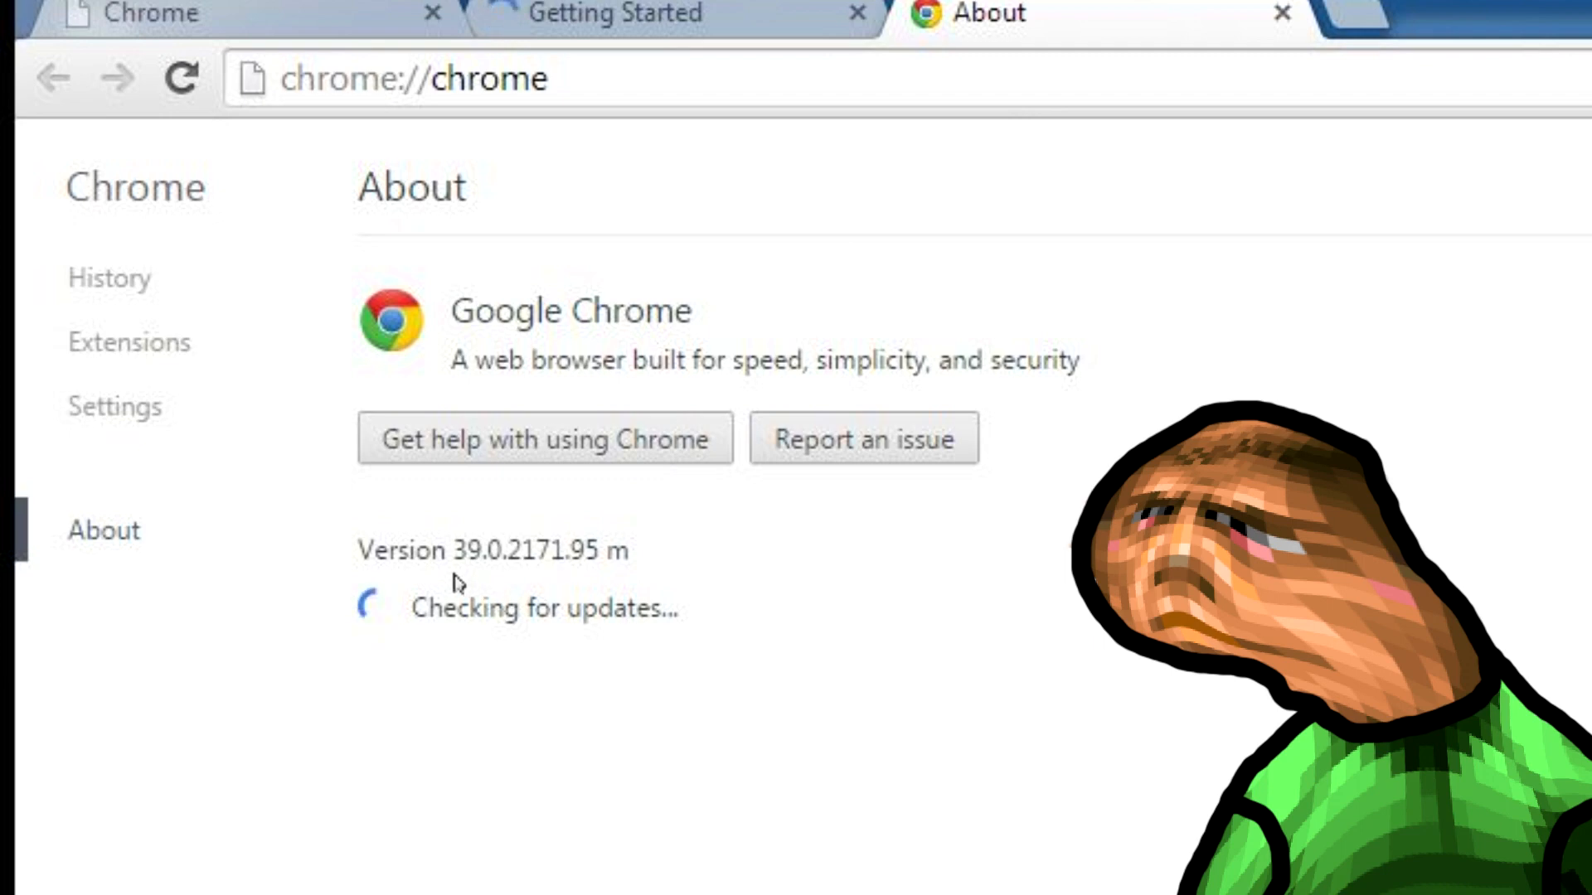
{"action": "mouse_move", "coordinate": [975, 558]}
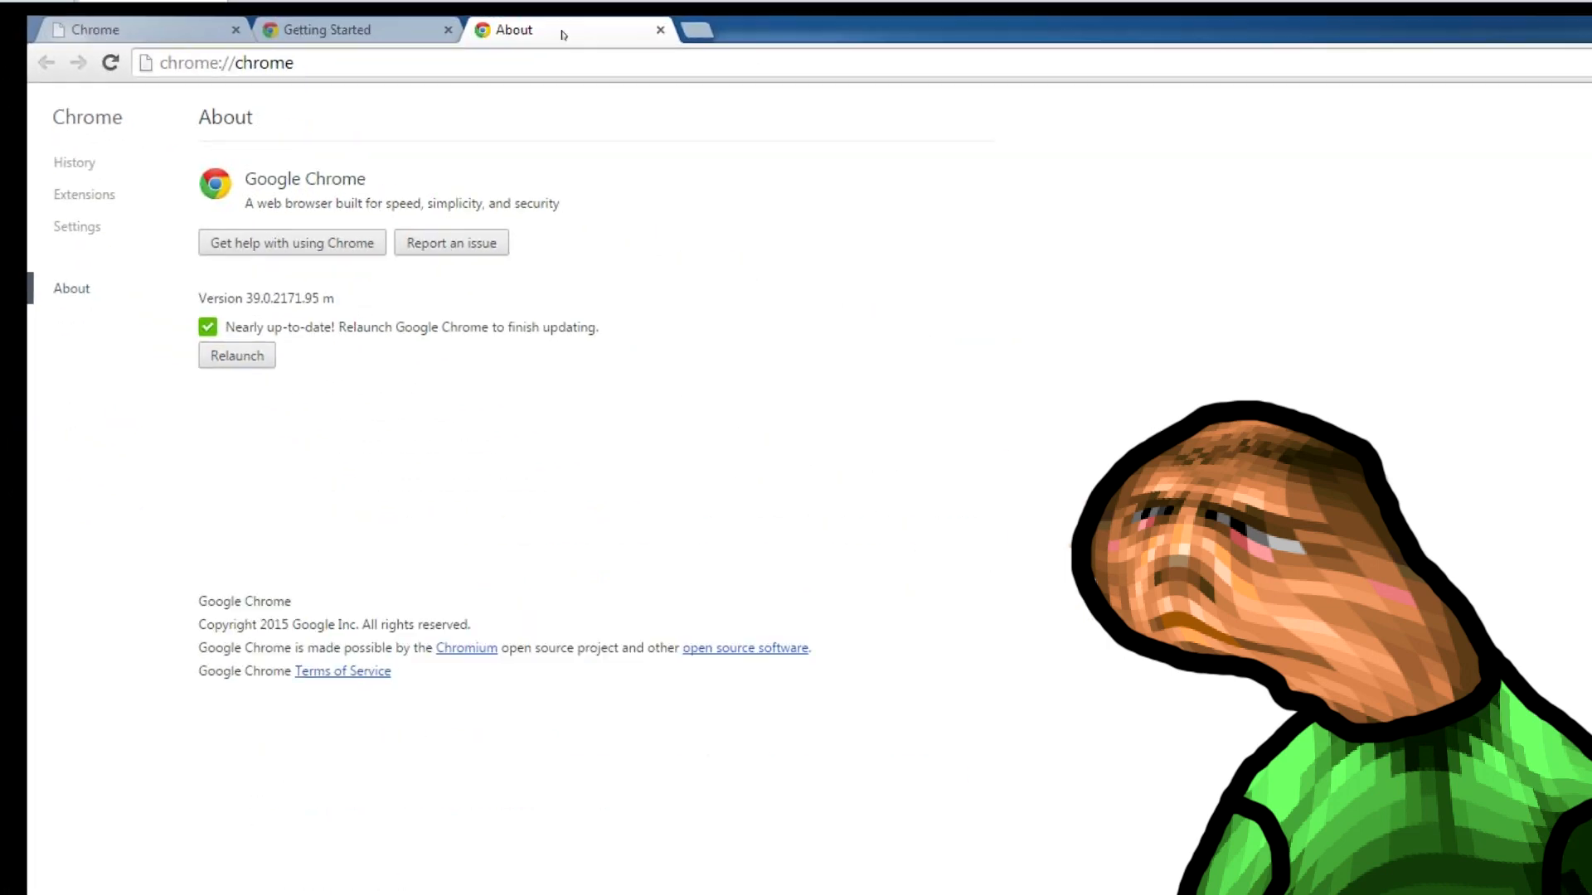
{"action": "left_click", "coordinate": [661, 30]}
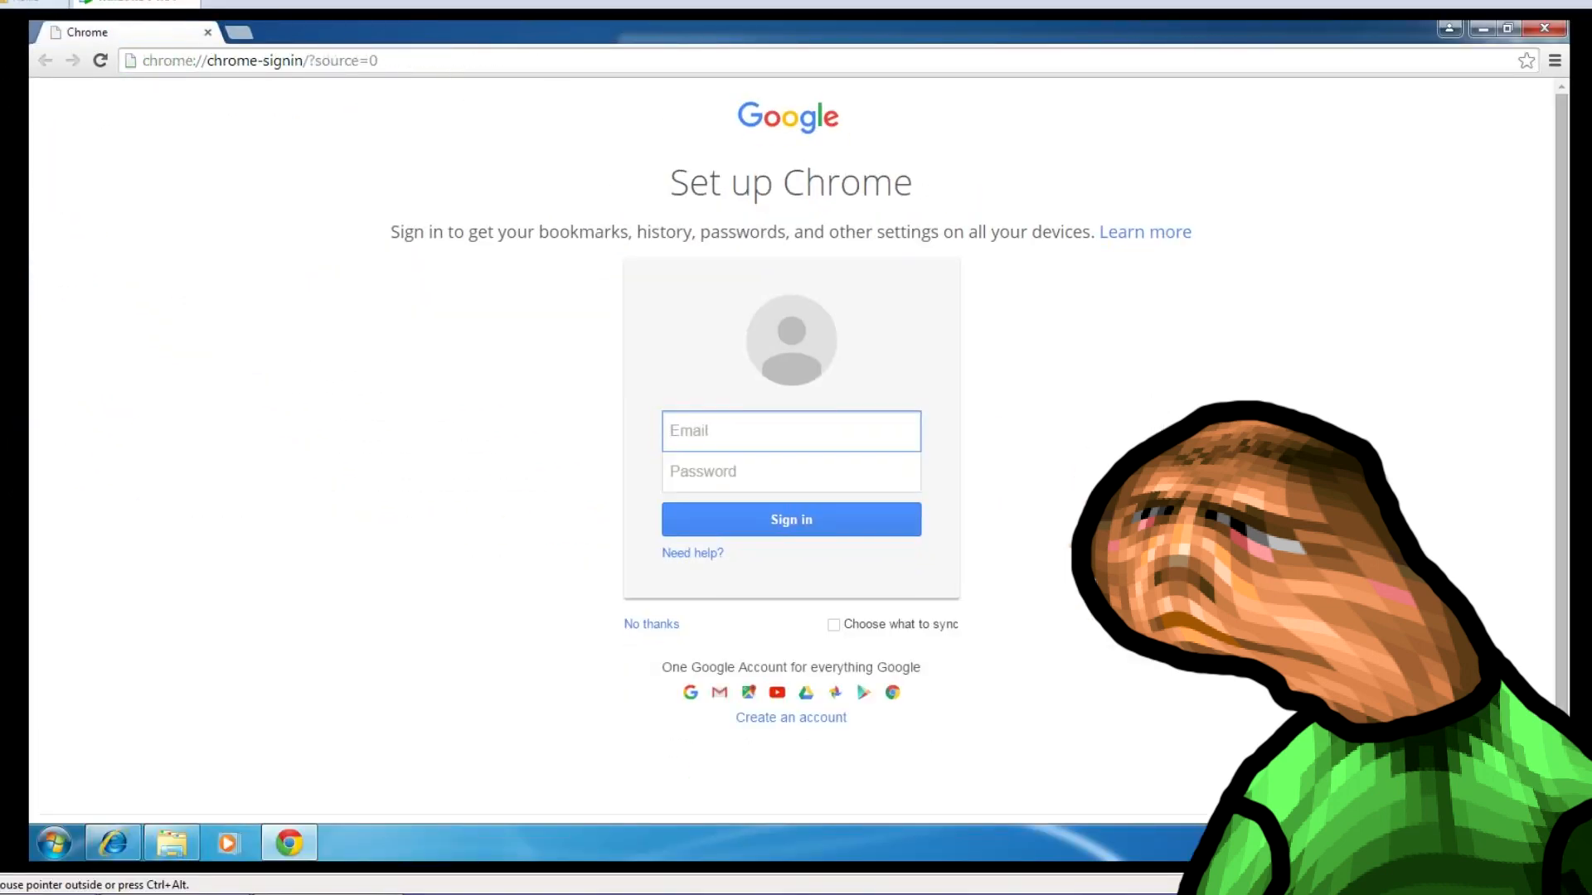
Step: Search Google for 'powder game' and open the dan-ball Powder Game page
{"action": "type", "text": "powe"}
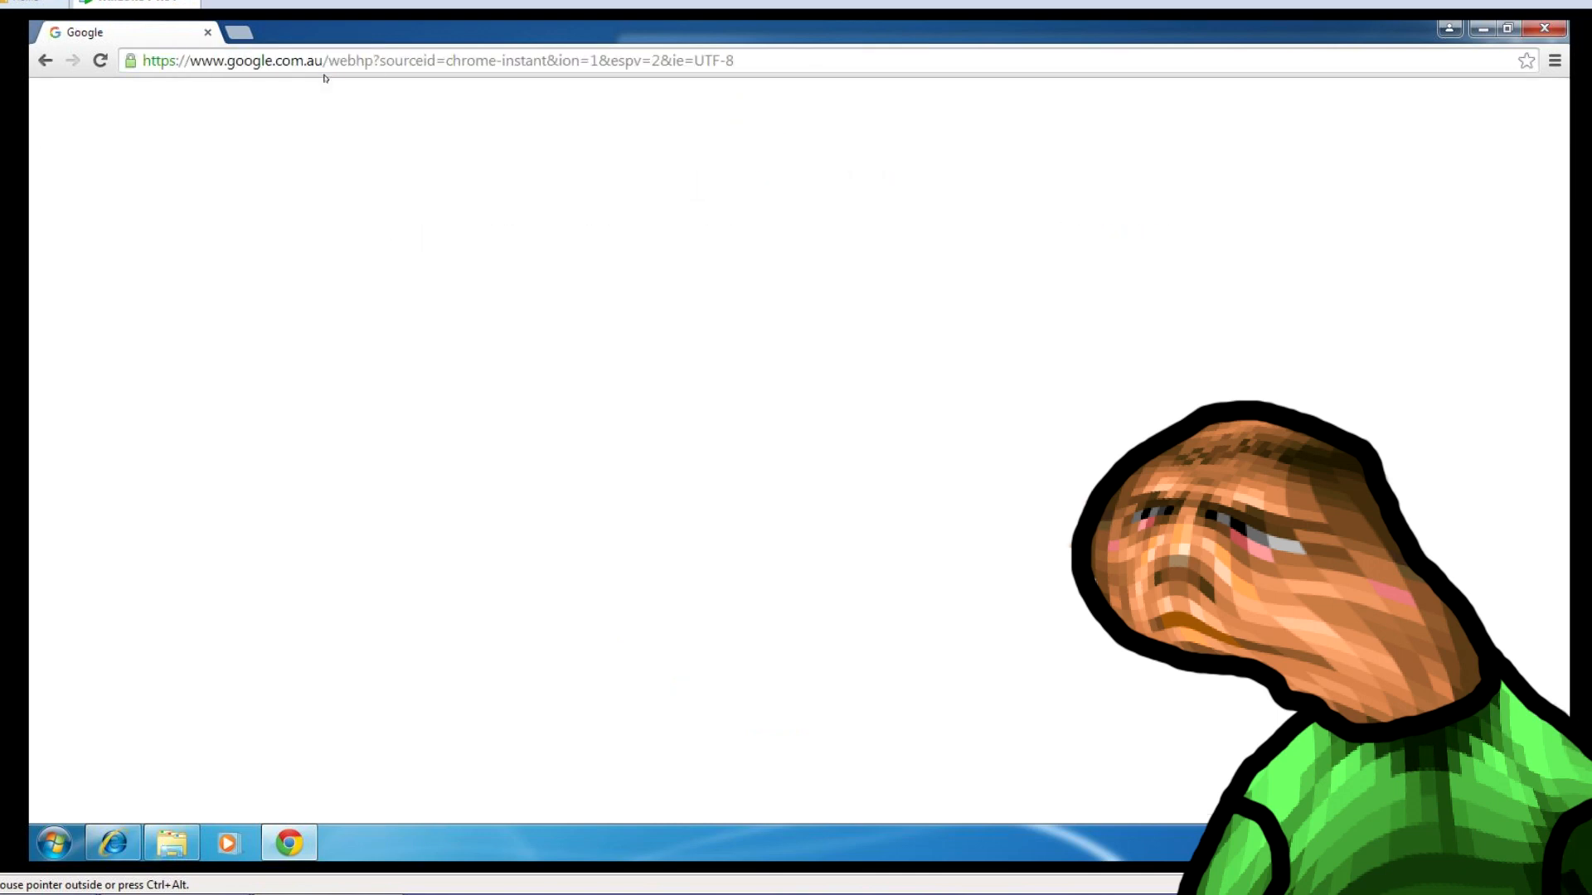
{"action": "type", "text": "powder game"}
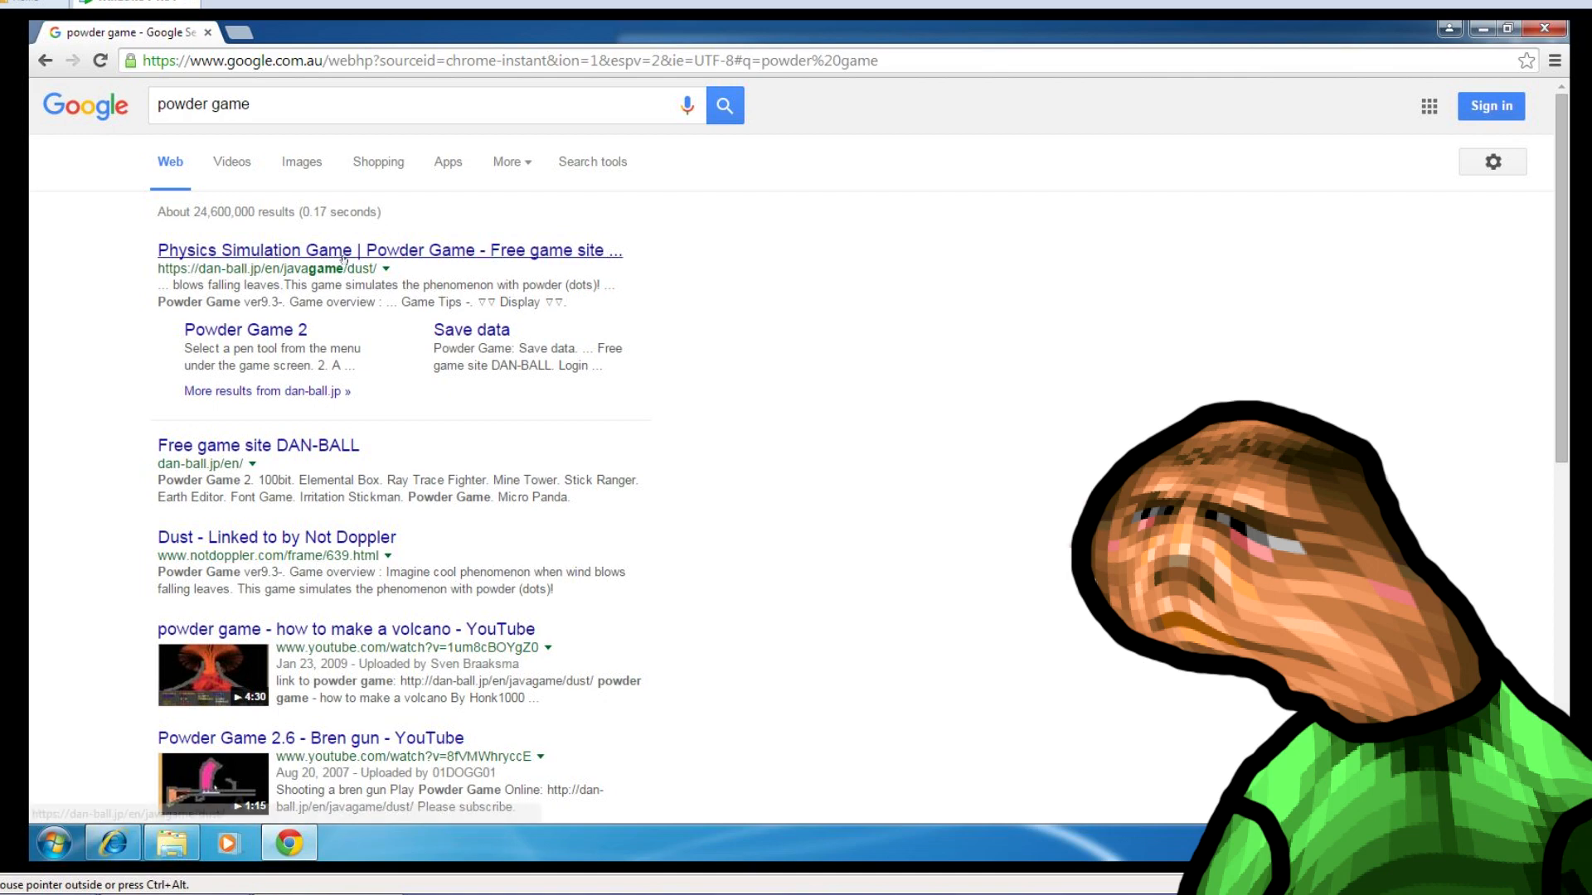
{"action": "left_click", "coordinate": [389, 250]}
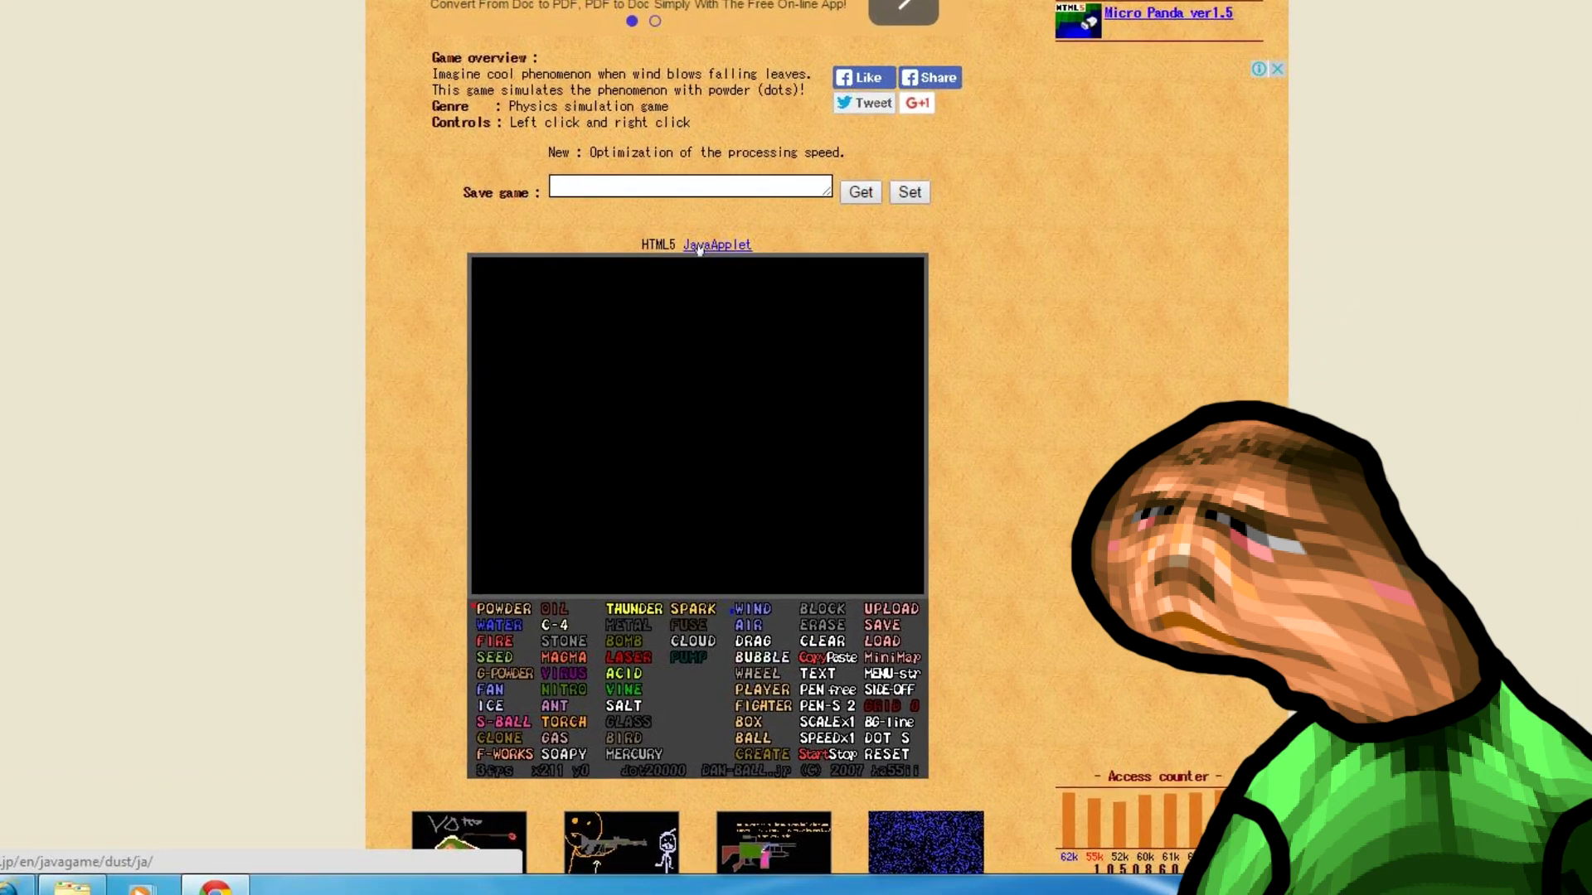
{"action": "scroll", "scroll_direction": "down", "scroll_amount": 3}
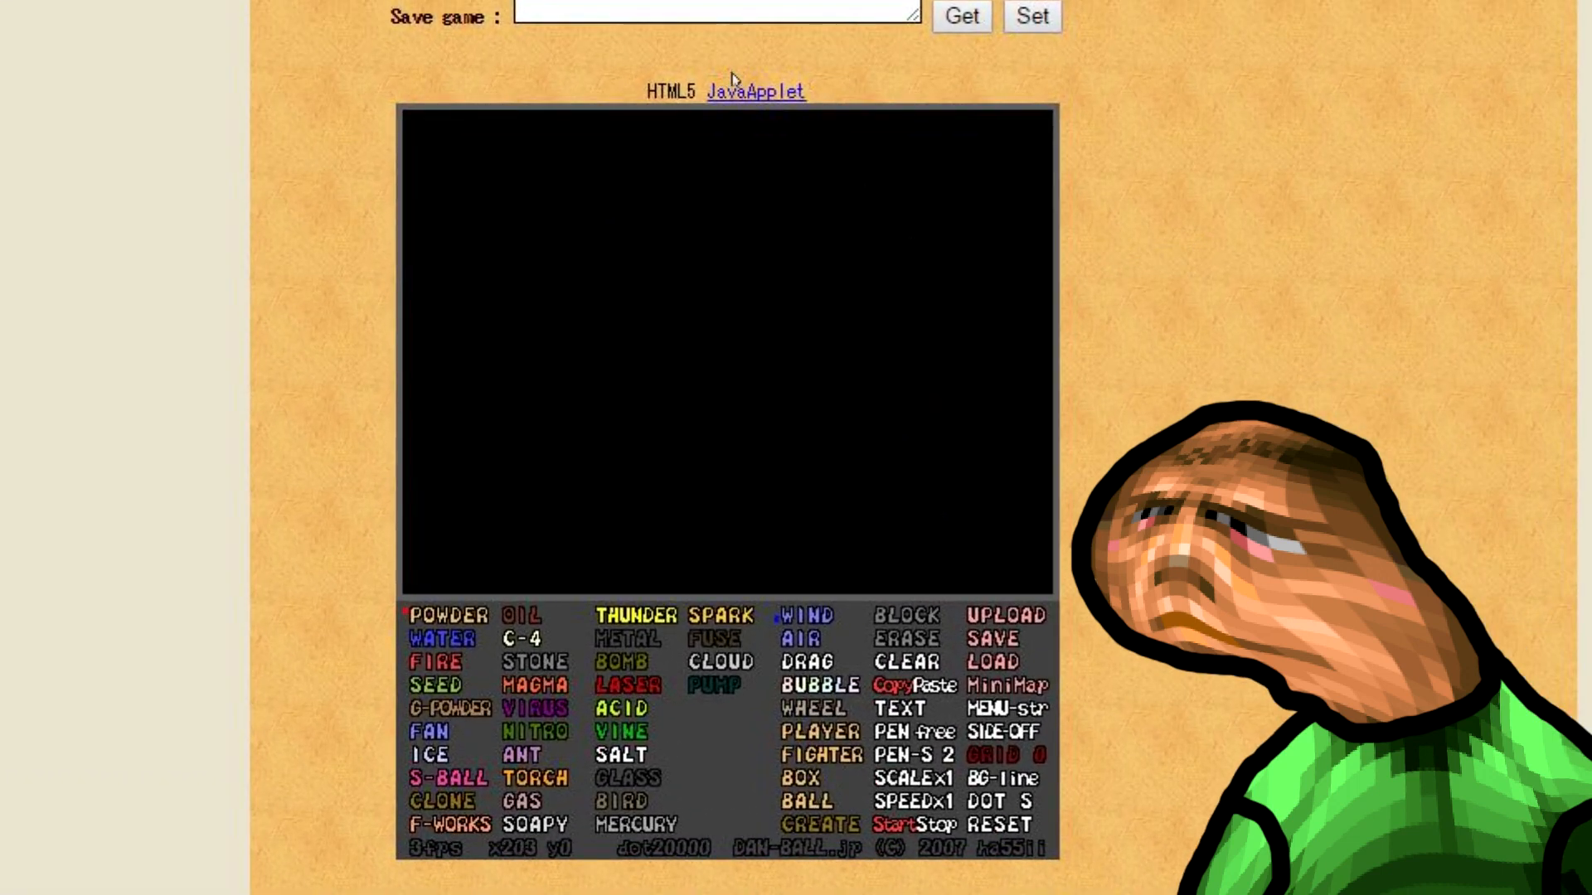
{"action": "mouse_move", "coordinate": [731, 91]}
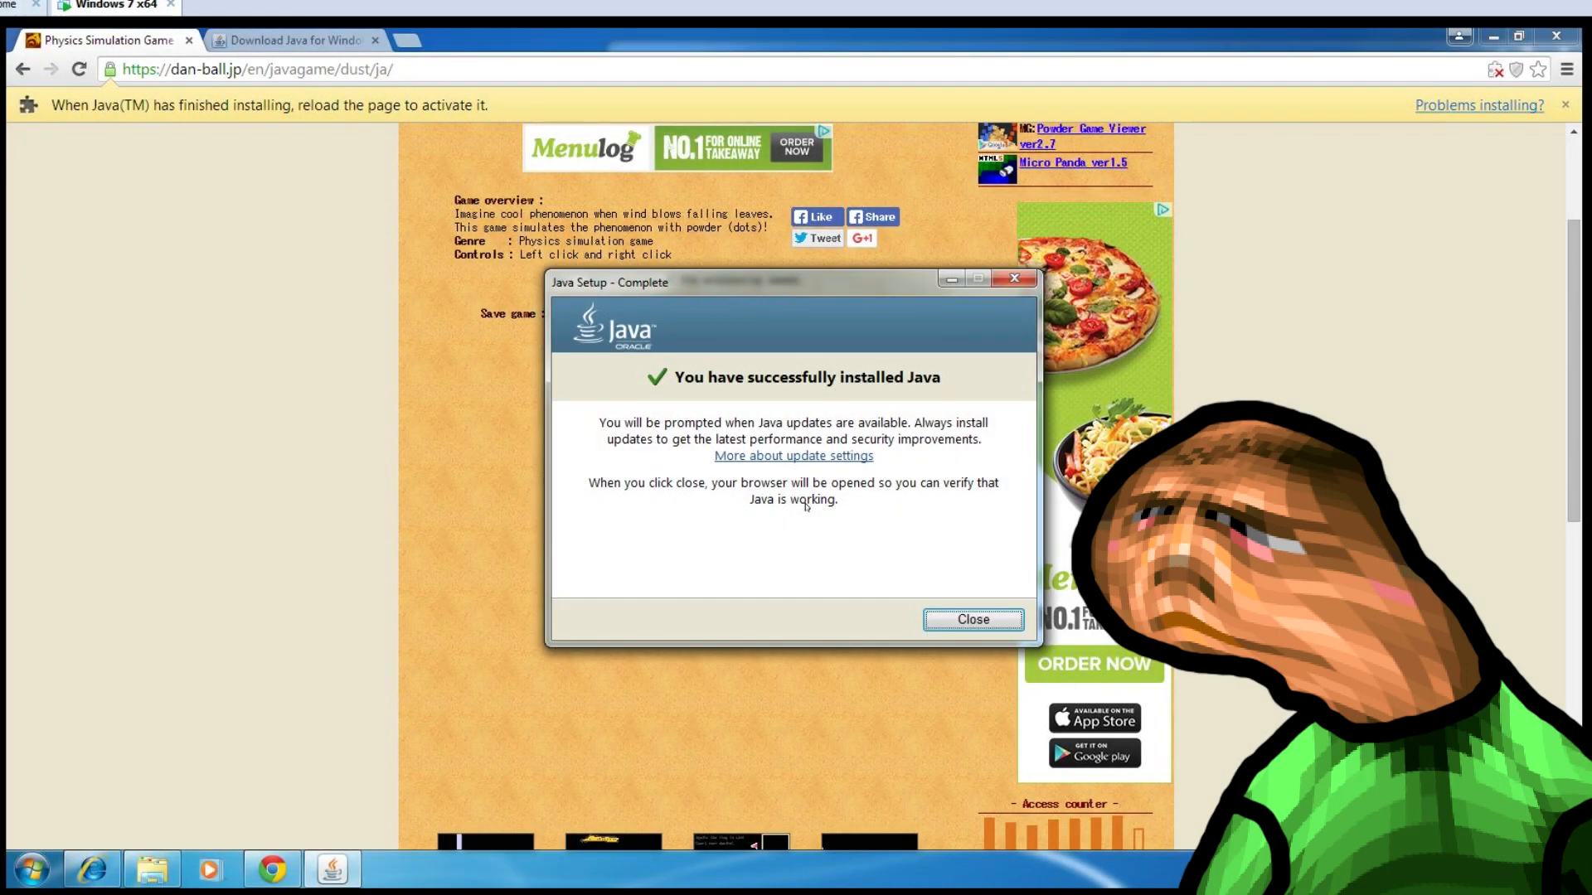
Step: Dismiss the Java install message and allow the Powder Game applet to run without future prompts
{"action": "left_click", "coordinate": [970, 620]}
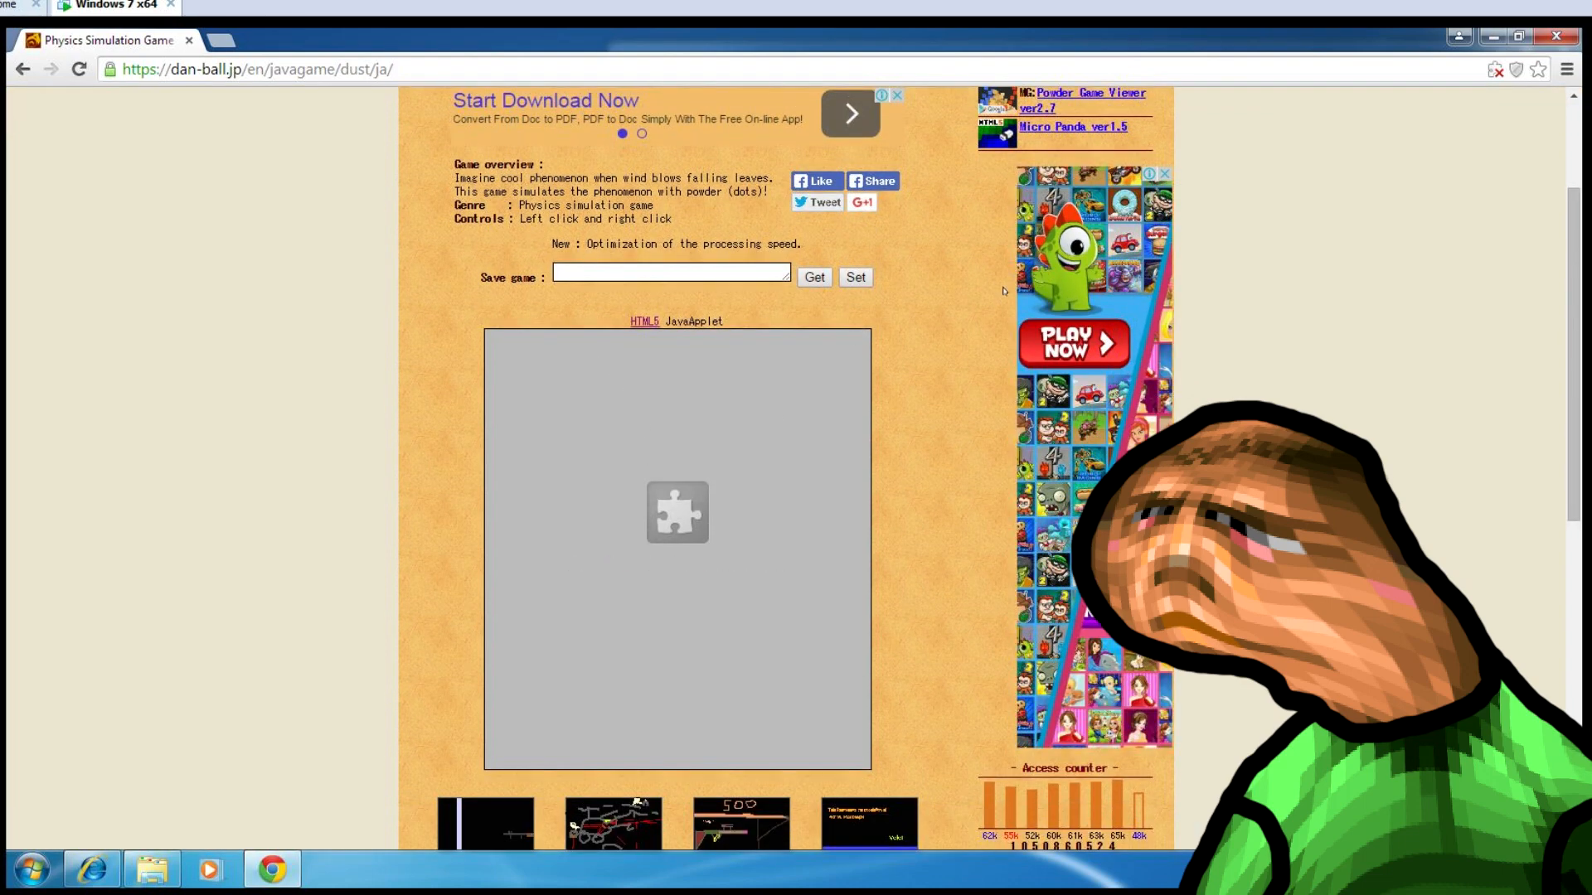
{"action": "scroll", "scroll_direction": "down", "scroll_amount": 3}
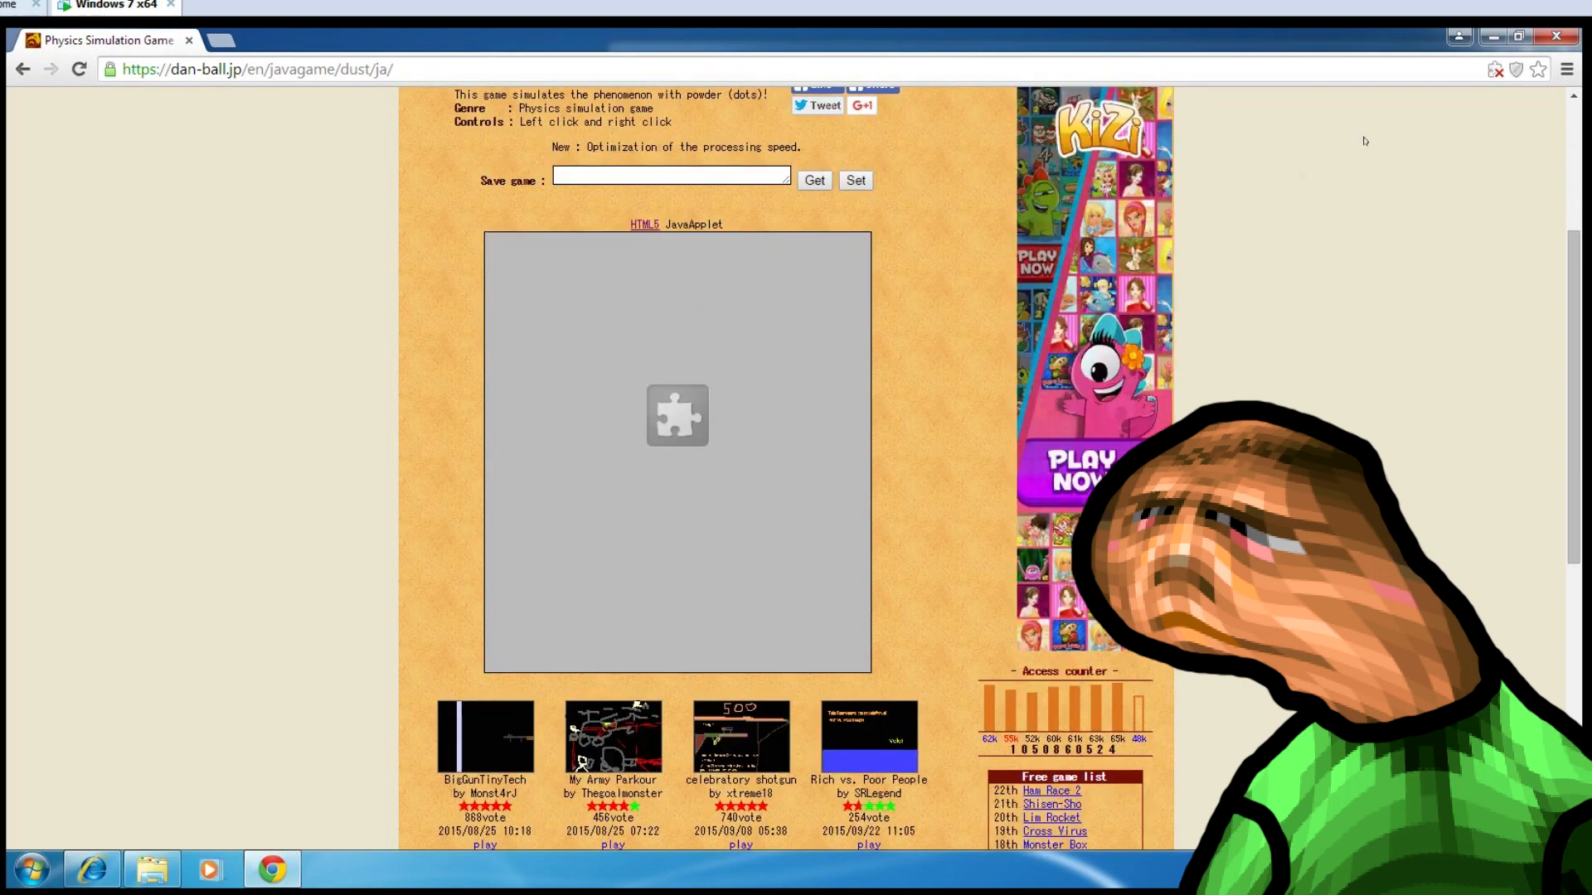
{"action": "left_click", "coordinate": [1493, 69]}
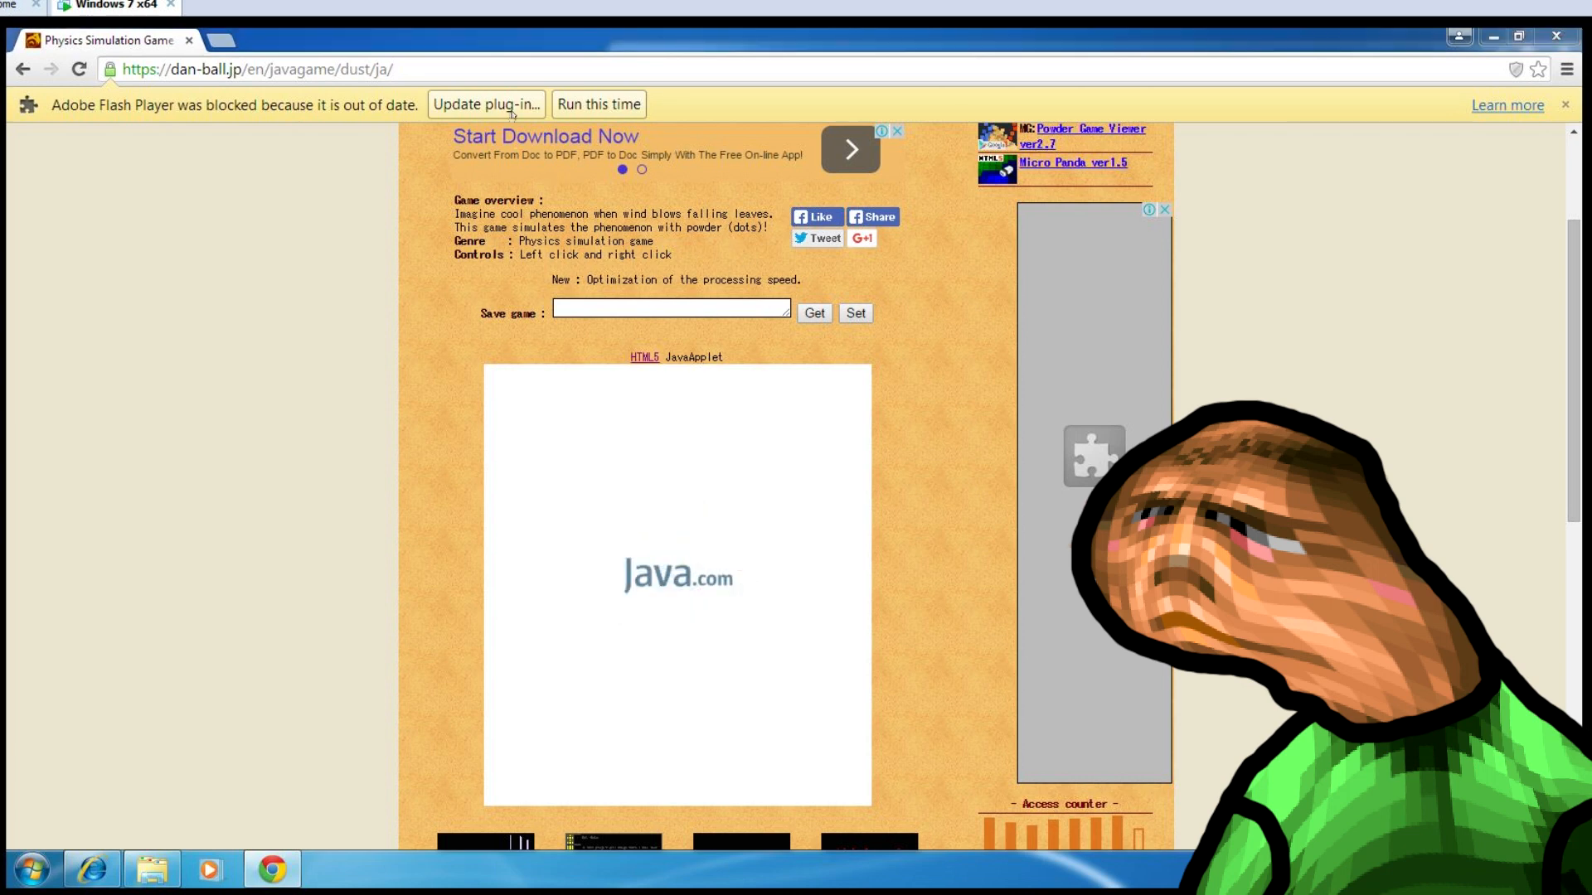
{"action": "left_click", "coordinate": [598, 104]}
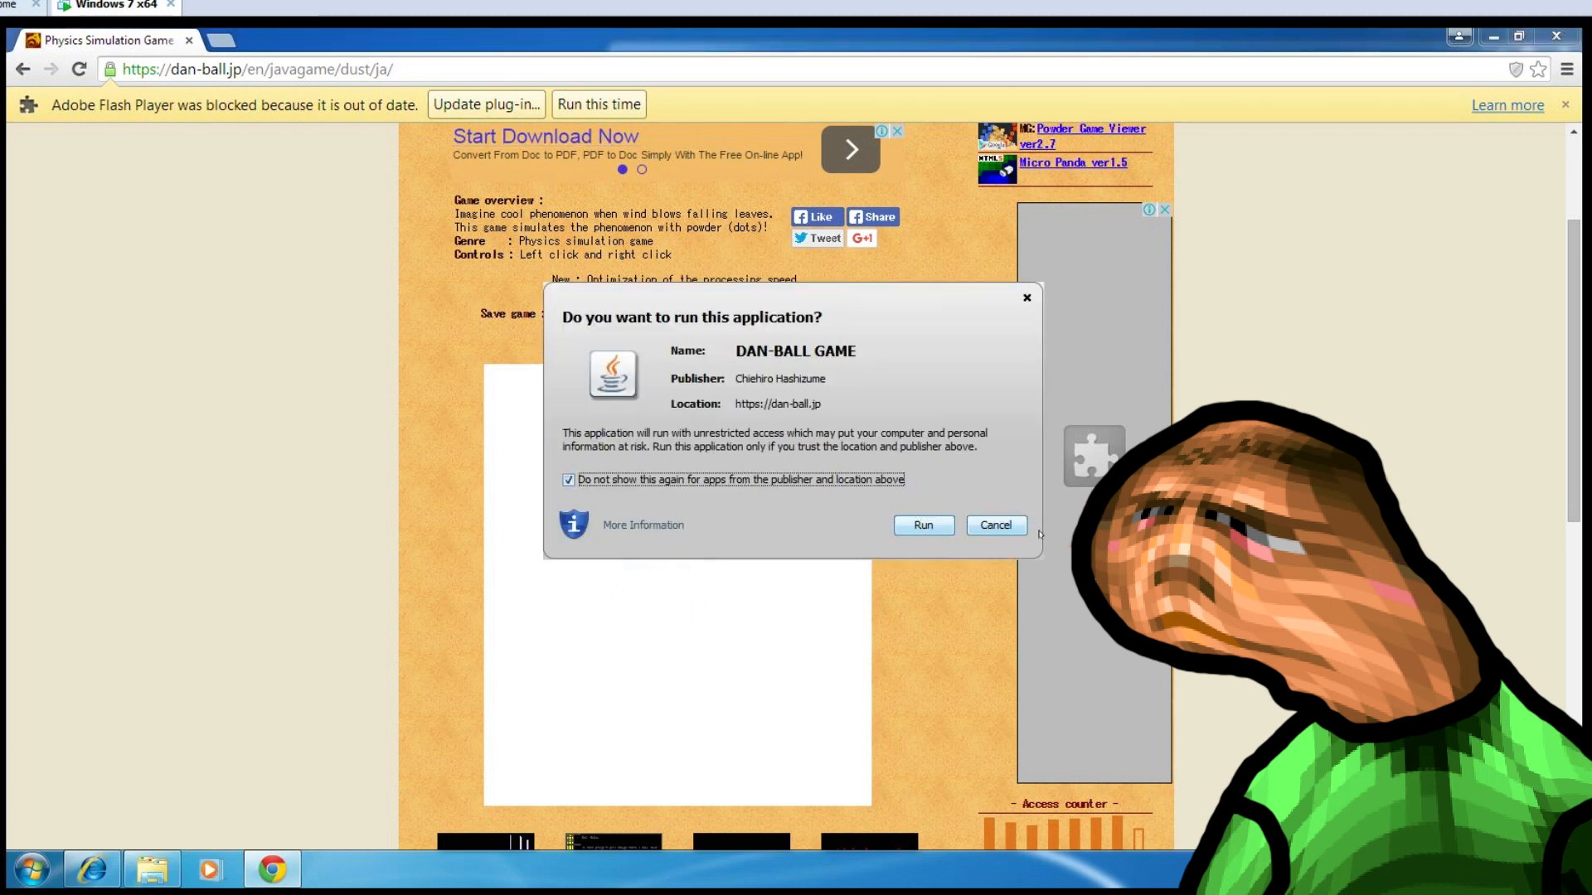
{"action": "left_click", "coordinate": [922, 525]}
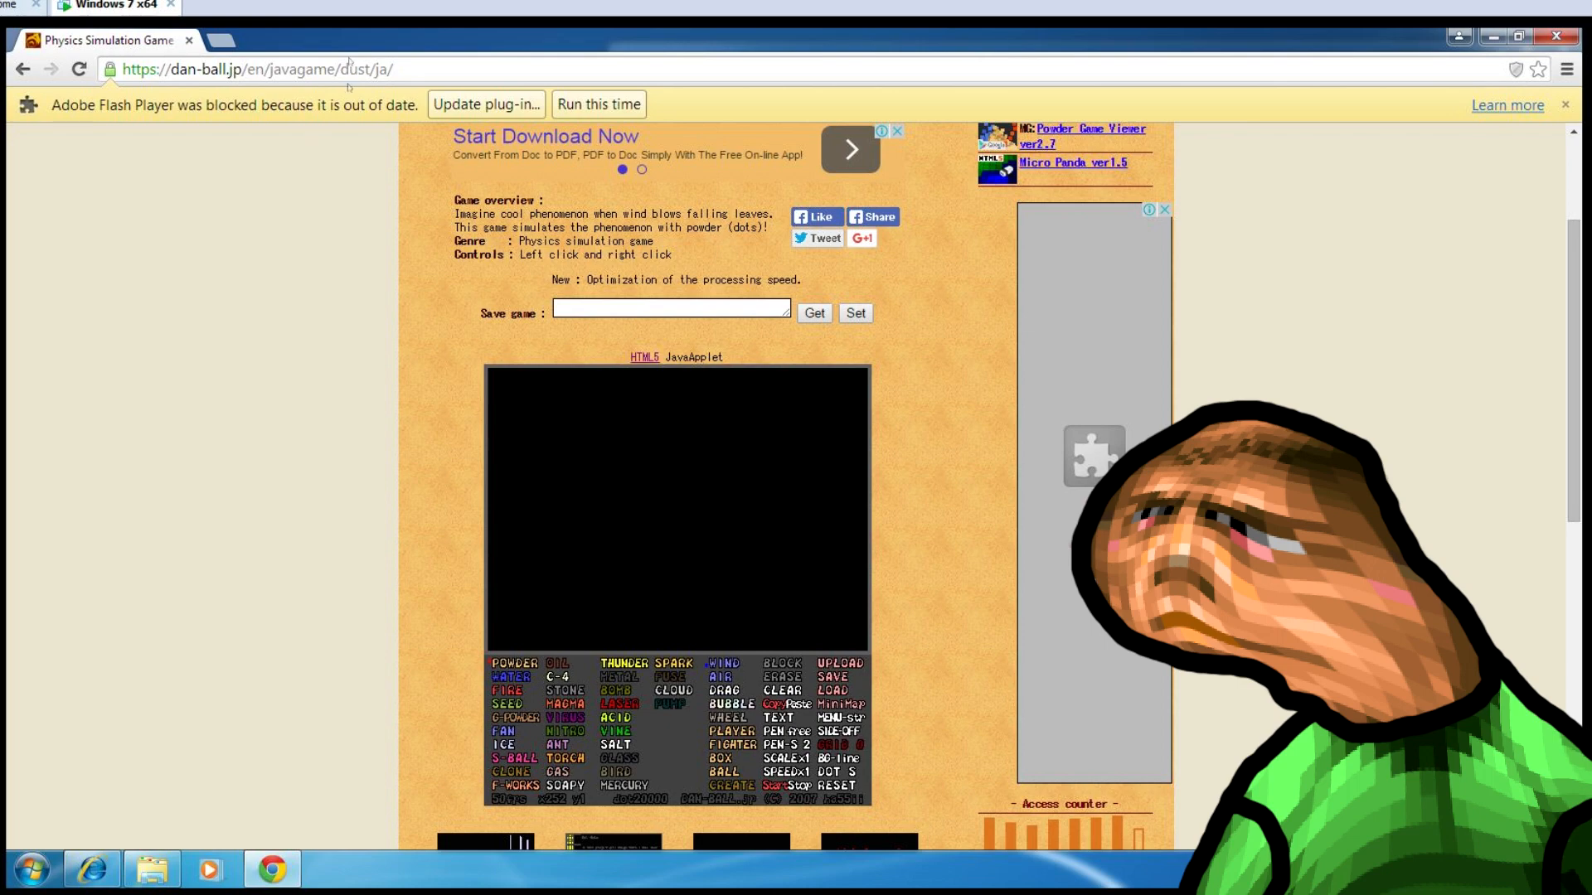
{"action": "mouse_move", "coordinate": [487, 105]}
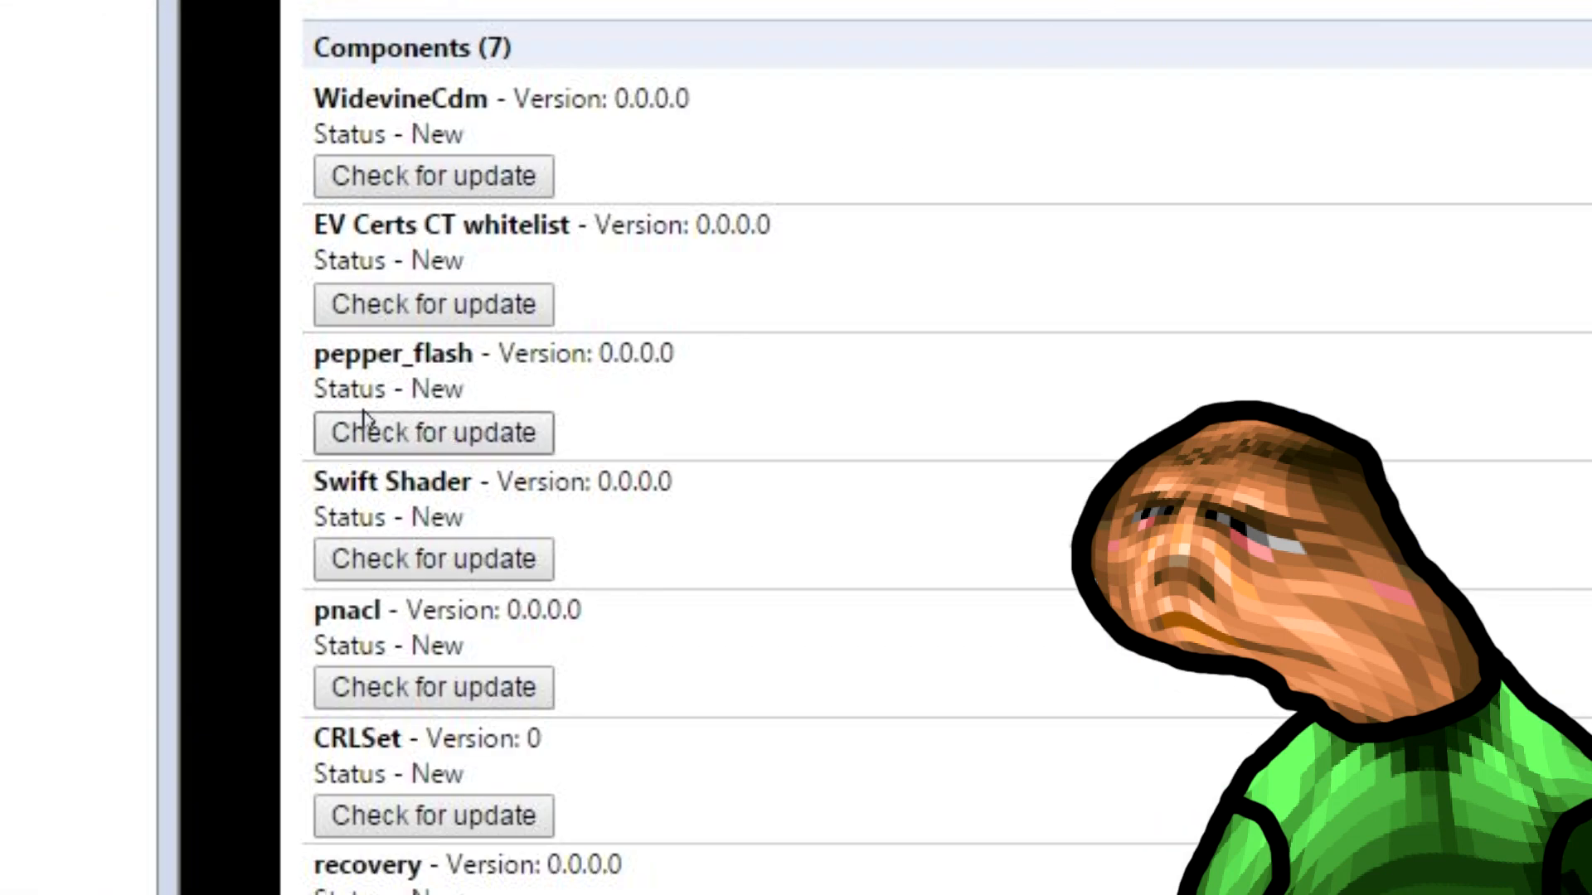
Step: Check for and download the pepper_flash component update
{"action": "left_click", "coordinate": [434, 433]}
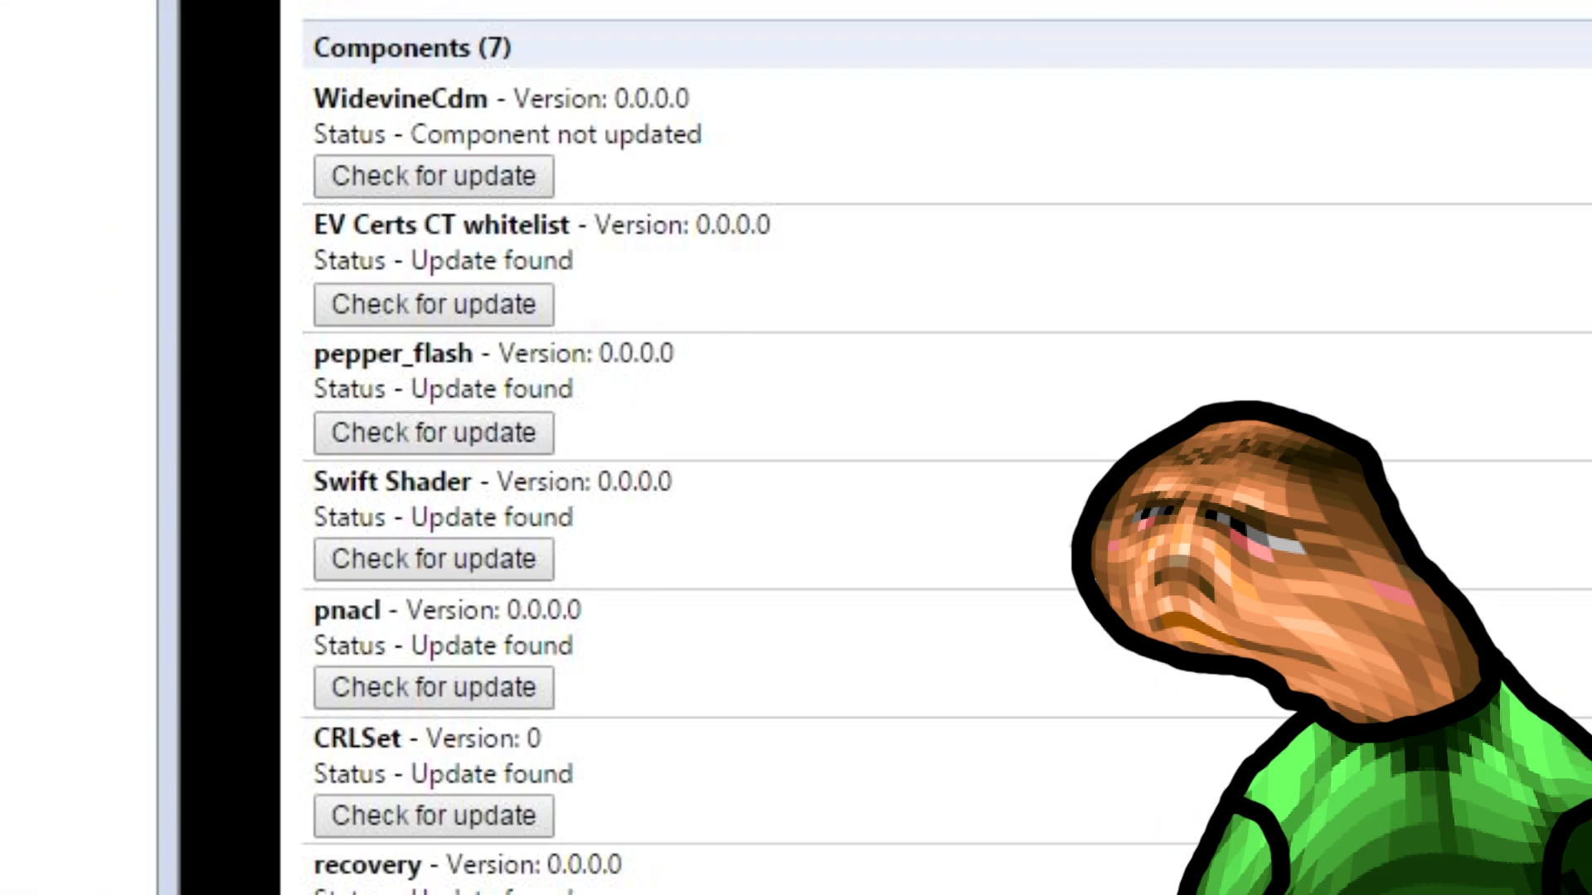
{"action": "left_click", "coordinate": [433, 433]}
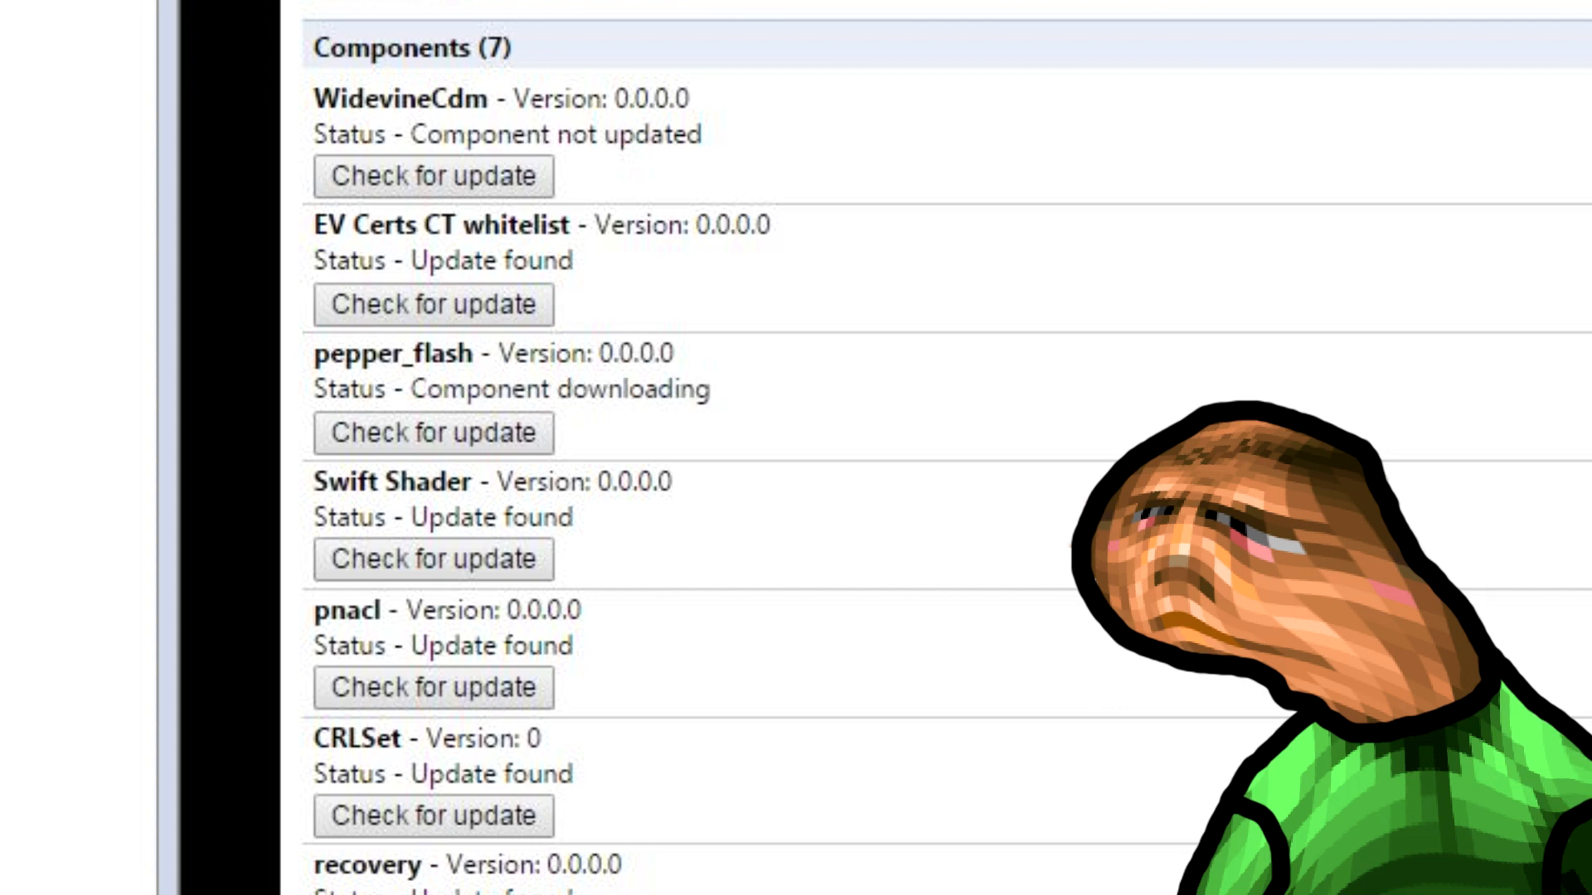